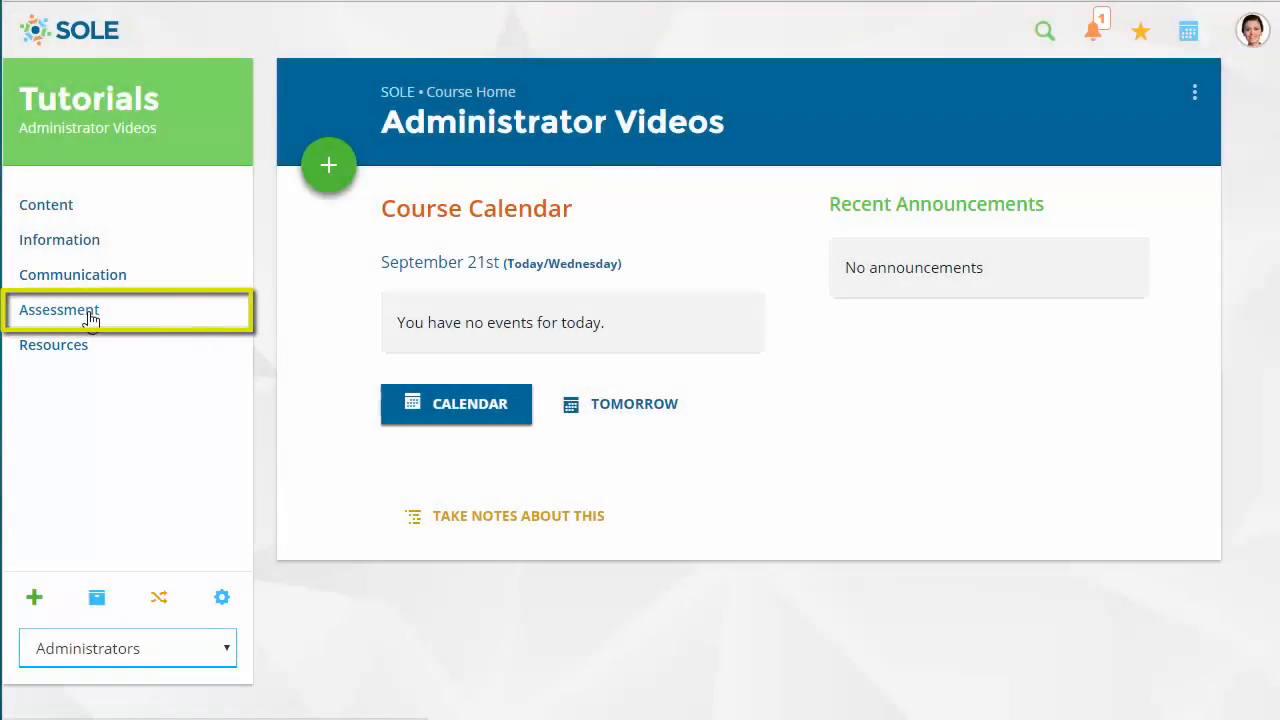
Go to Assessment > Surveys to list the Administrator Videos course's surveys
click(60, 308)
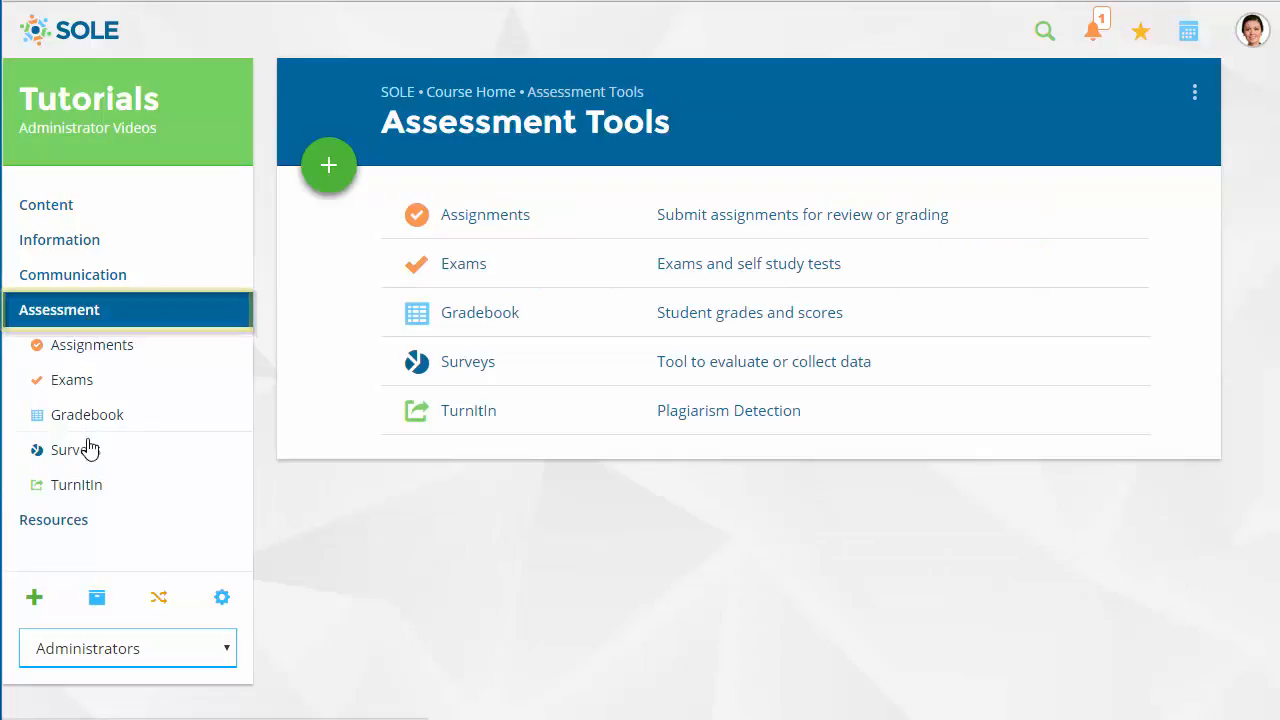
click(76, 448)
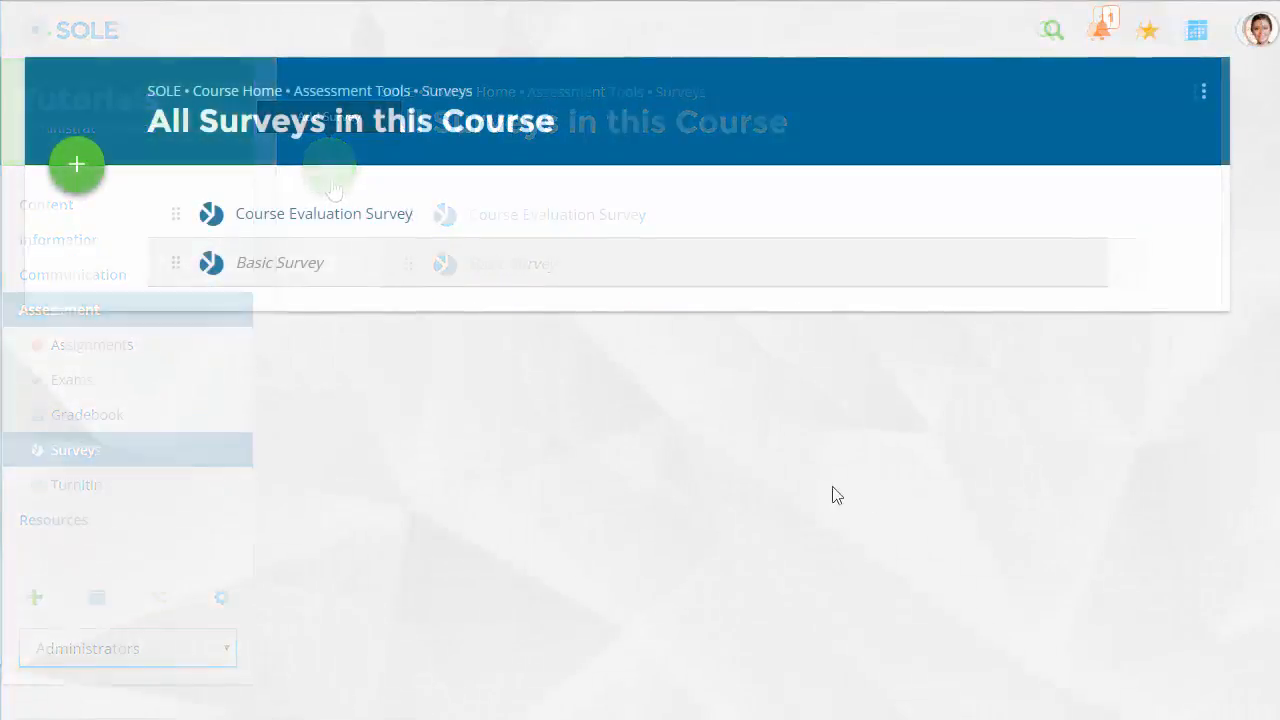
mouse_move(76, 164)
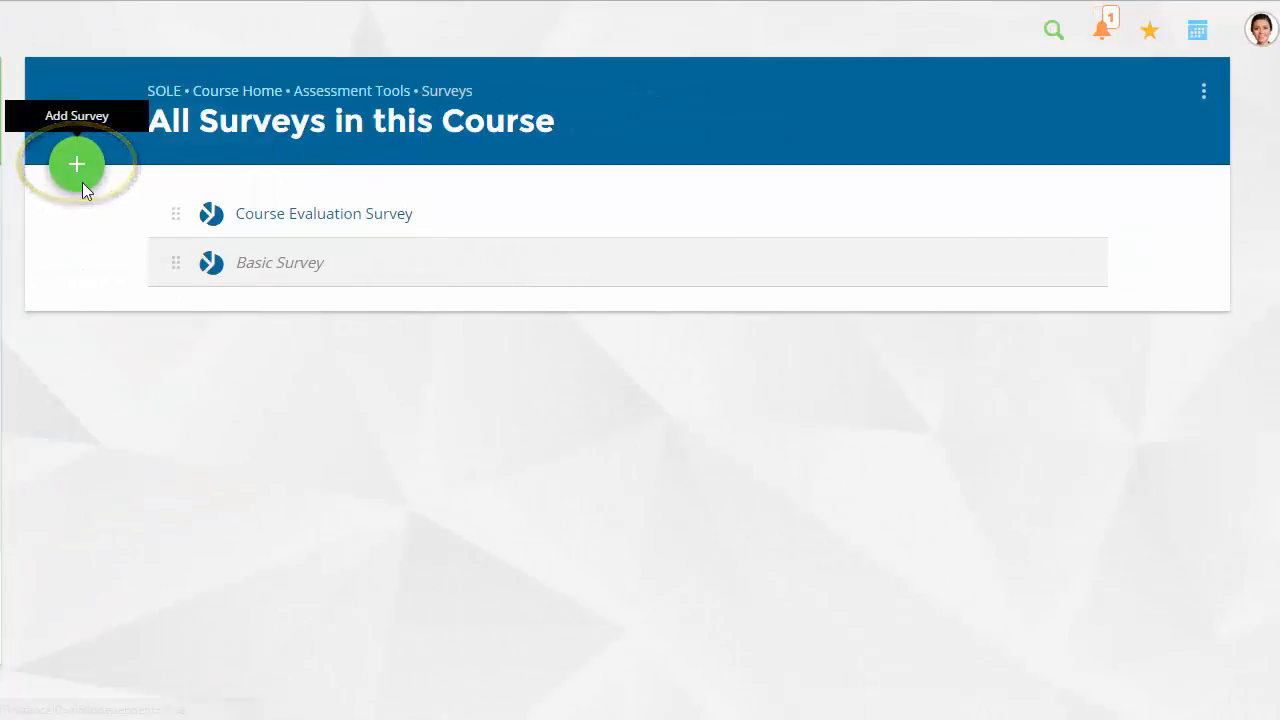
Add a new survey and enter 'Survey' as its Survey Title
click(76, 164)
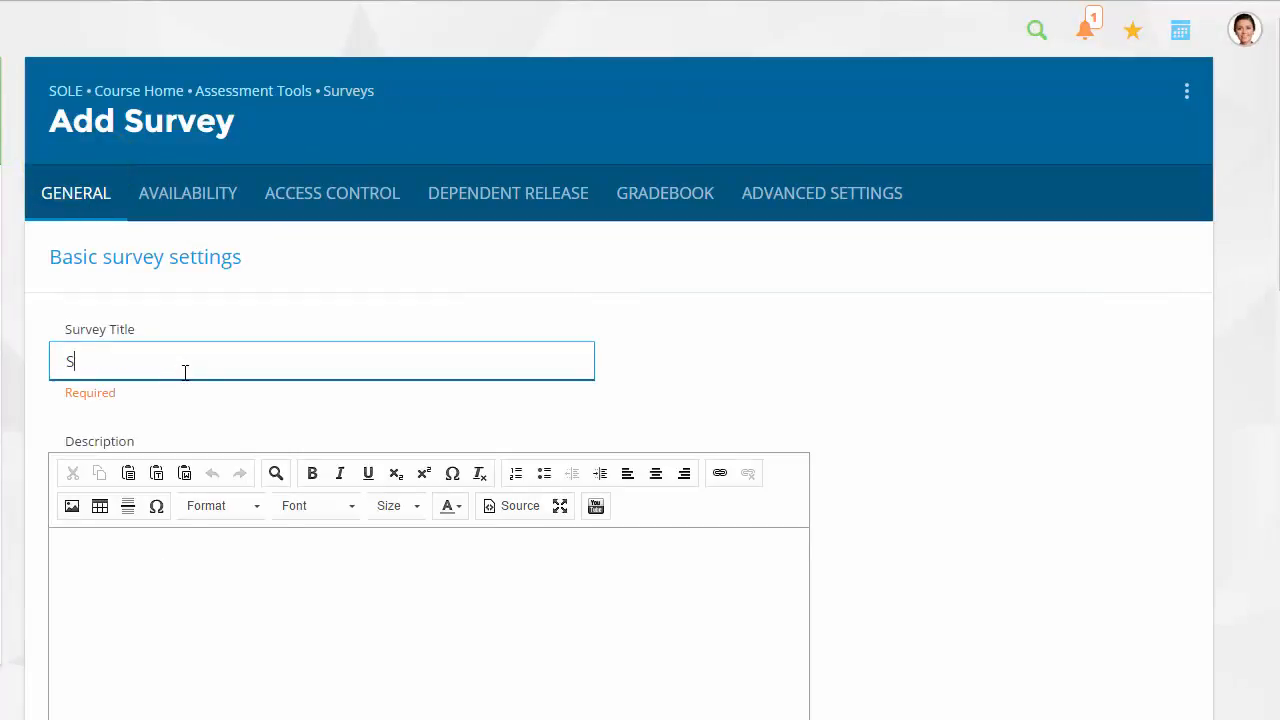
text(urvey)
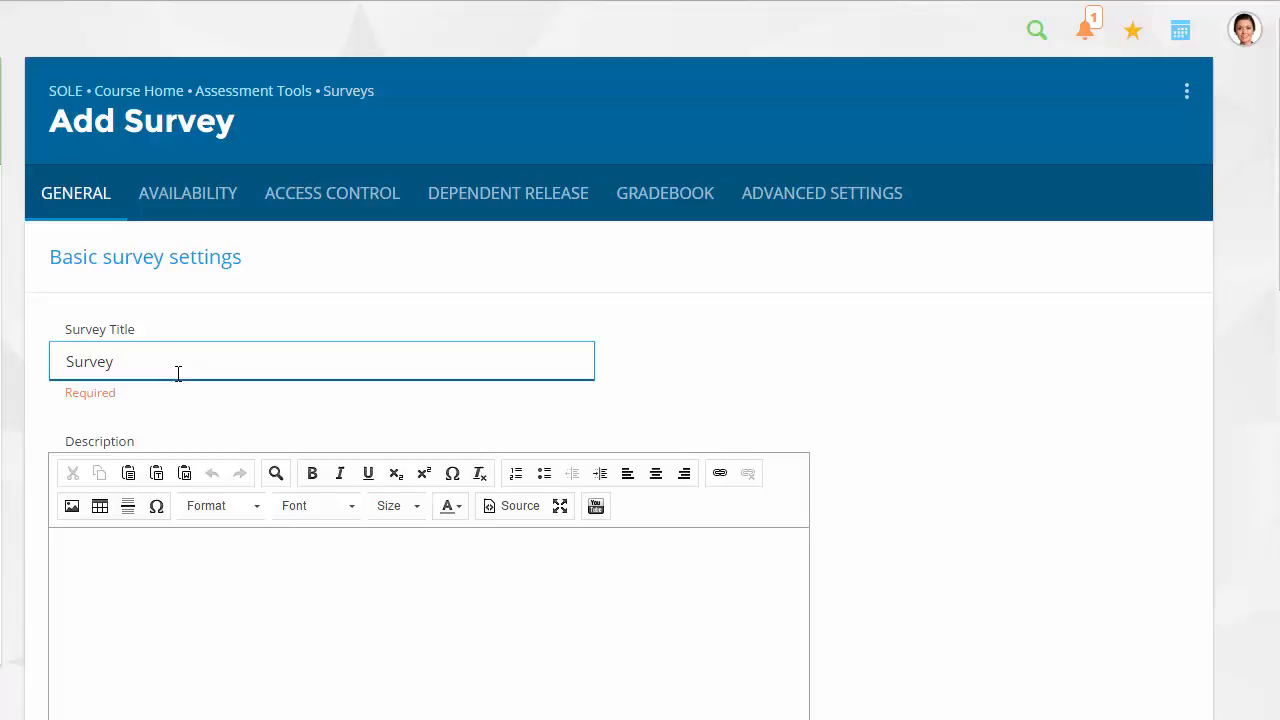
scroll(down, 3)
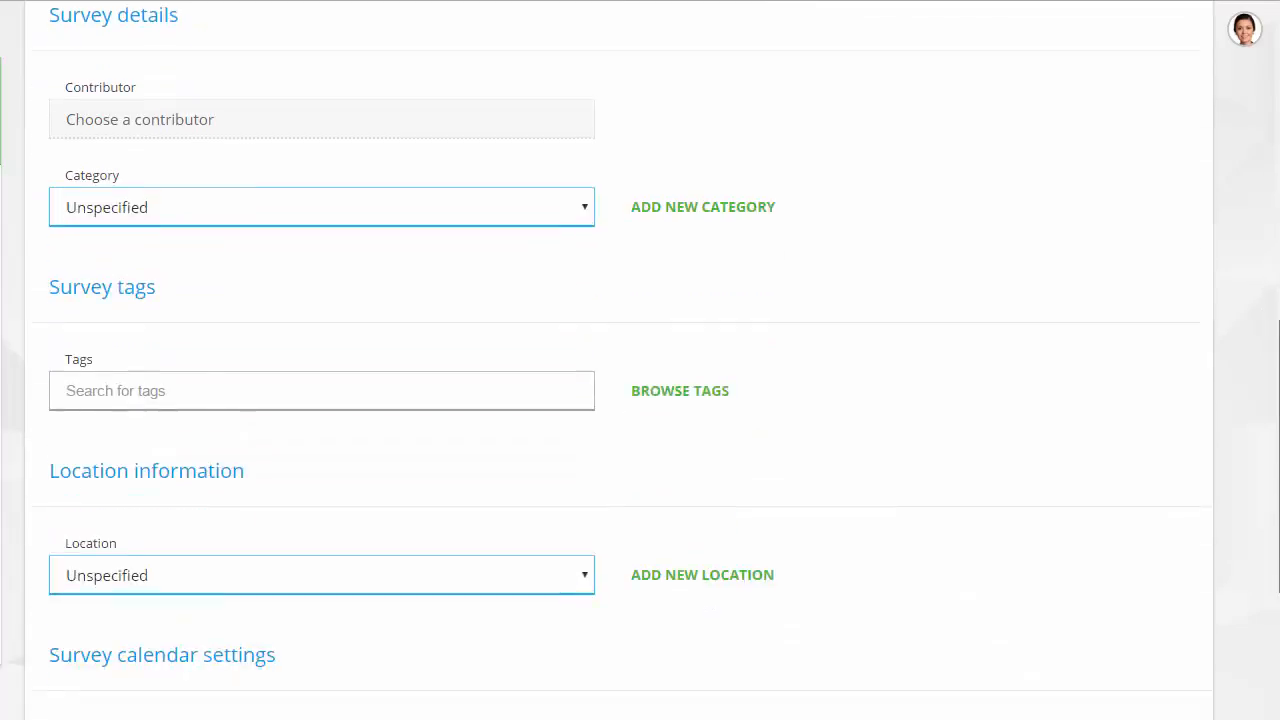
scroll(up, 3)
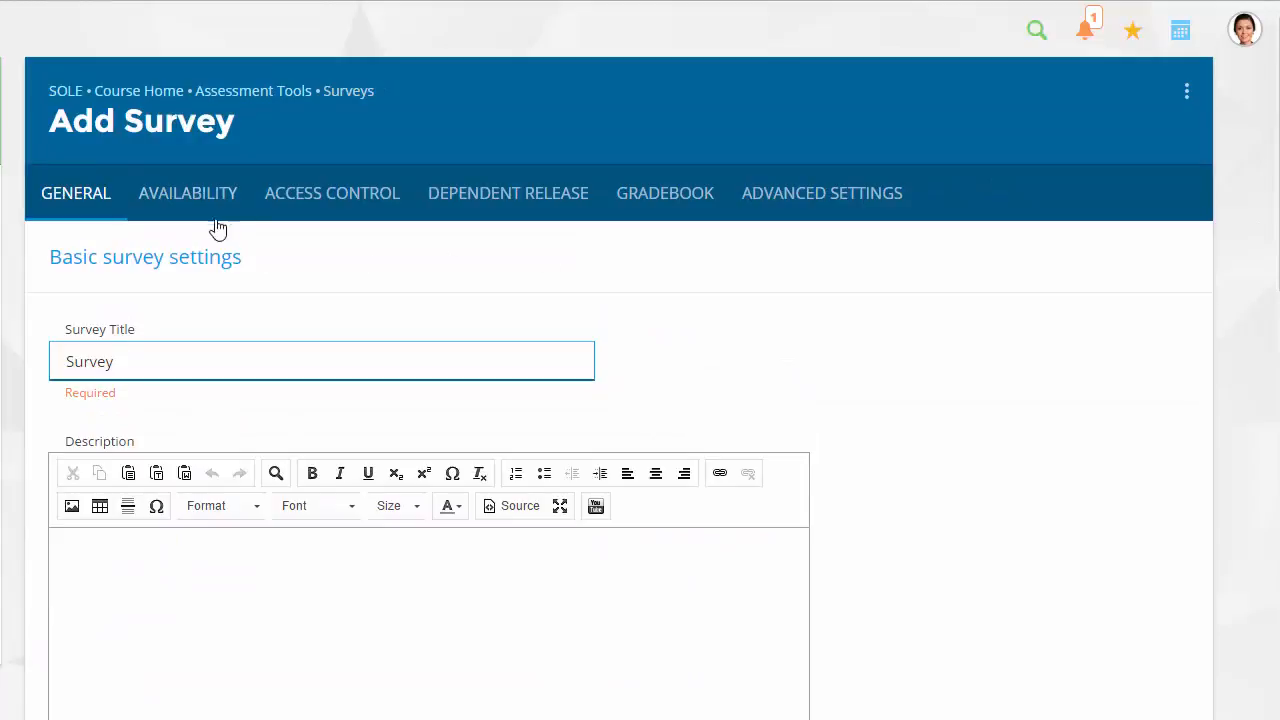
Review the Availability settings, leaving publishing as Draft with no release dates
click(188, 192)
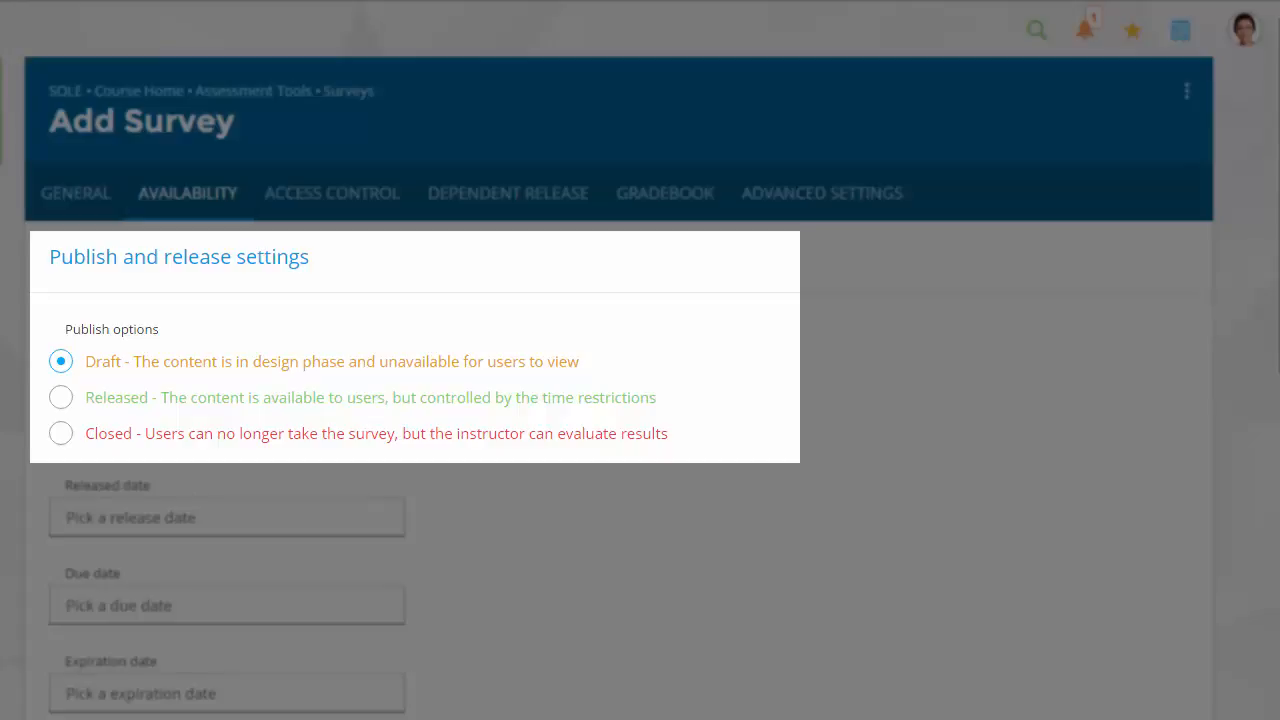
scroll(down, 3)
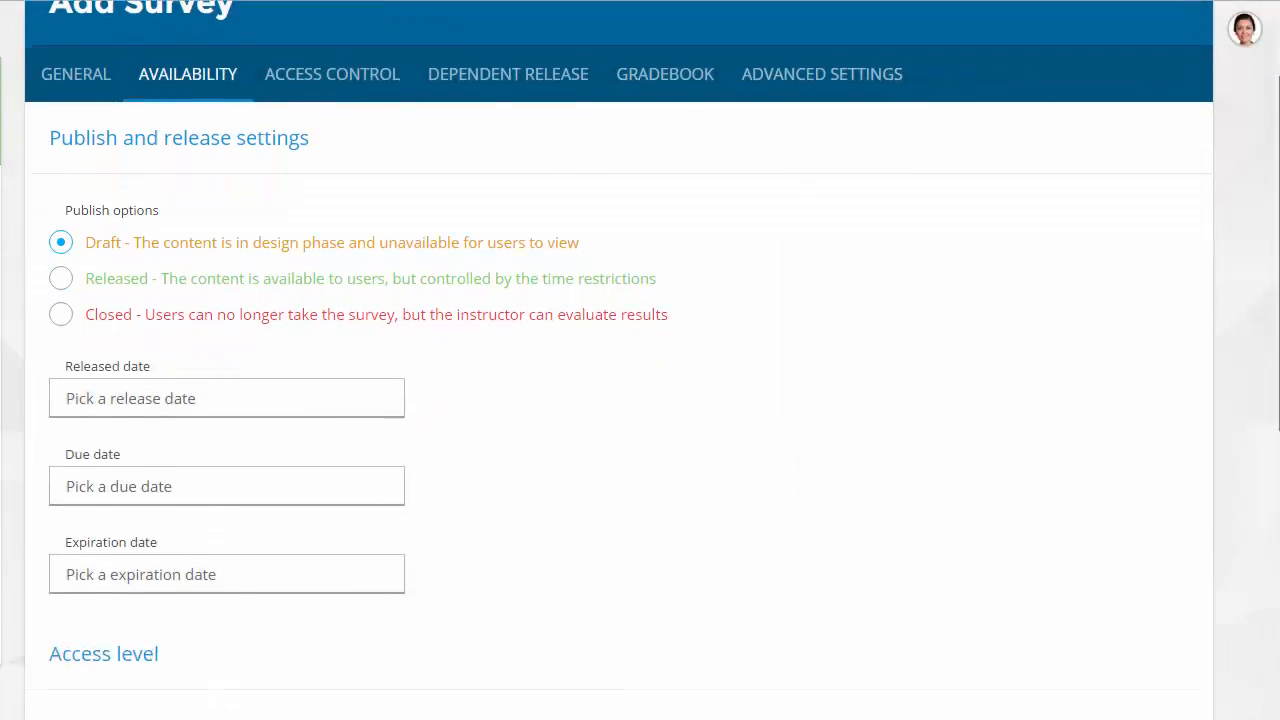
scroll(down, 3)
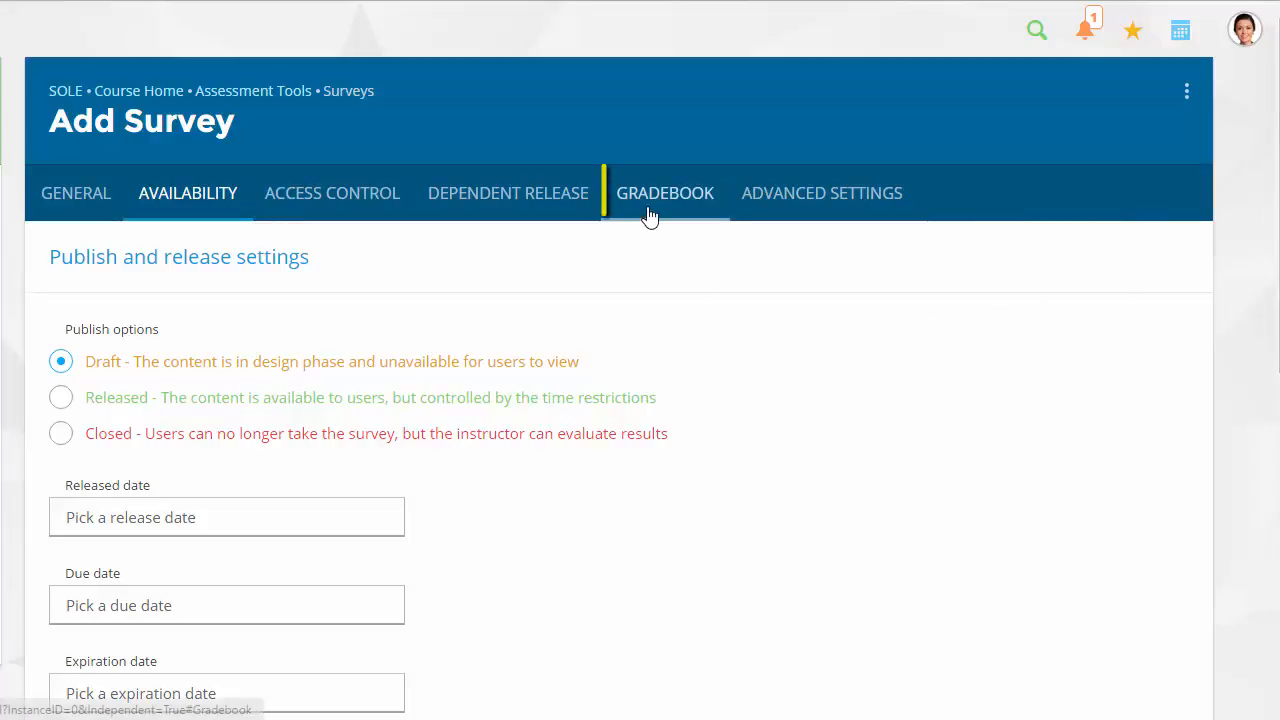
Review the Gradebook settings: new assignment, counted in calculations, no extra credit or points
click(664, 192)
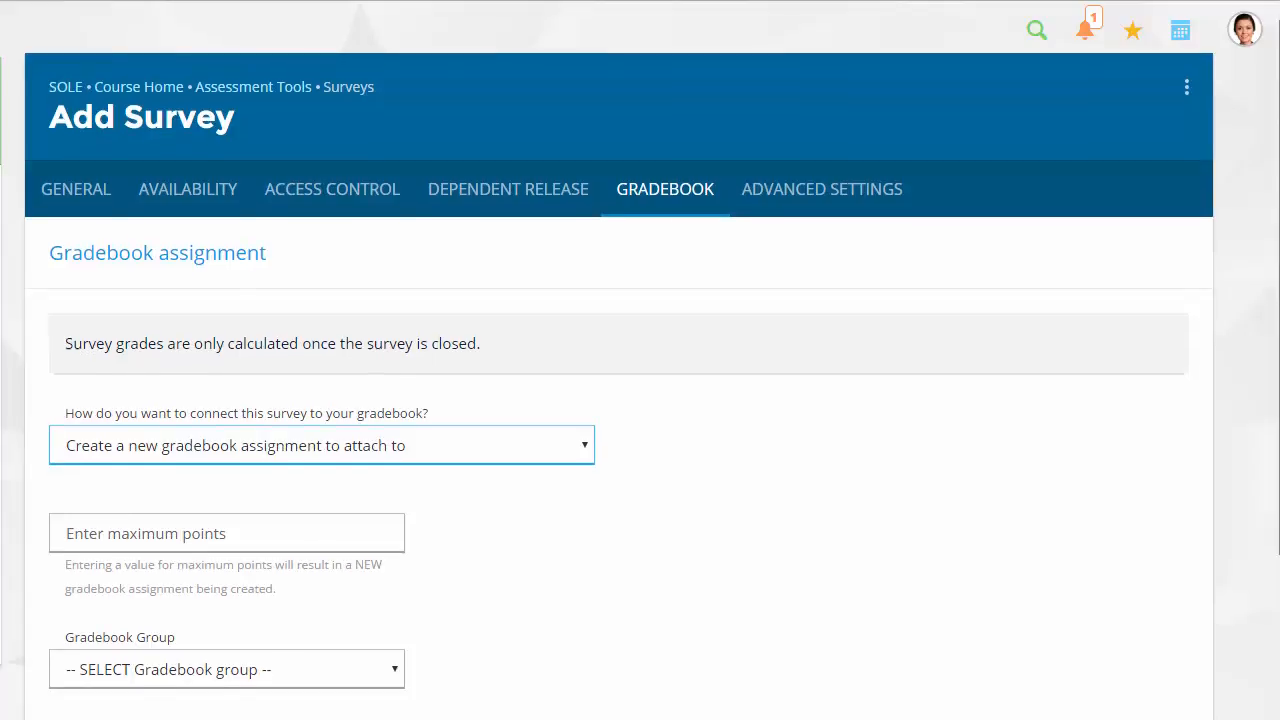
scroll(down, 3)
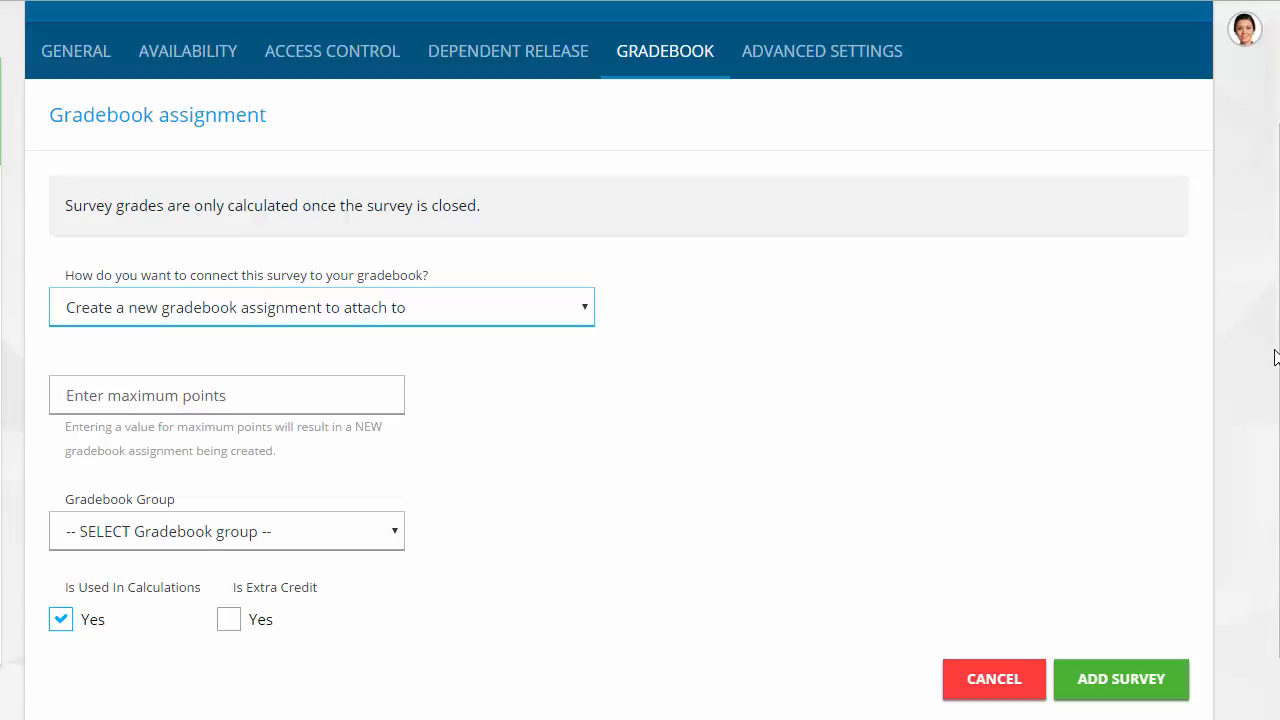
mouse_move(1240, 352)
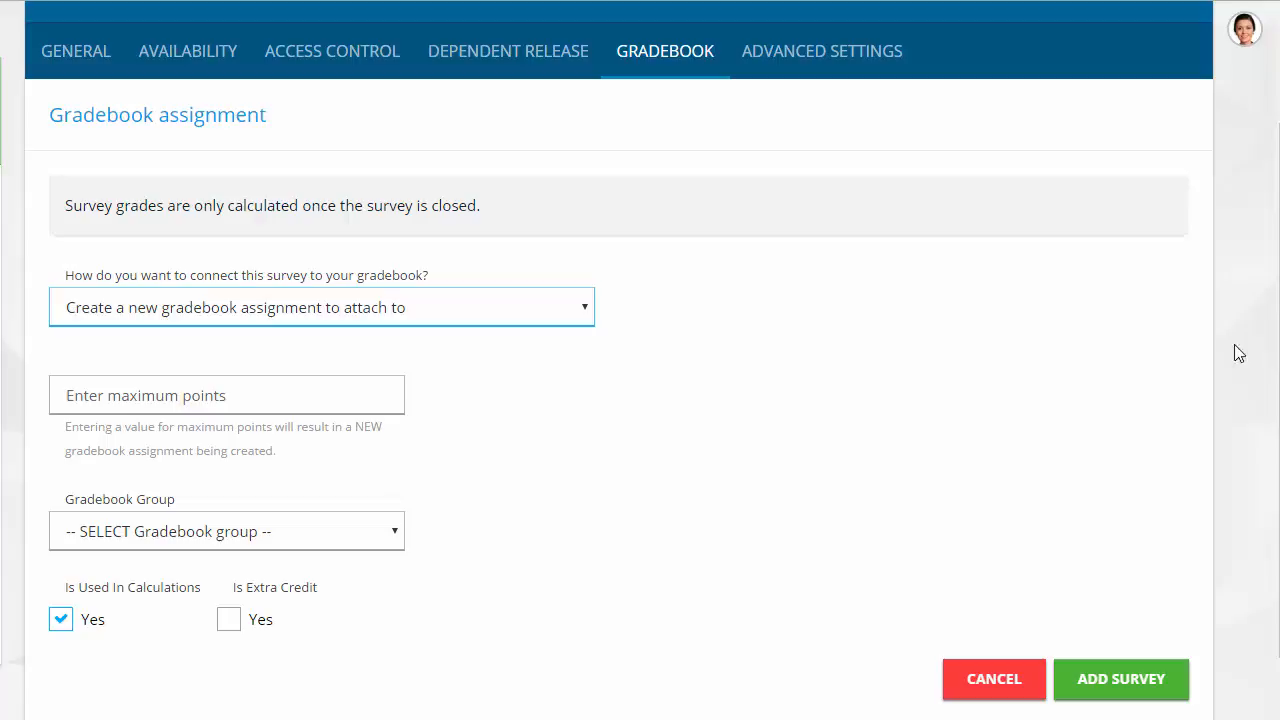
Keep the default Advanced Settings and create the survey as a non-anonymous, course-only draft
click(822, 52)
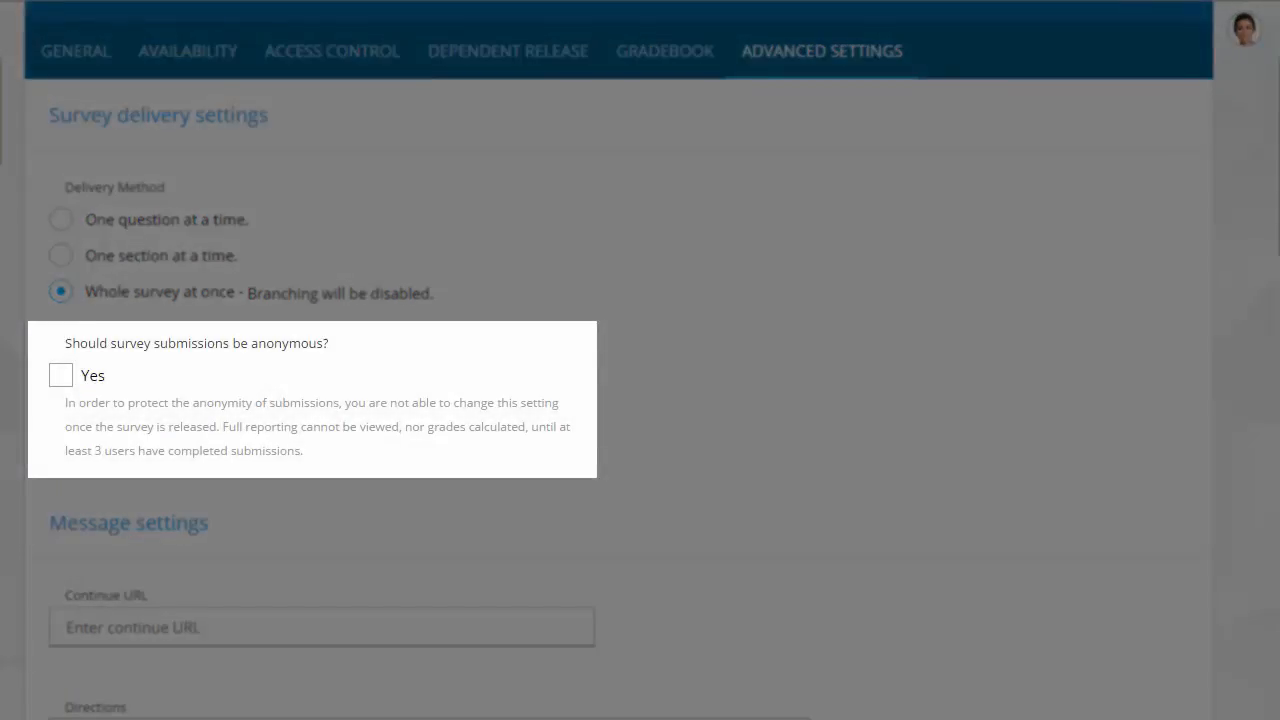
scroll(down, 3)
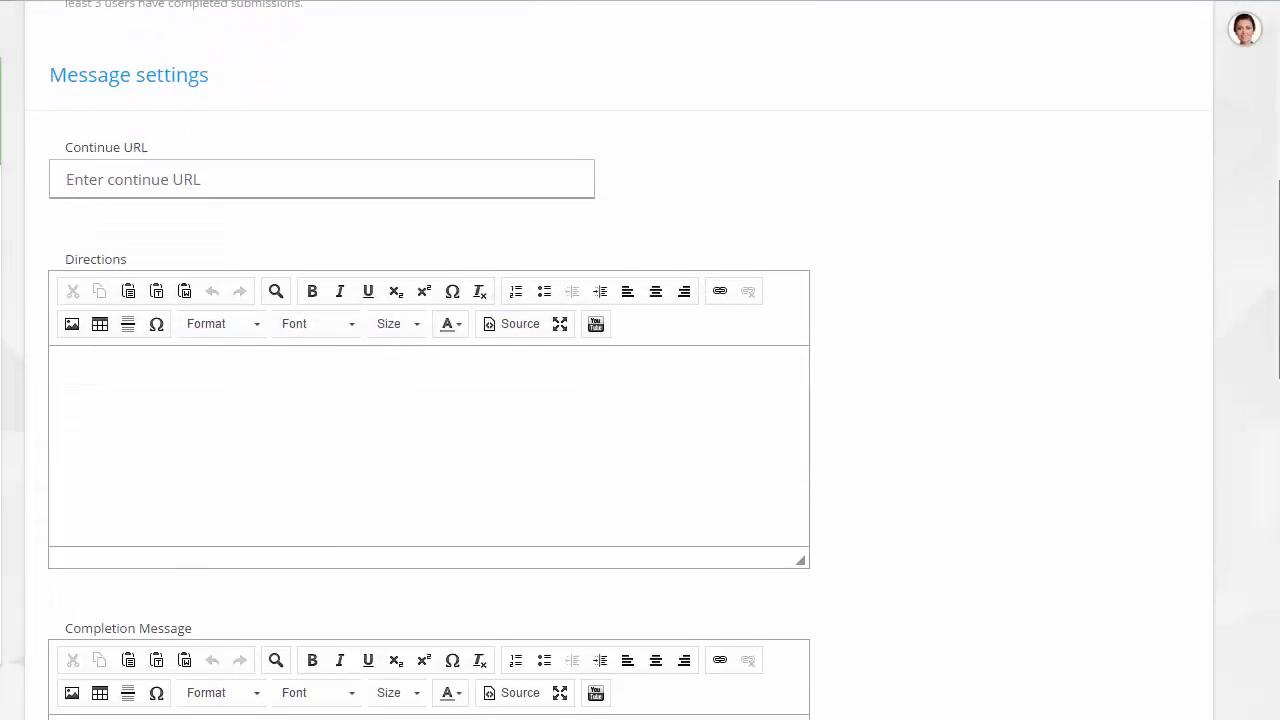
scroll(down, 3)
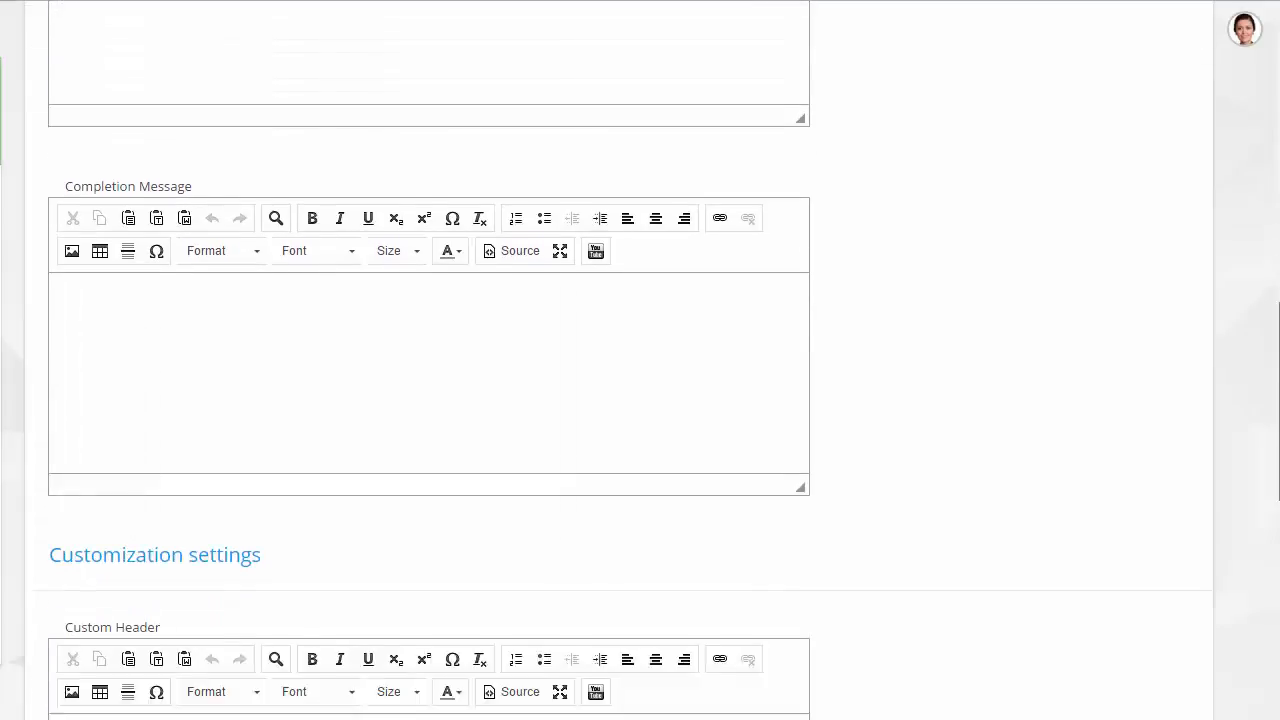
scroll(down, 3)
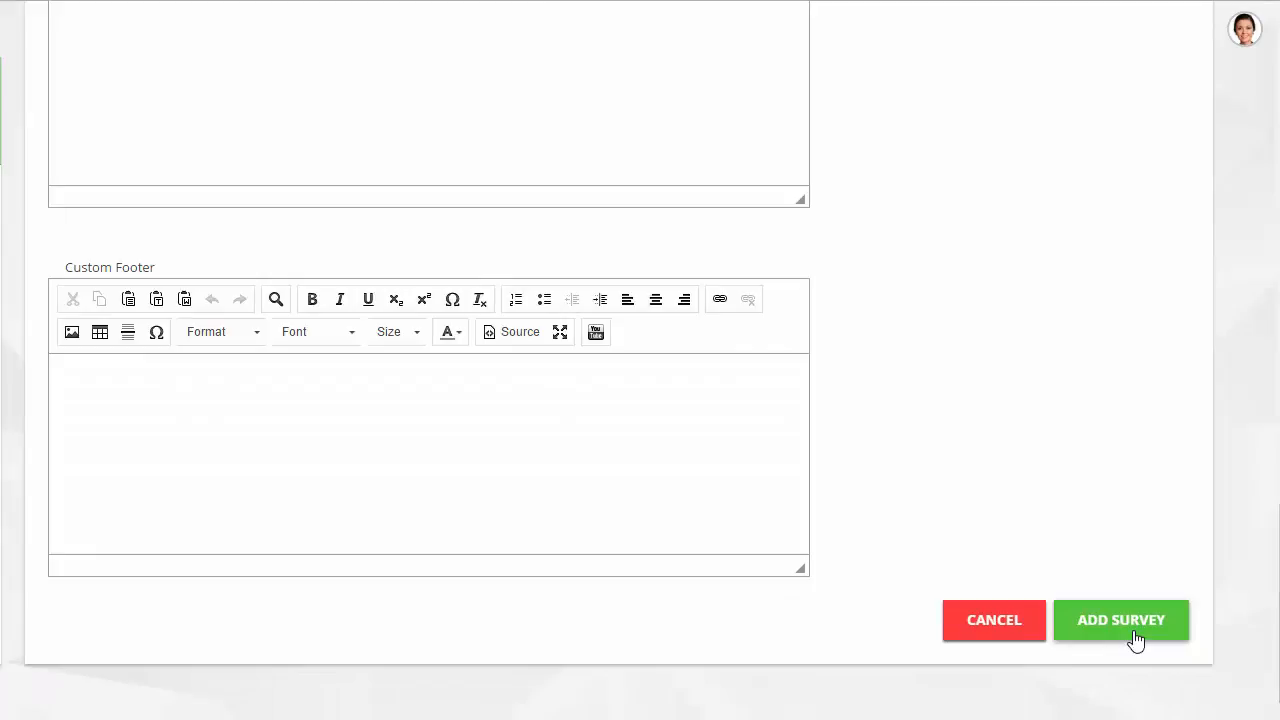
click(1120, 620)
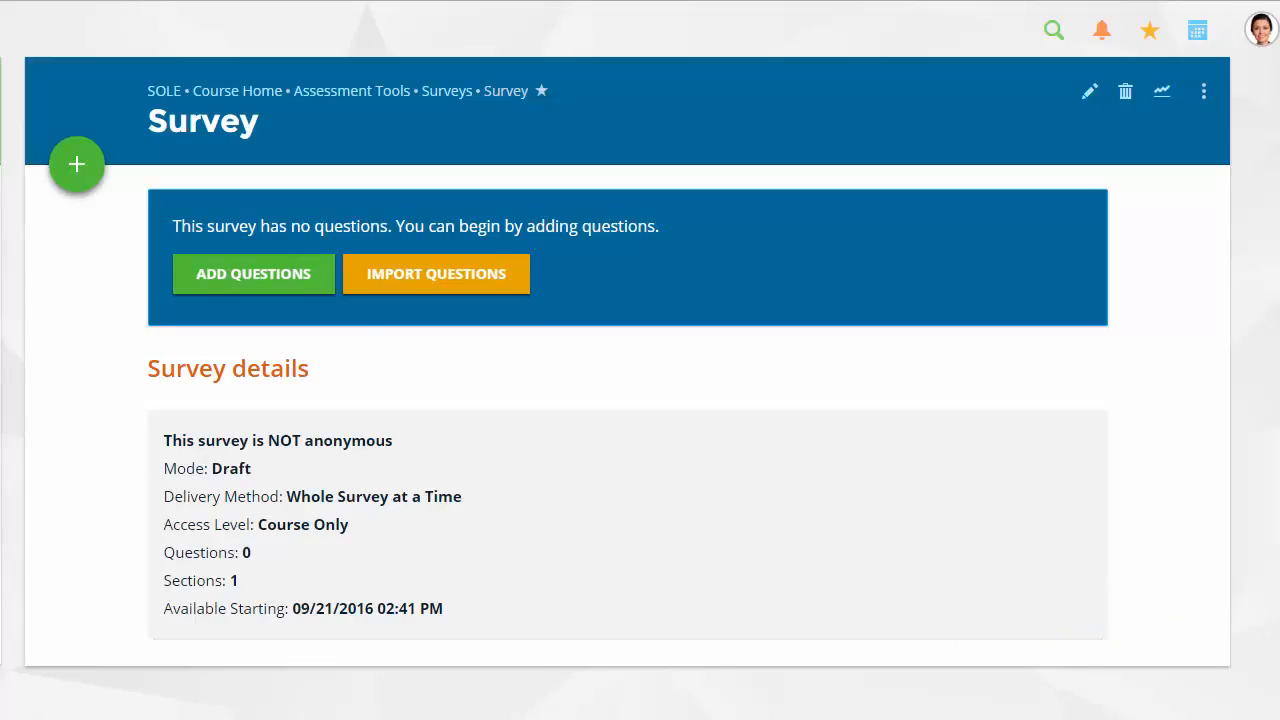
mouse_move(578, 512)
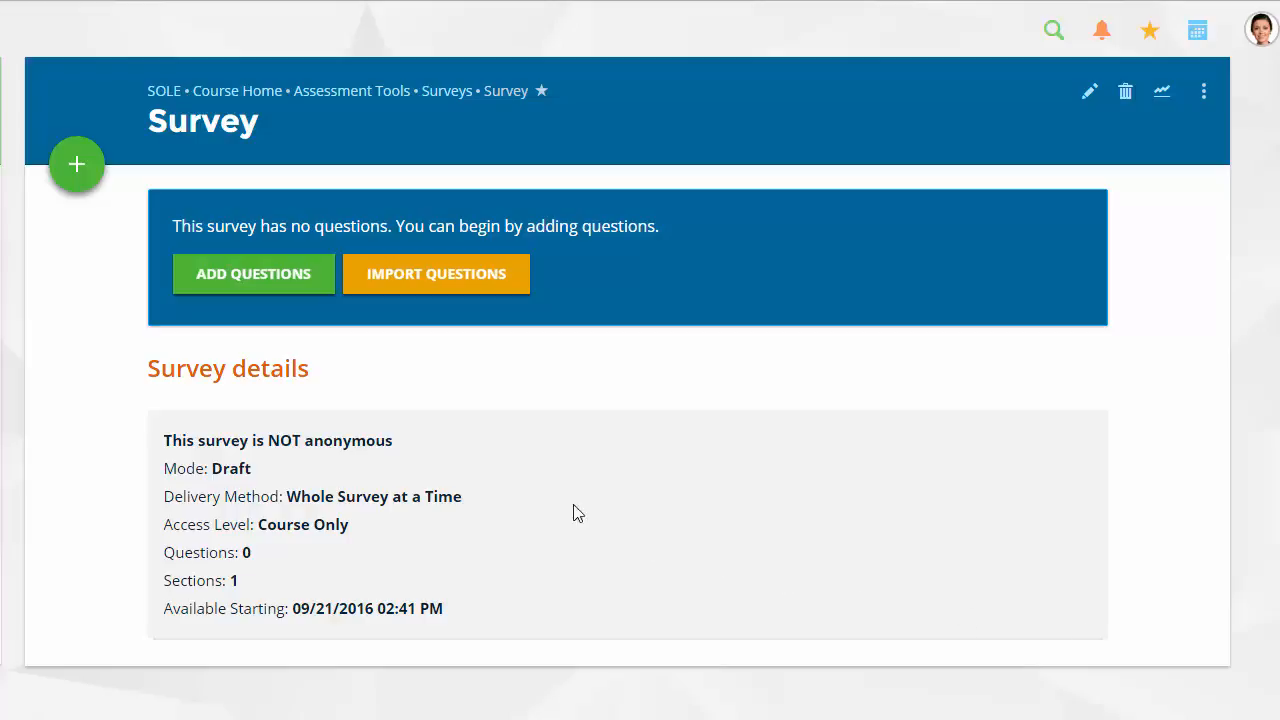
mouse_move(206, 304)
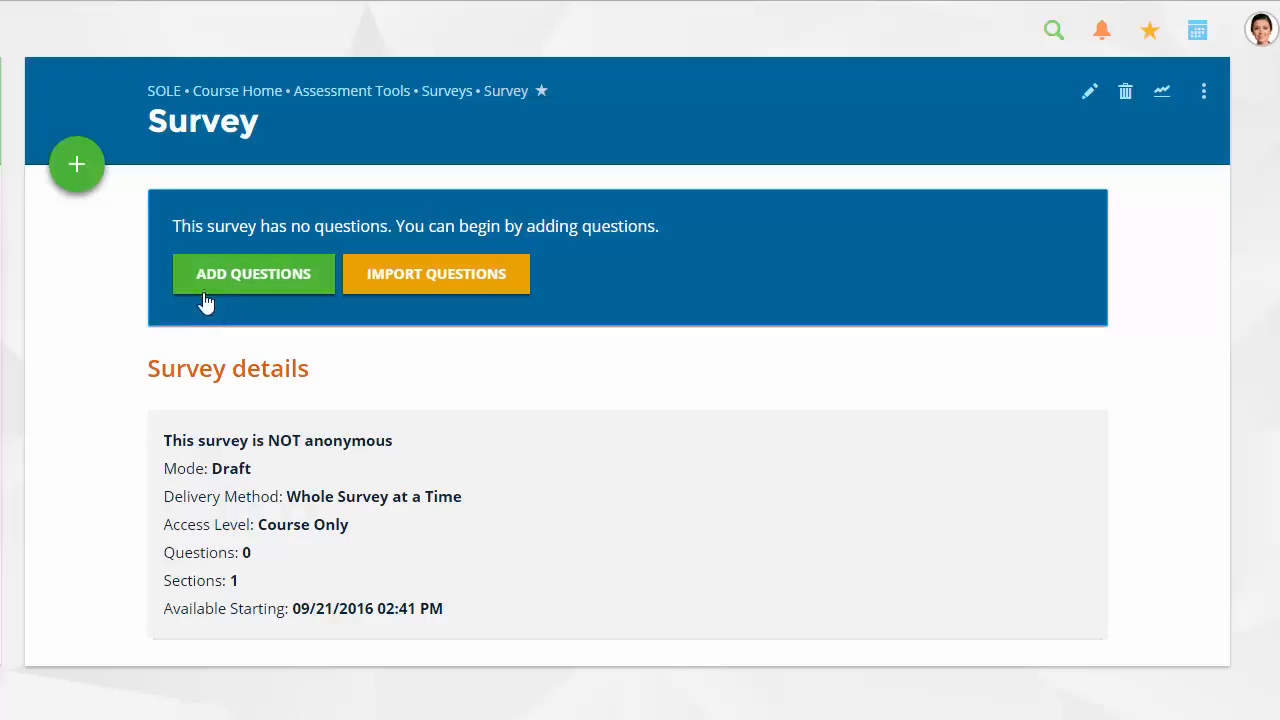
Go to Add Questions to manage the survey's empty Default Section
click(252, 272)
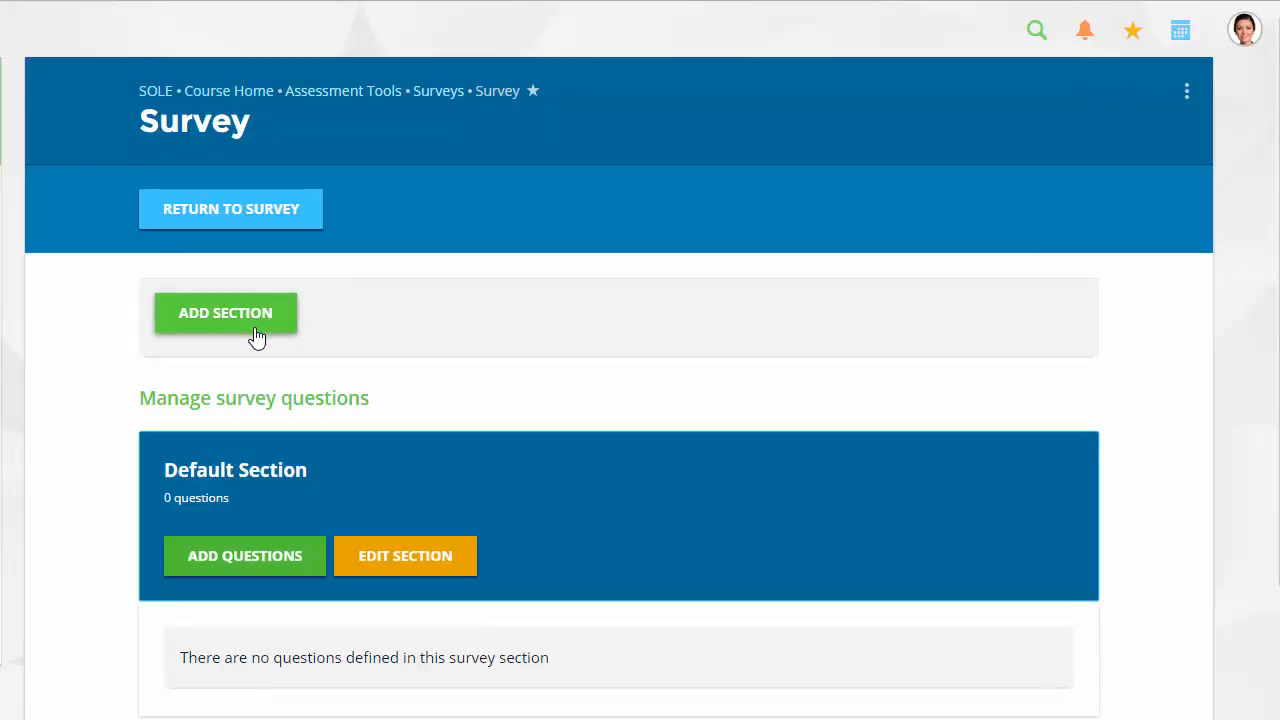
mouse_move(224, 312)
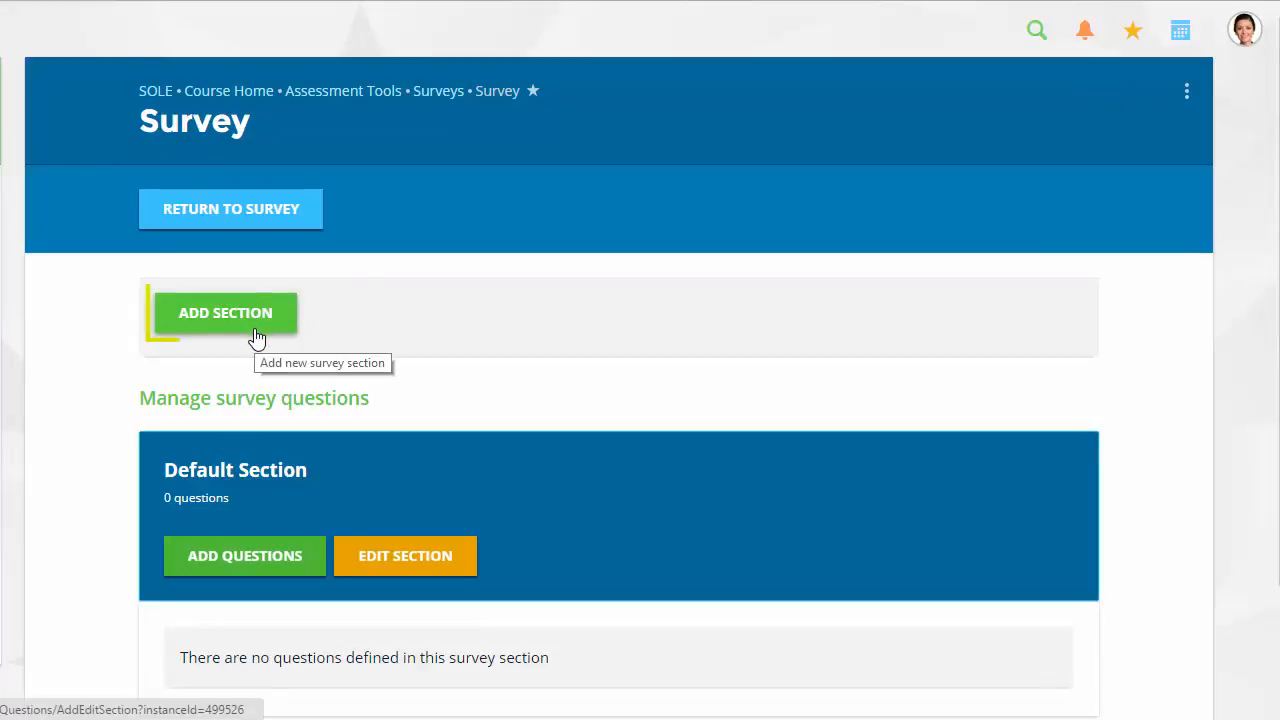
Save a second section titled New Section and start adding questions to Default Section
click(224, 312)
text(N)
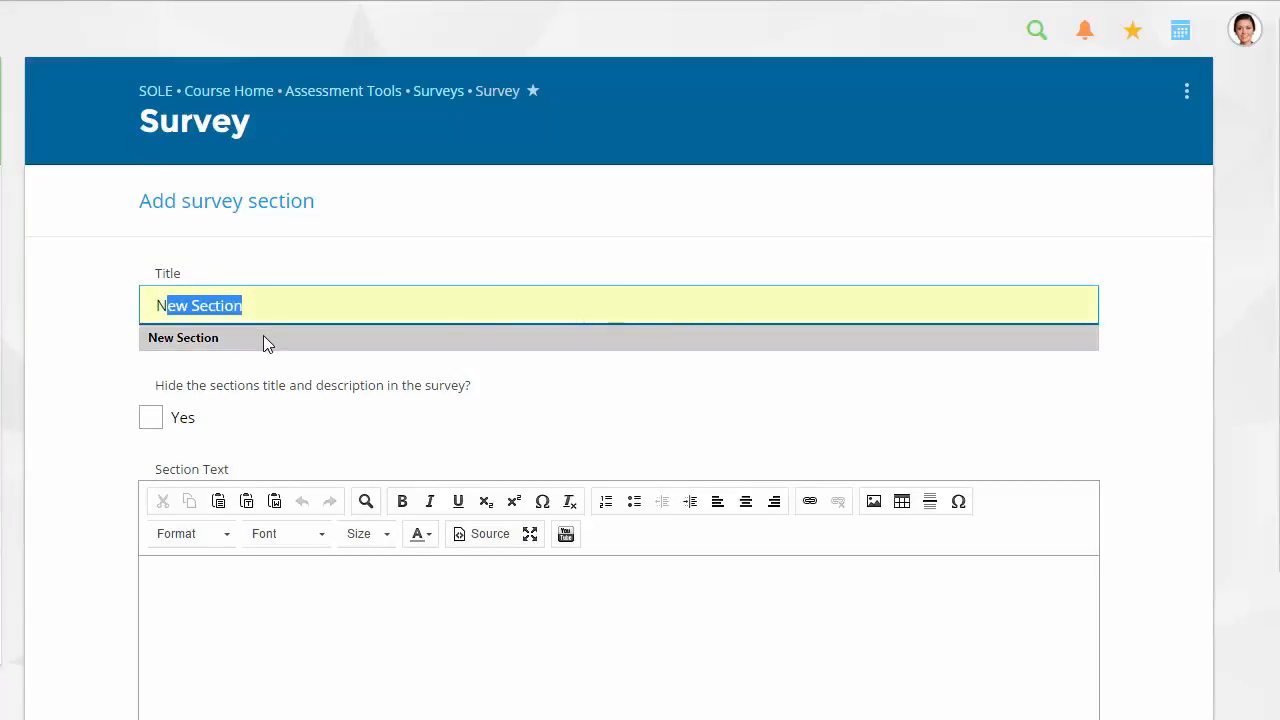
scroll(down, 3)
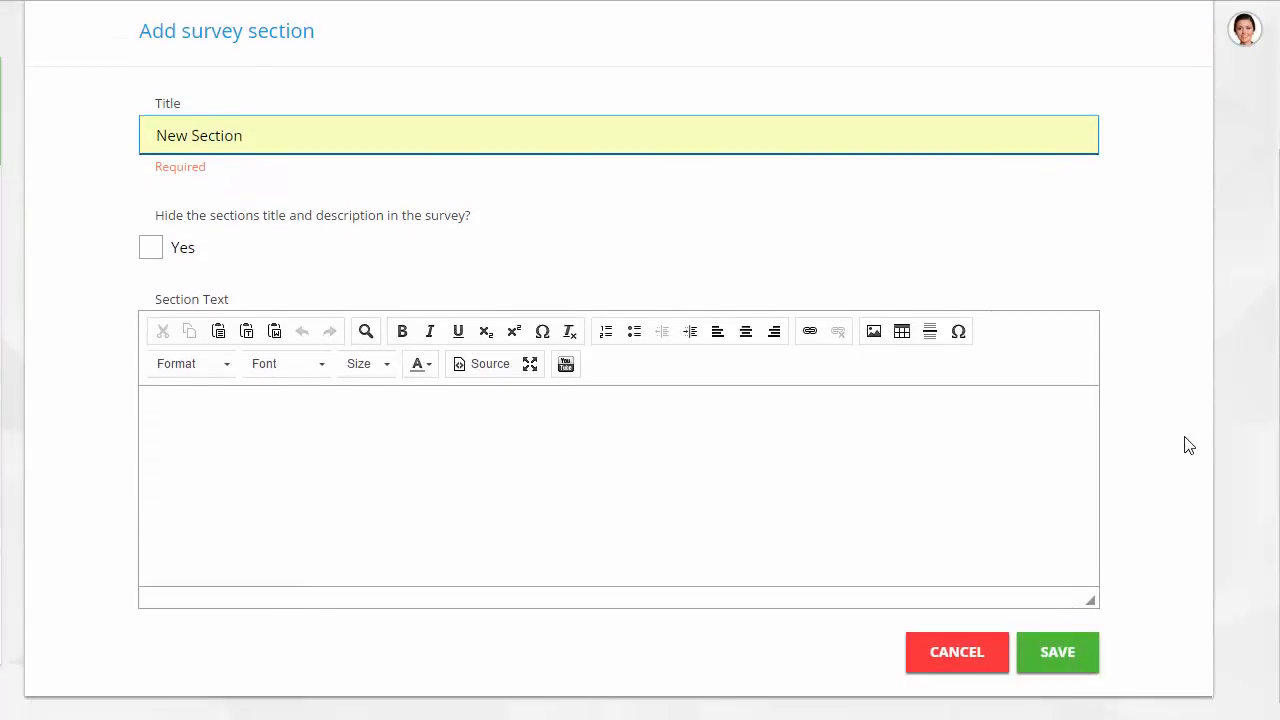
click(956, 652)
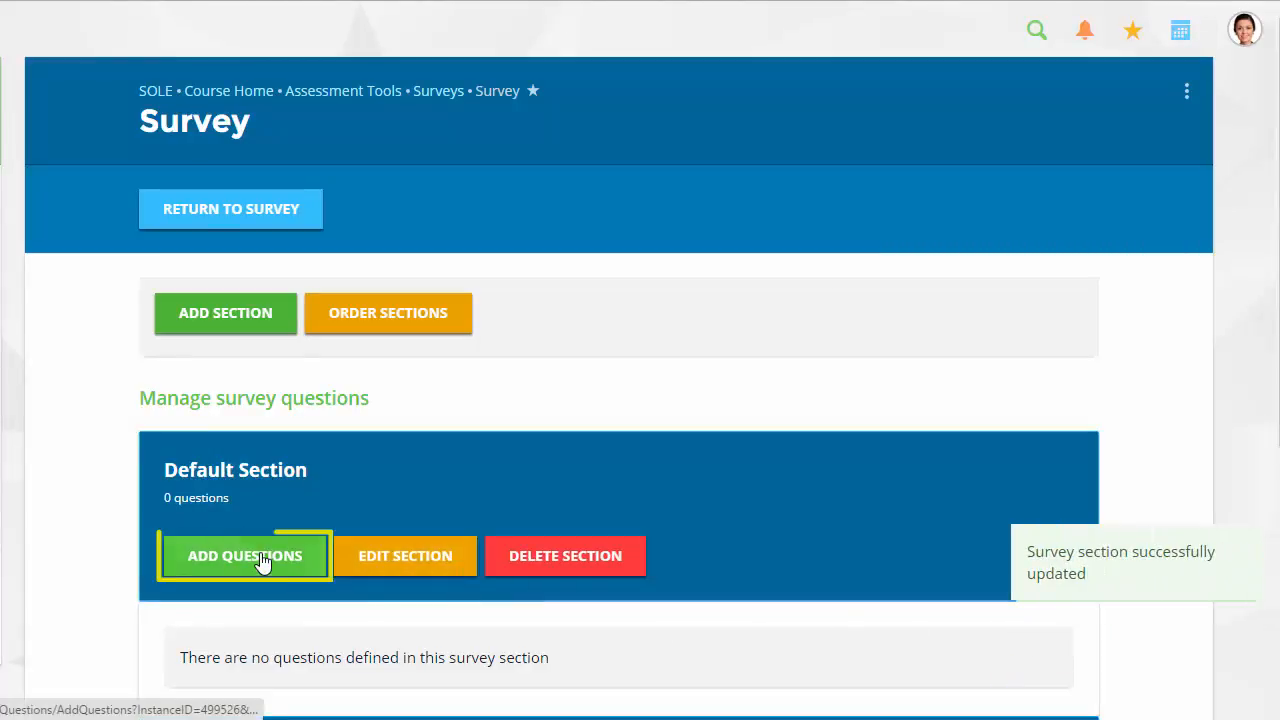
click(244, 556)
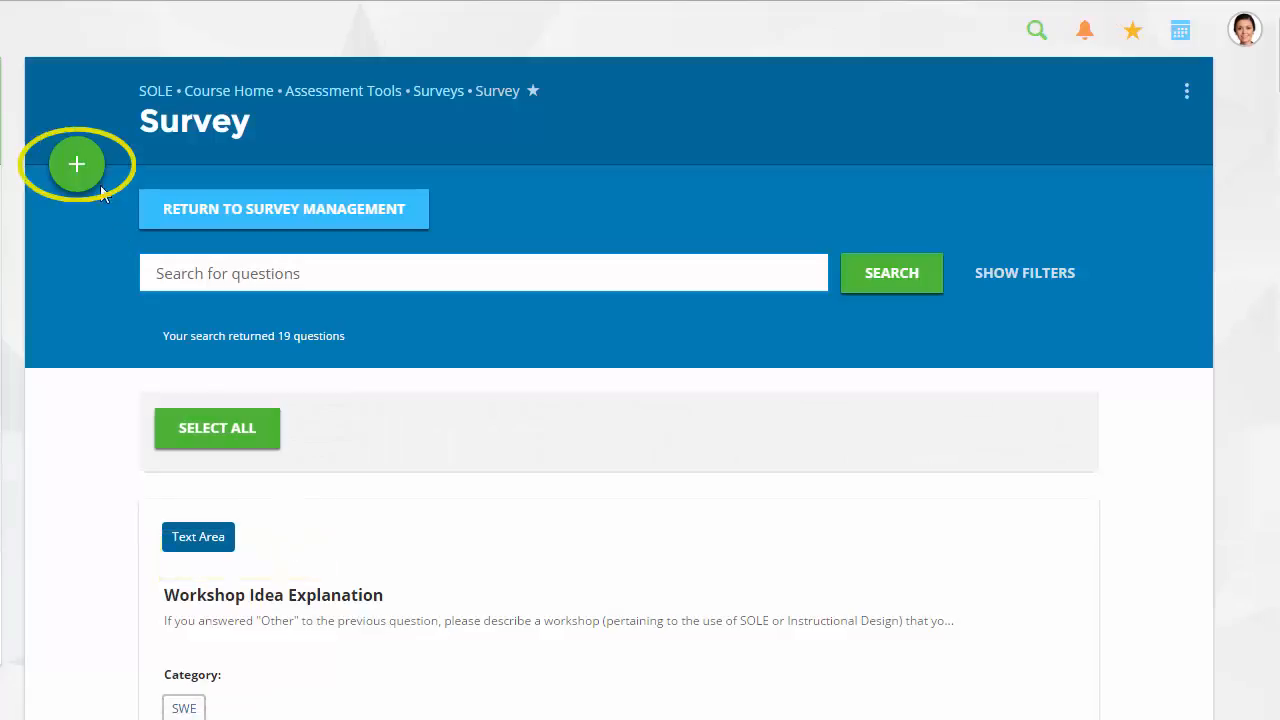
Browse the new question types and choose Option list for a new question
click(76, 164)
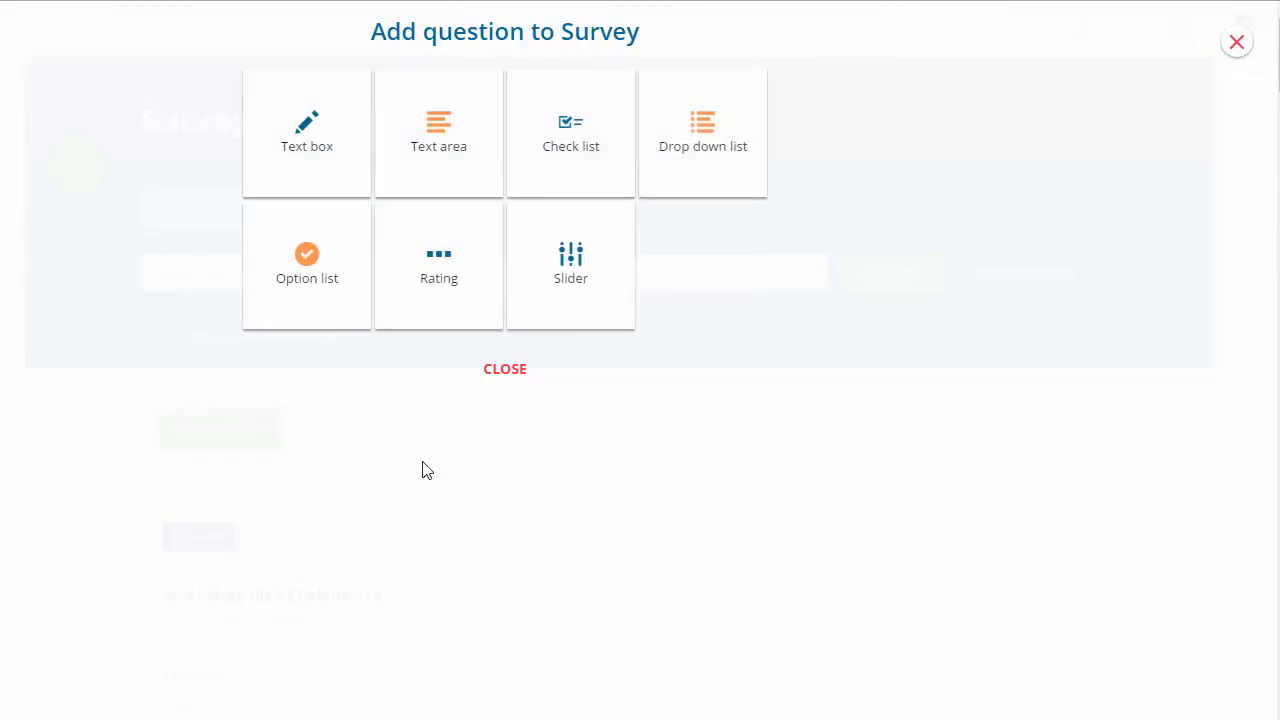
click(308, 132)
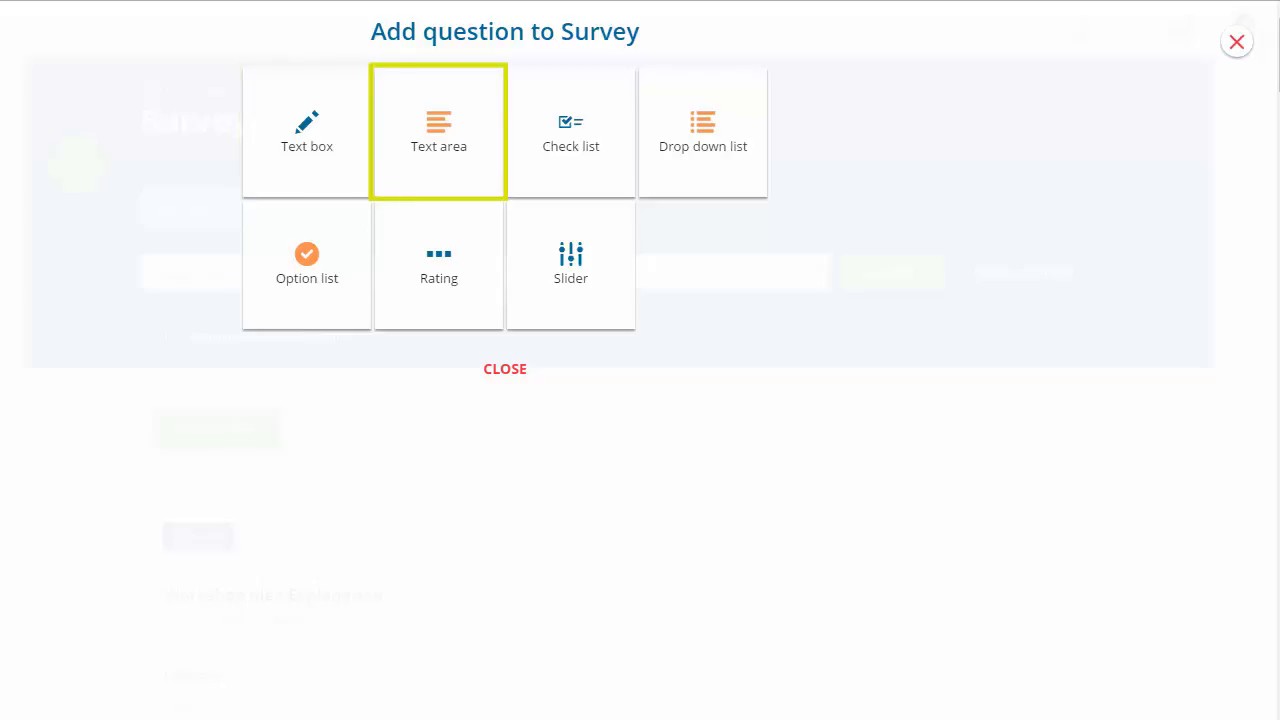
mouse_move(438, 132)
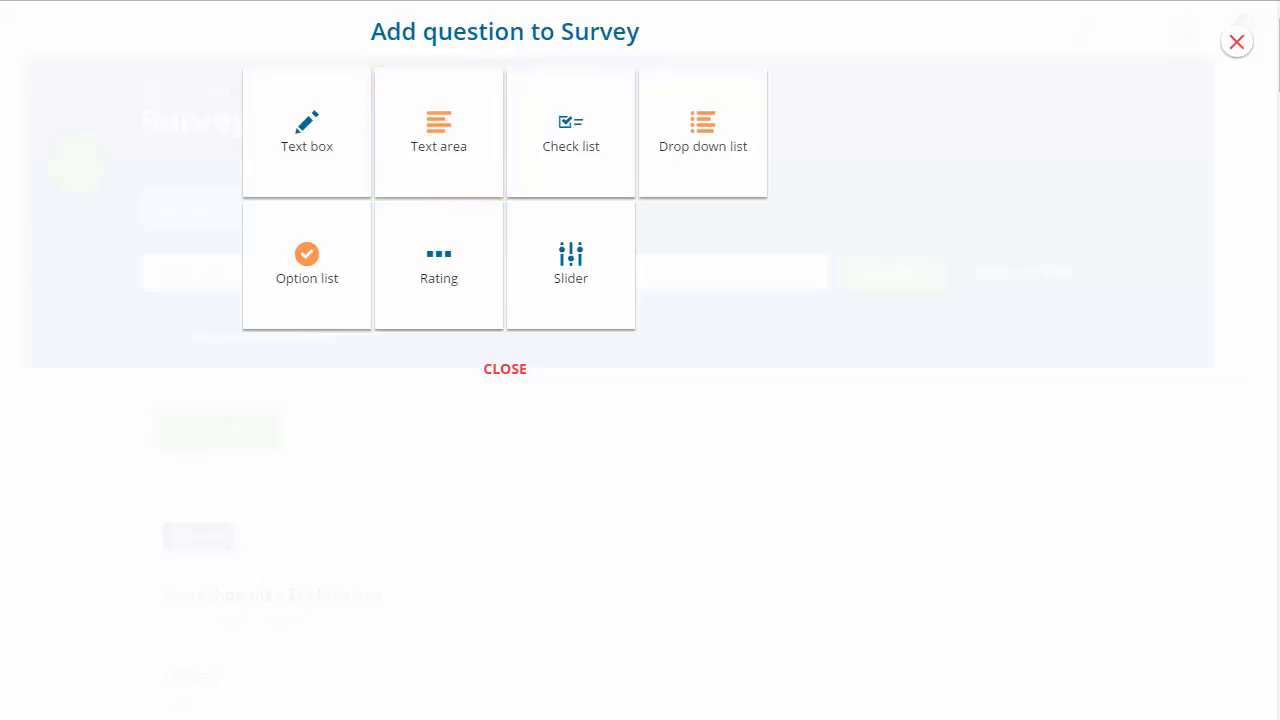
click(570, 132)
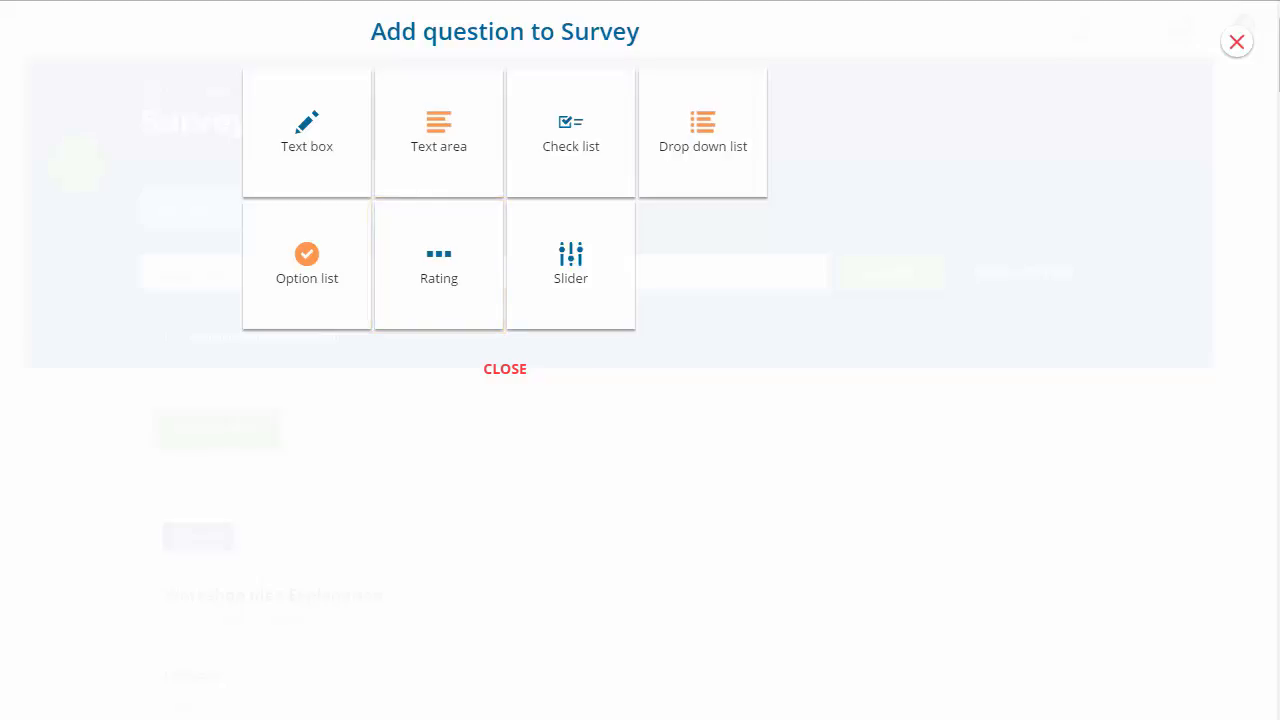
click(570, 264)
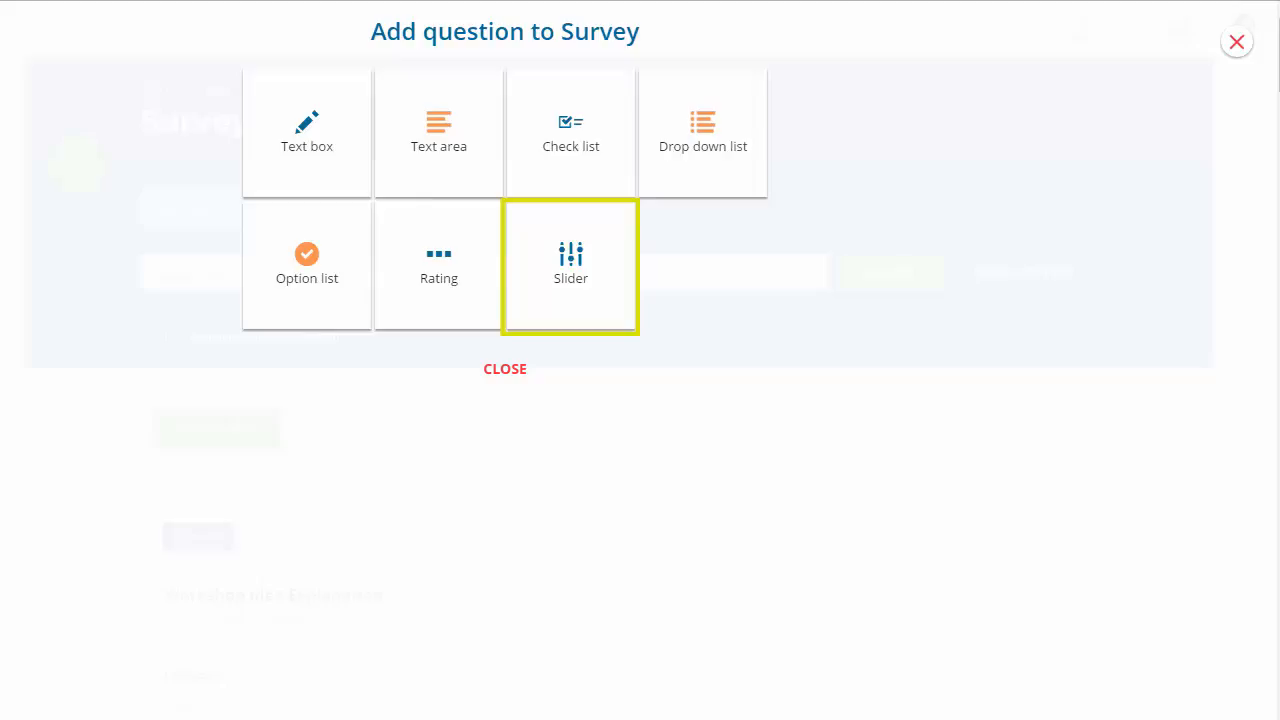
mouse_move(794, 608)
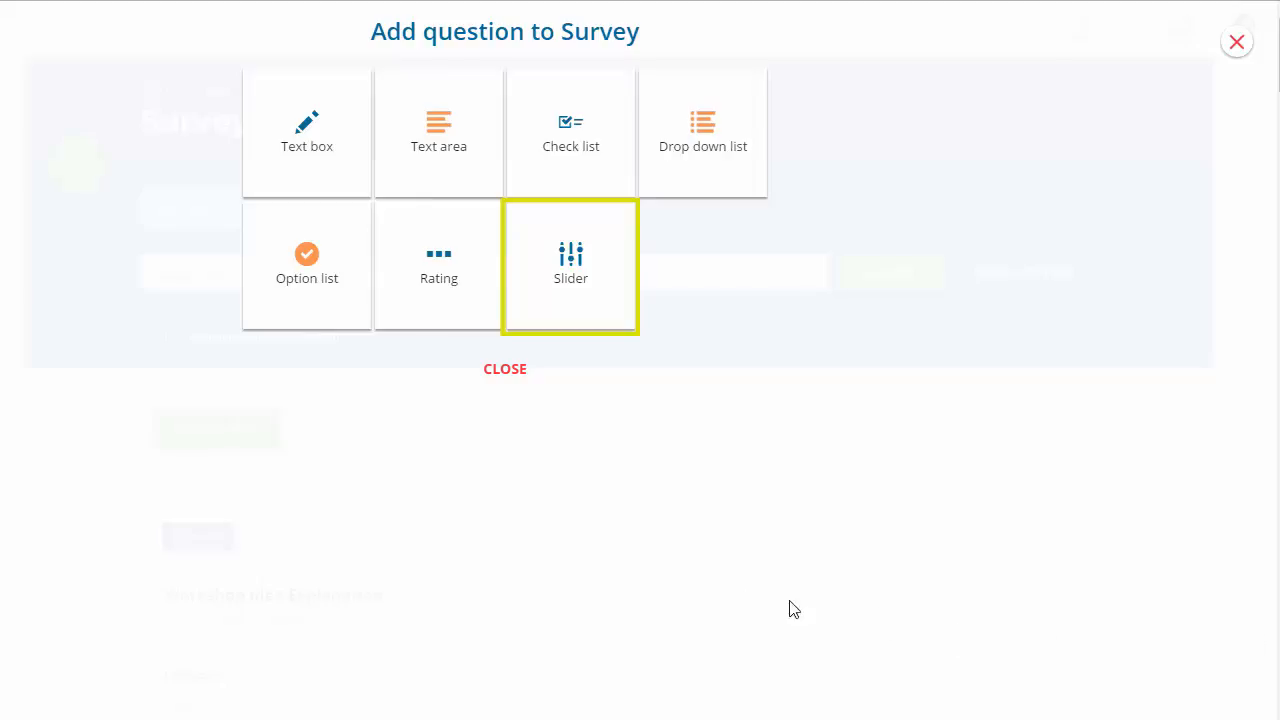
mouse_move(310, 362)
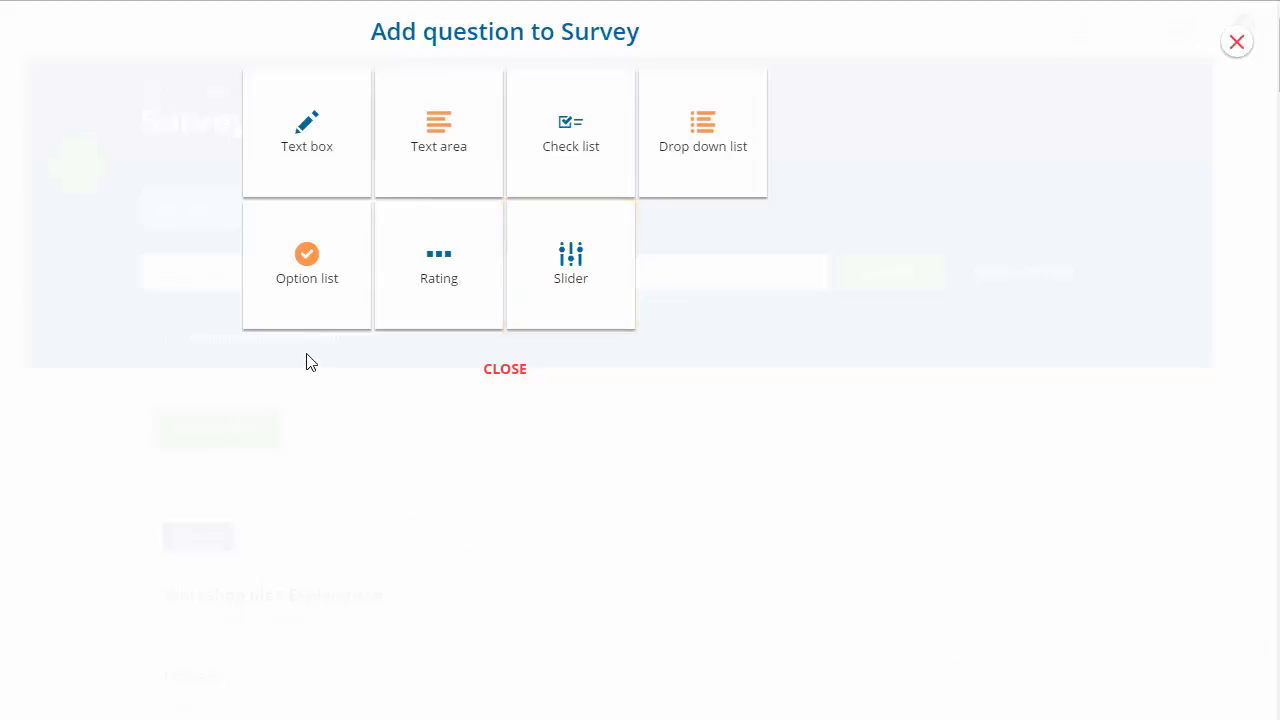
click(308, 264)
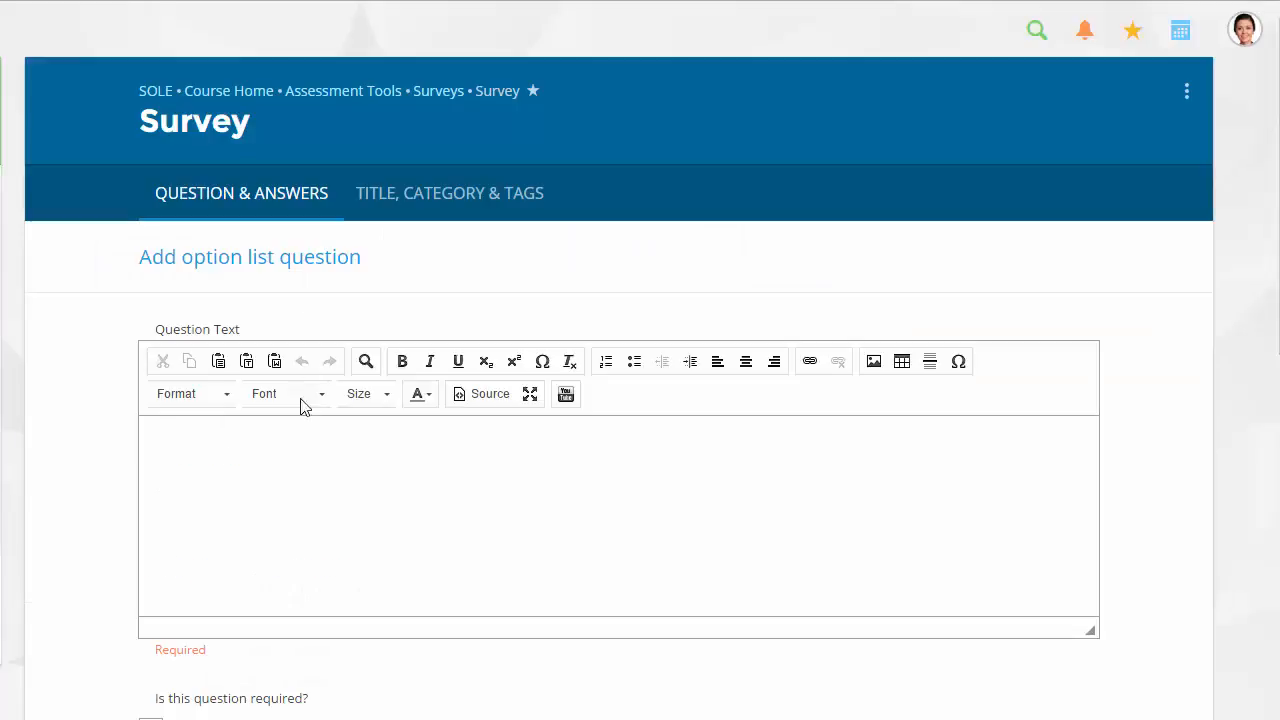
Save the option list question 'Is this helpful?' with answers yes and no
text(Is this)
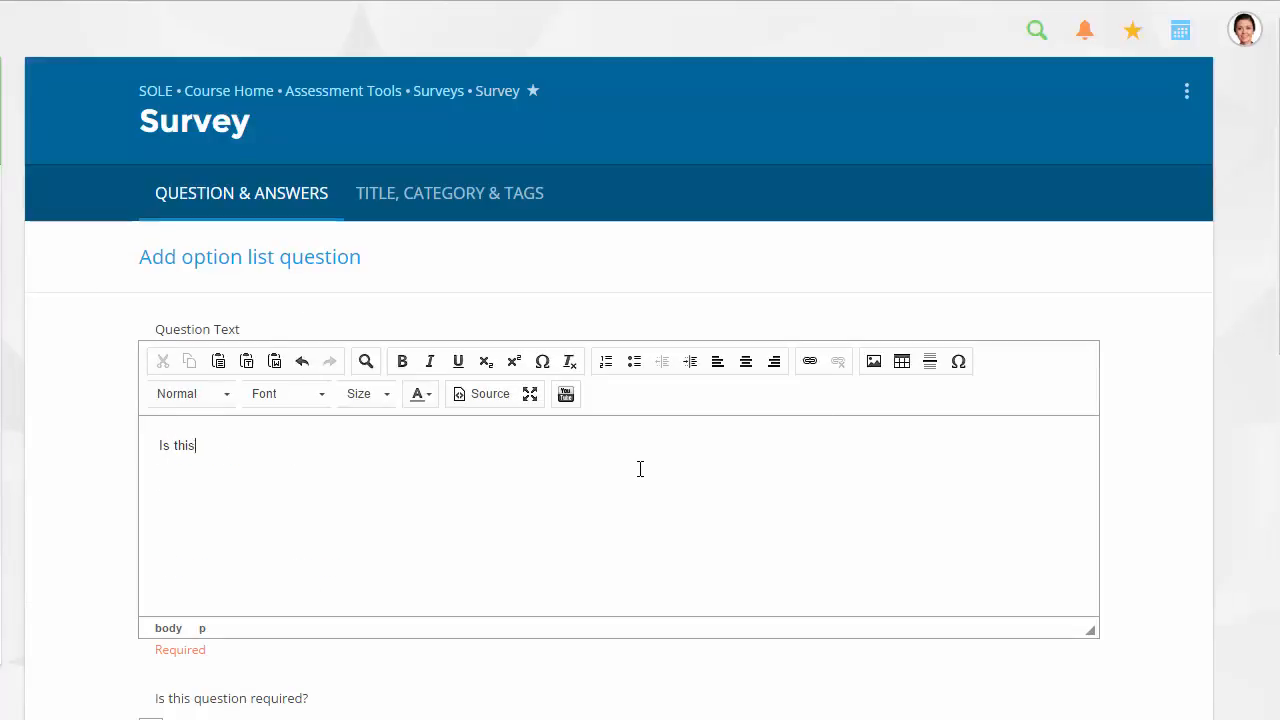
text(helpful?)
text(yes)
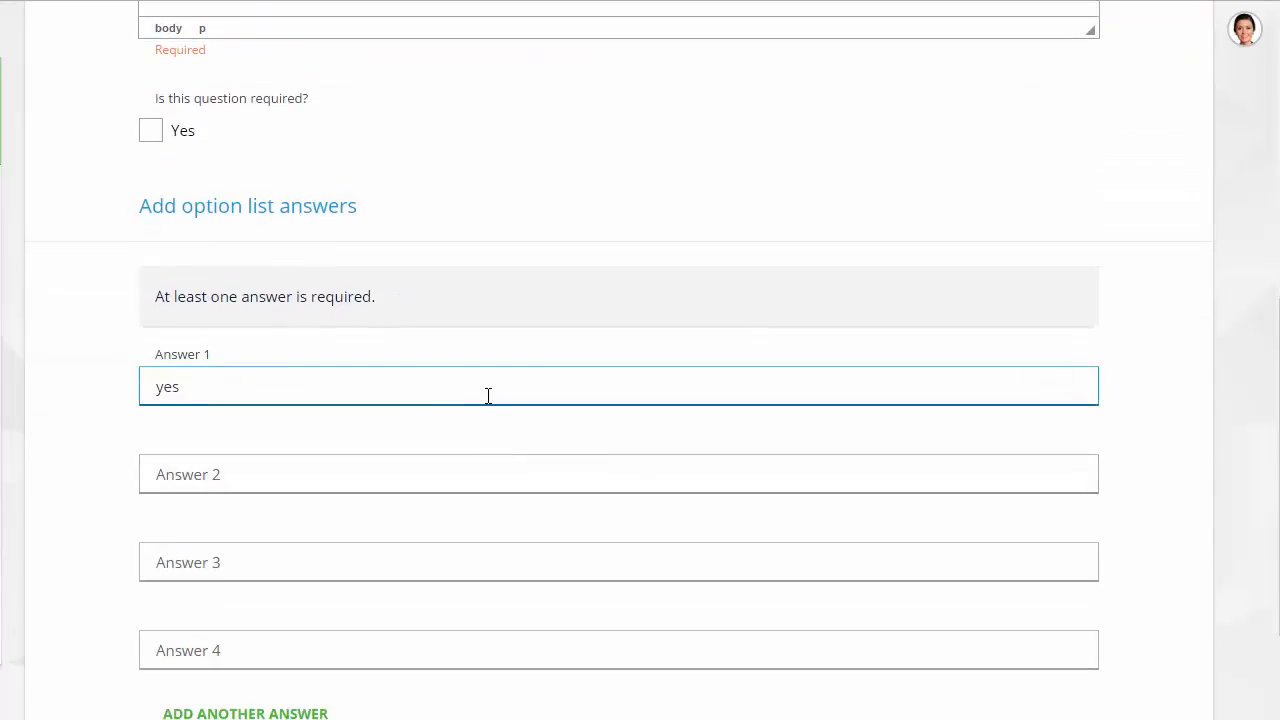
text(no)
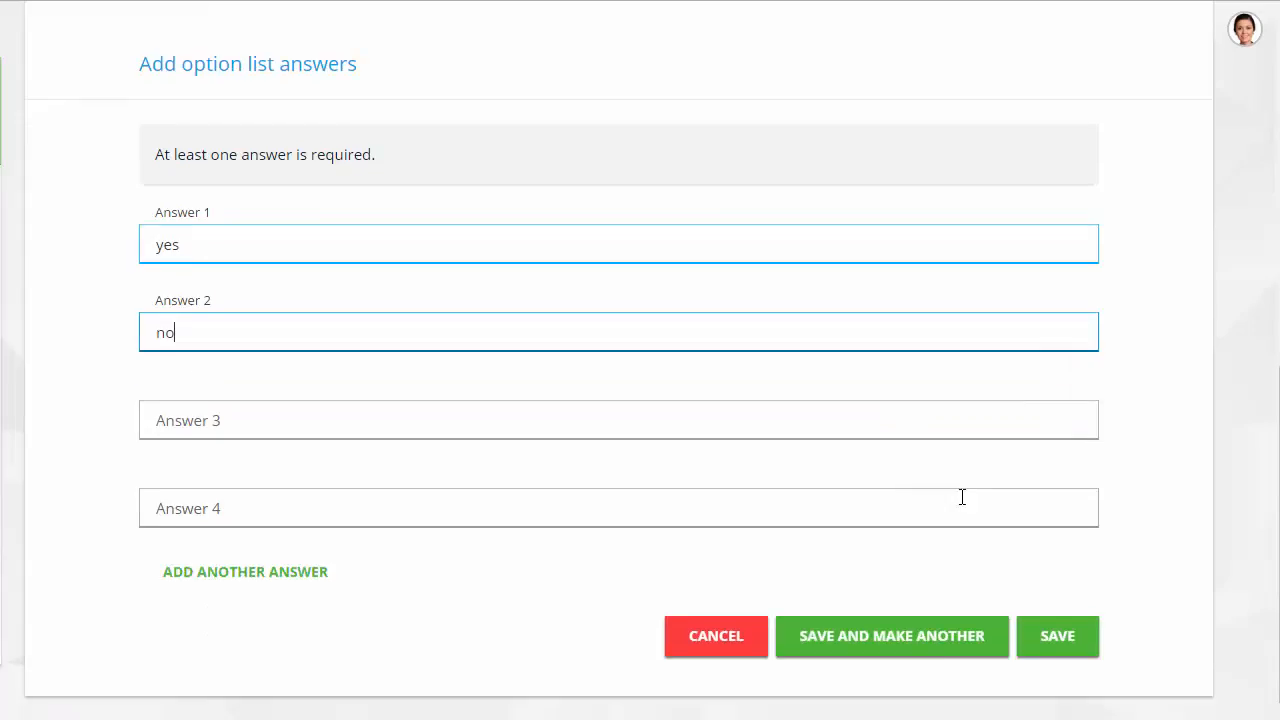
click(1056, 636)
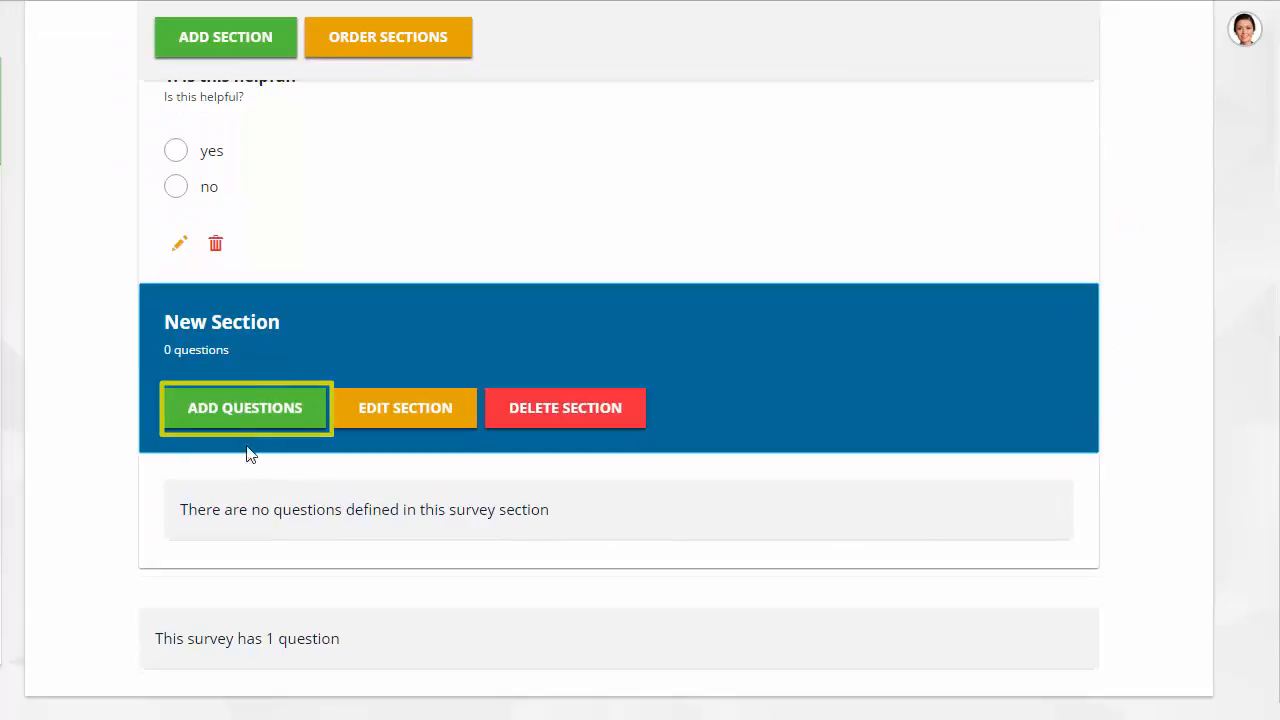
Search the bank for 'basic', select all four results and add them to New Section
click(244, 408)
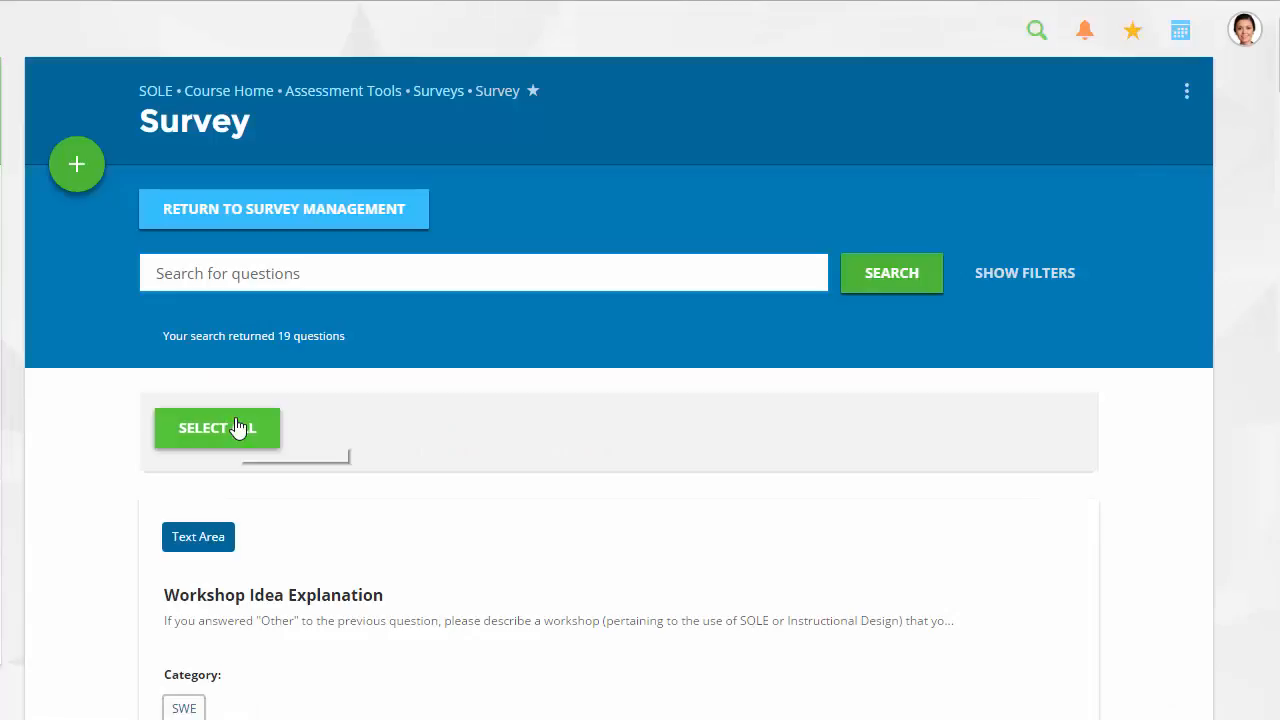
text(b)
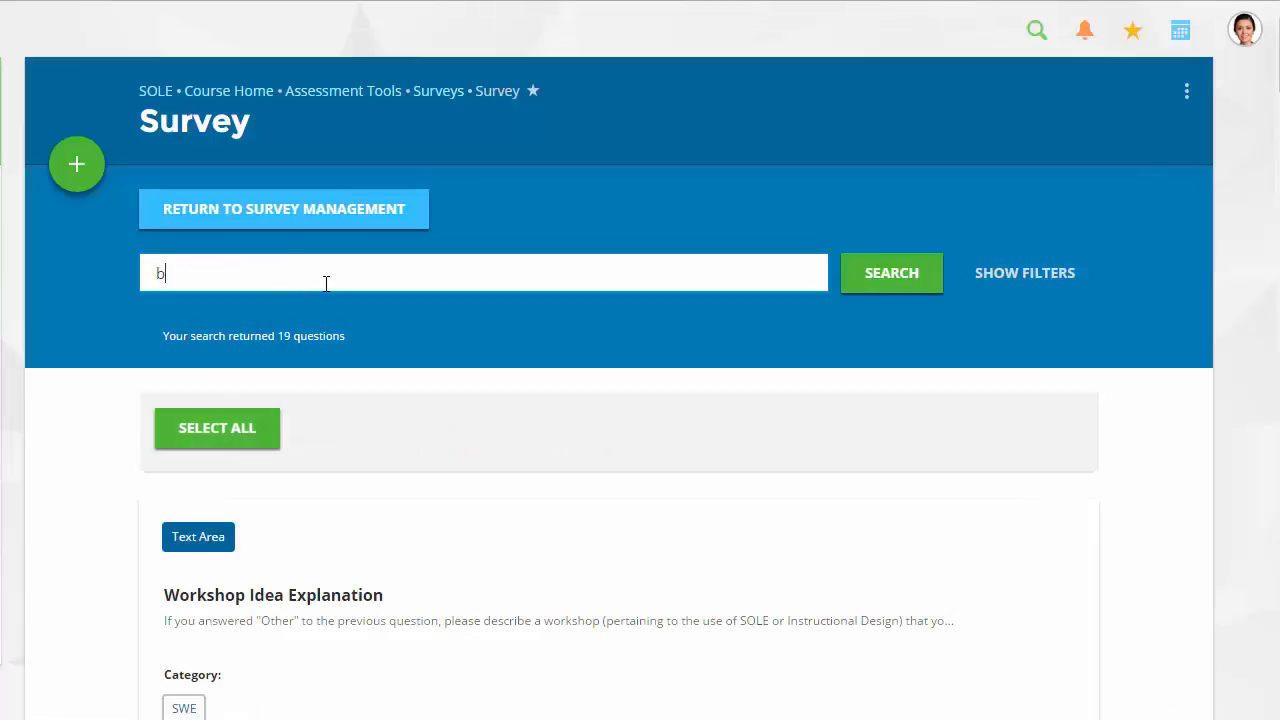
text(asic)
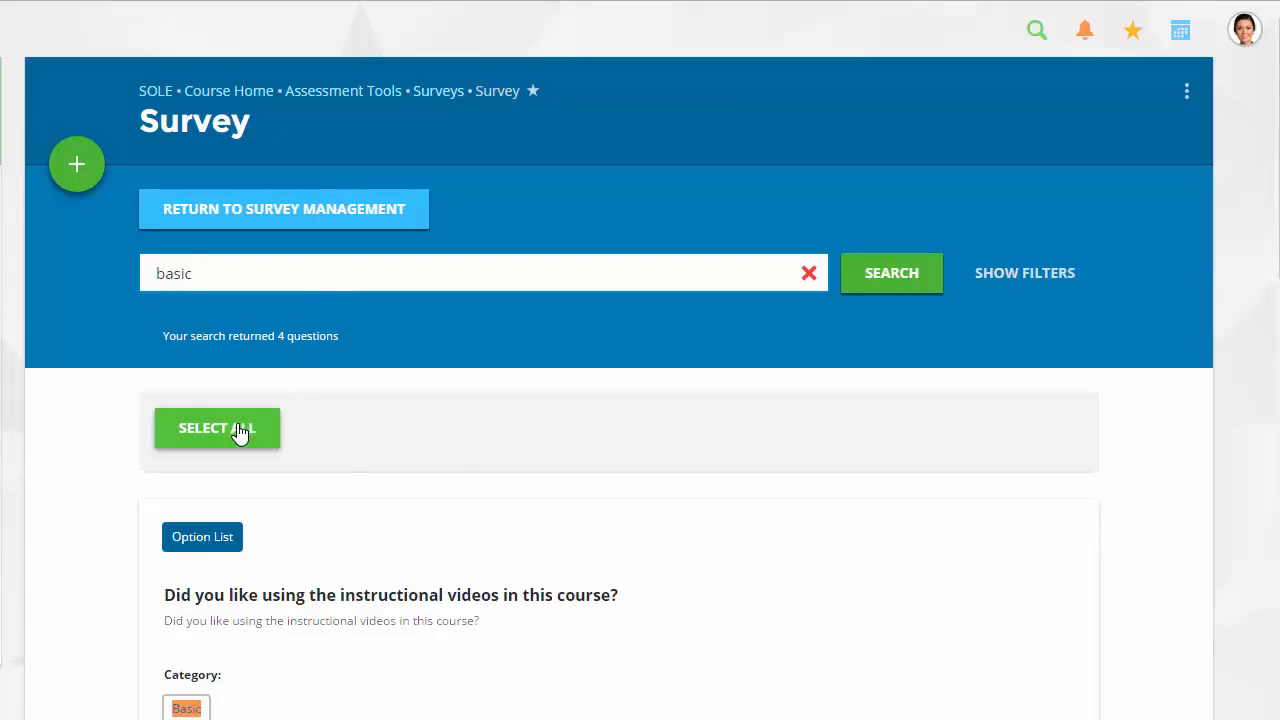
click(216, 428)
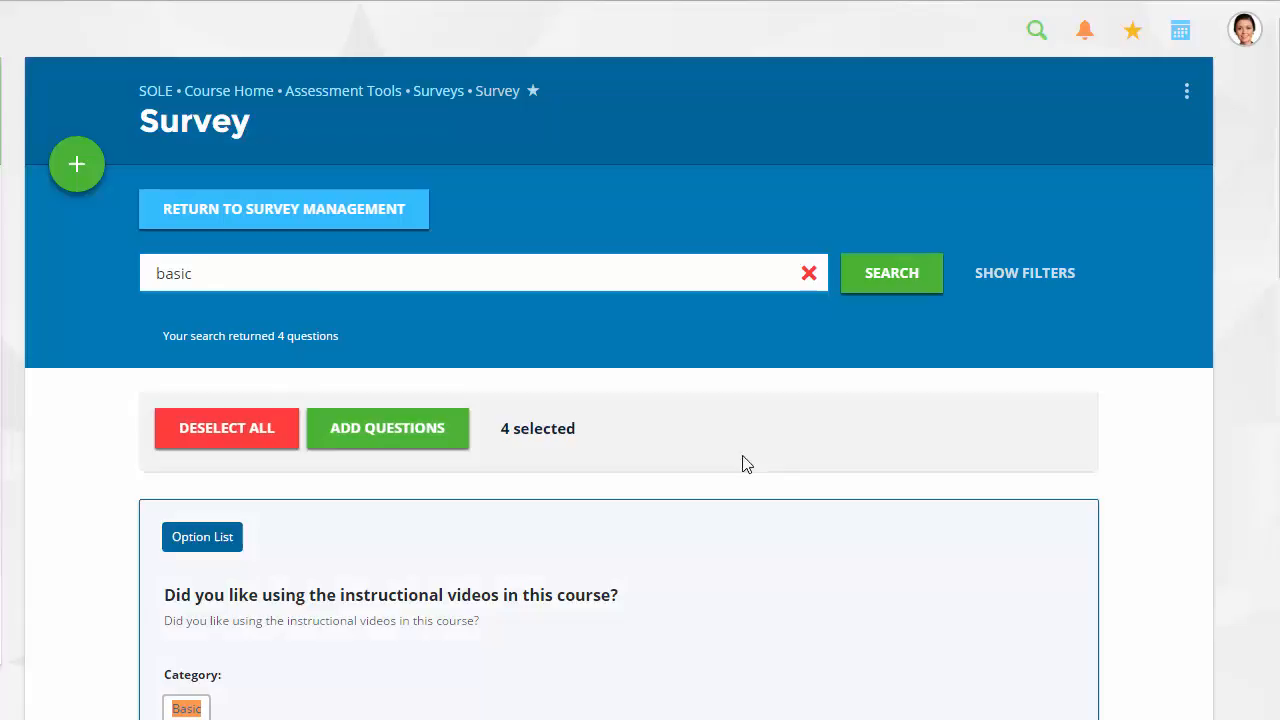
scroll(down, 3)
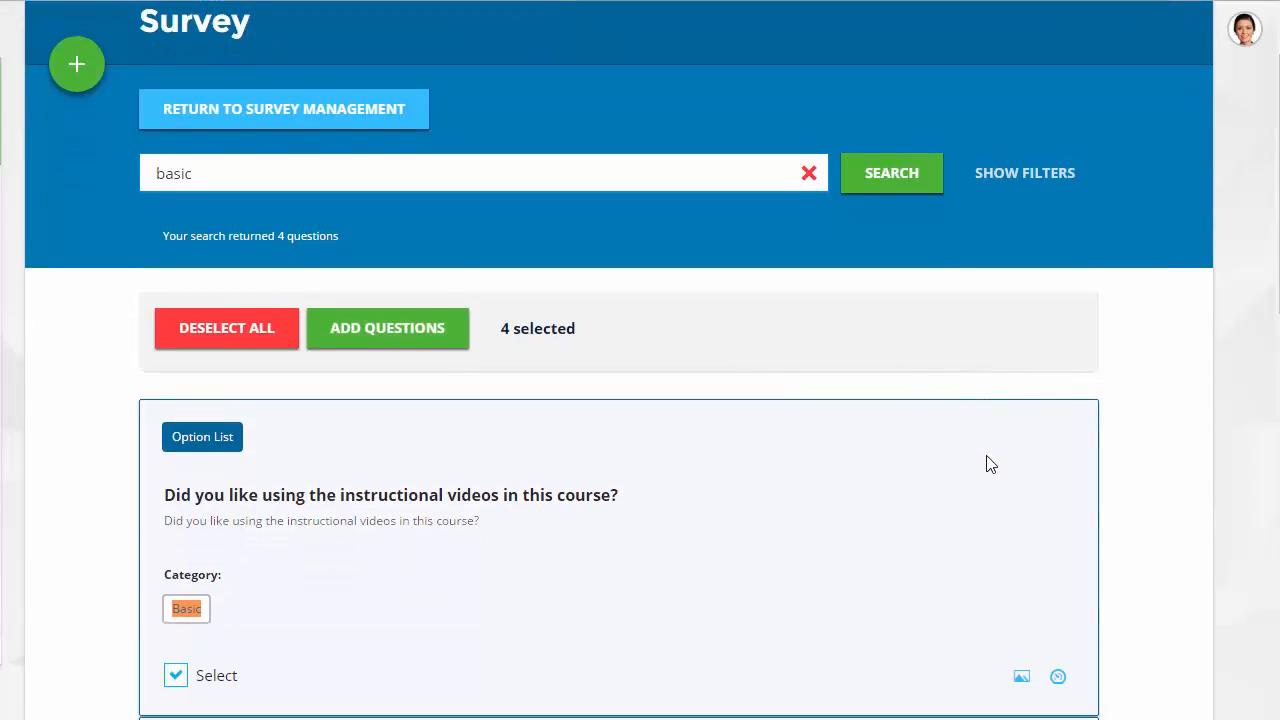
mouse_move(984, 464)
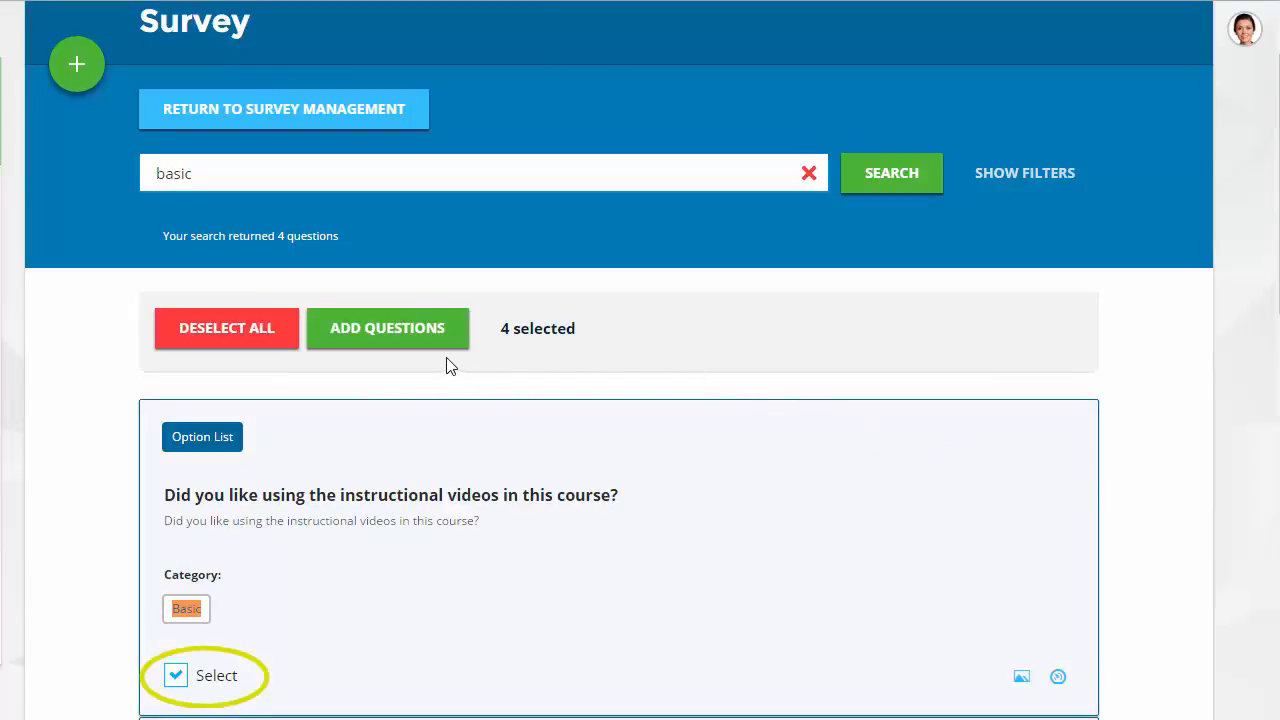
mouse_move(388, 328)
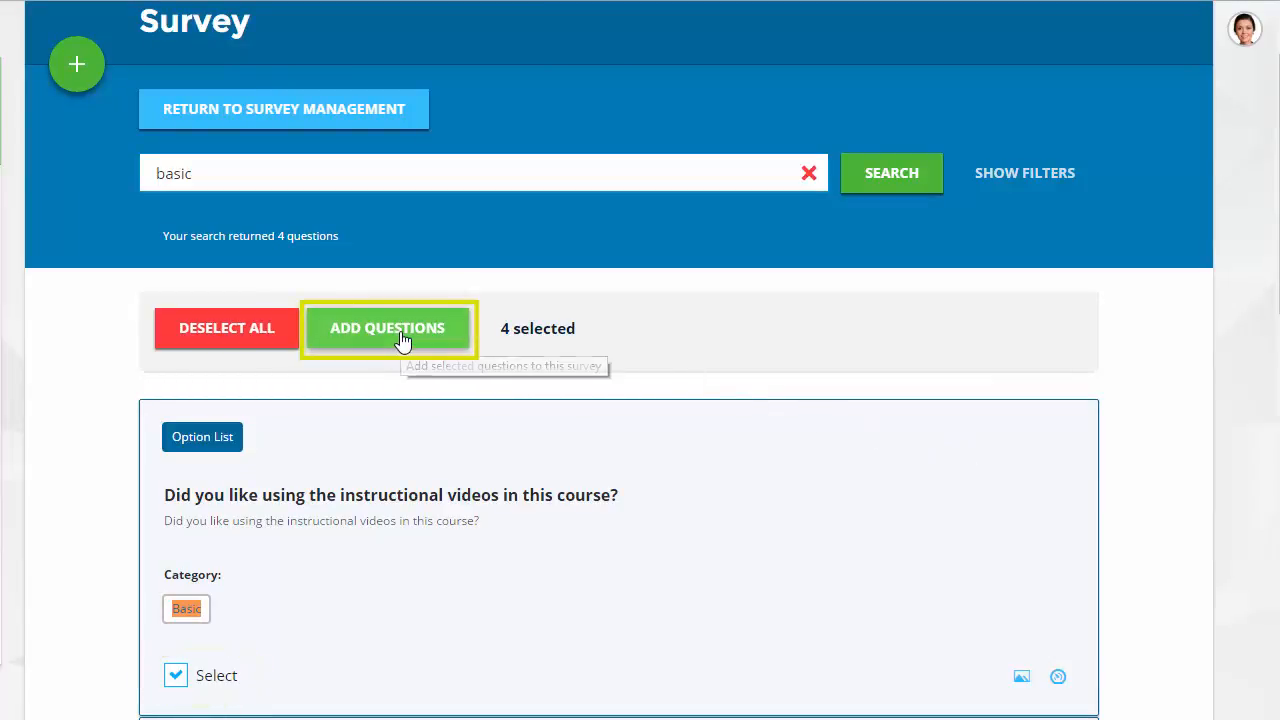
click(388, 328)
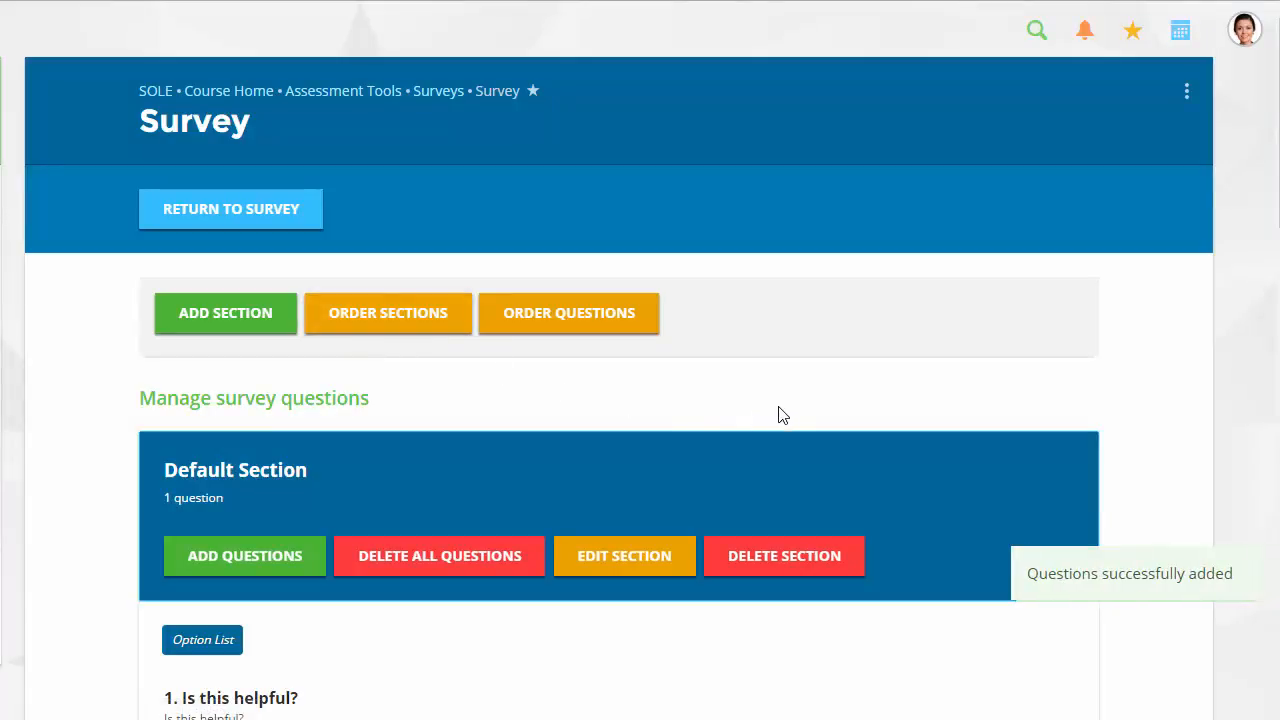
scroll(down, 3)
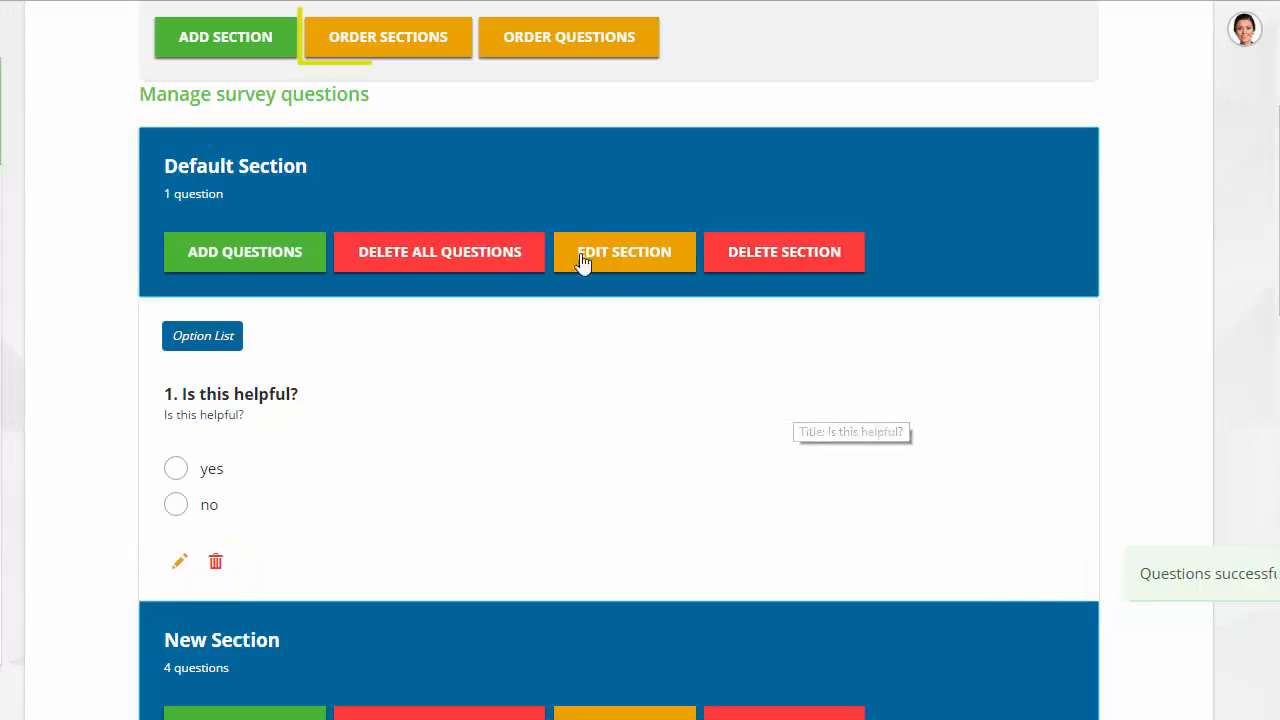
Reorder the sections so New Section sits ahead of Default Section
click(388, 36)
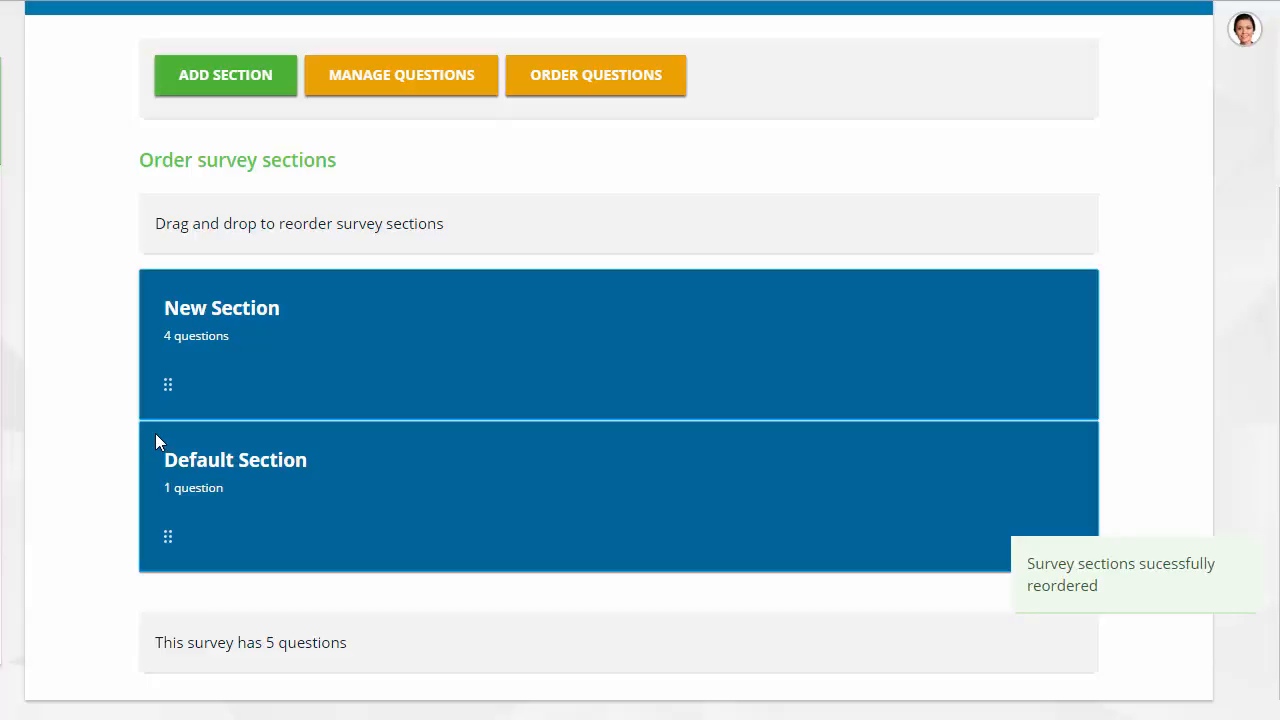
mouse_move(196, 438)
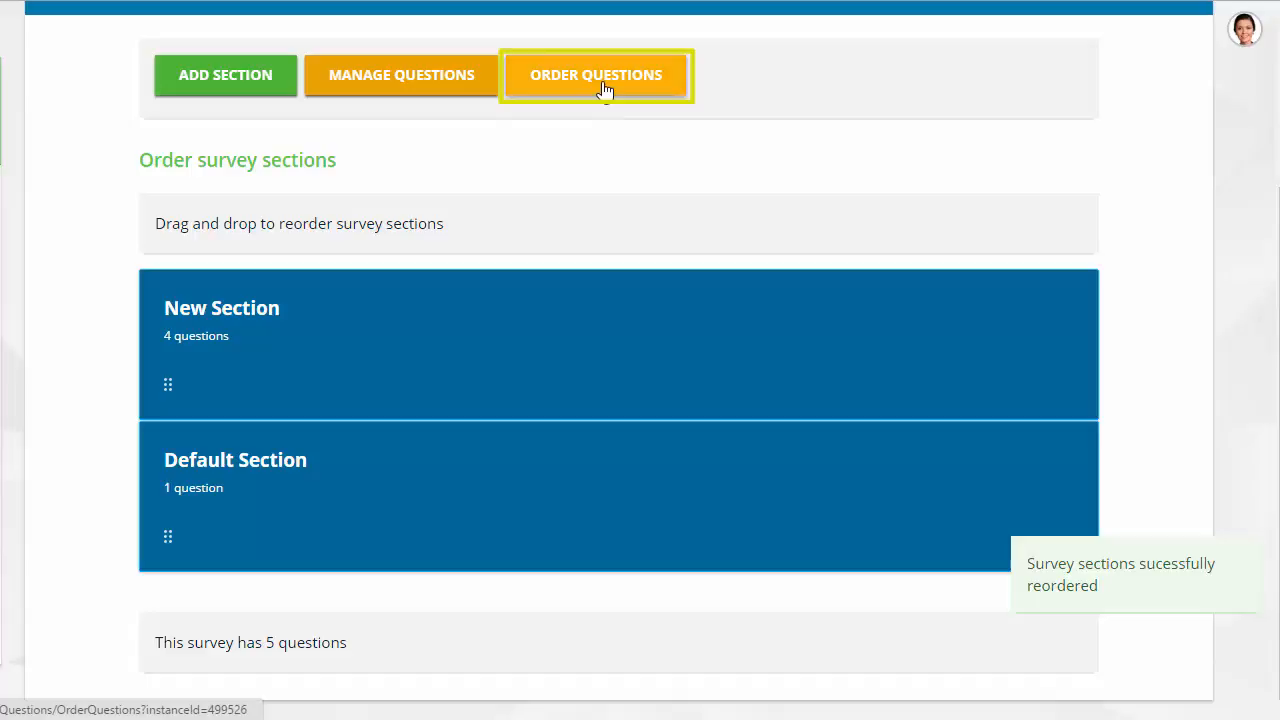
Move the instructional videos question below the XYZ practice question, then return to the survey list
click(596, 74)
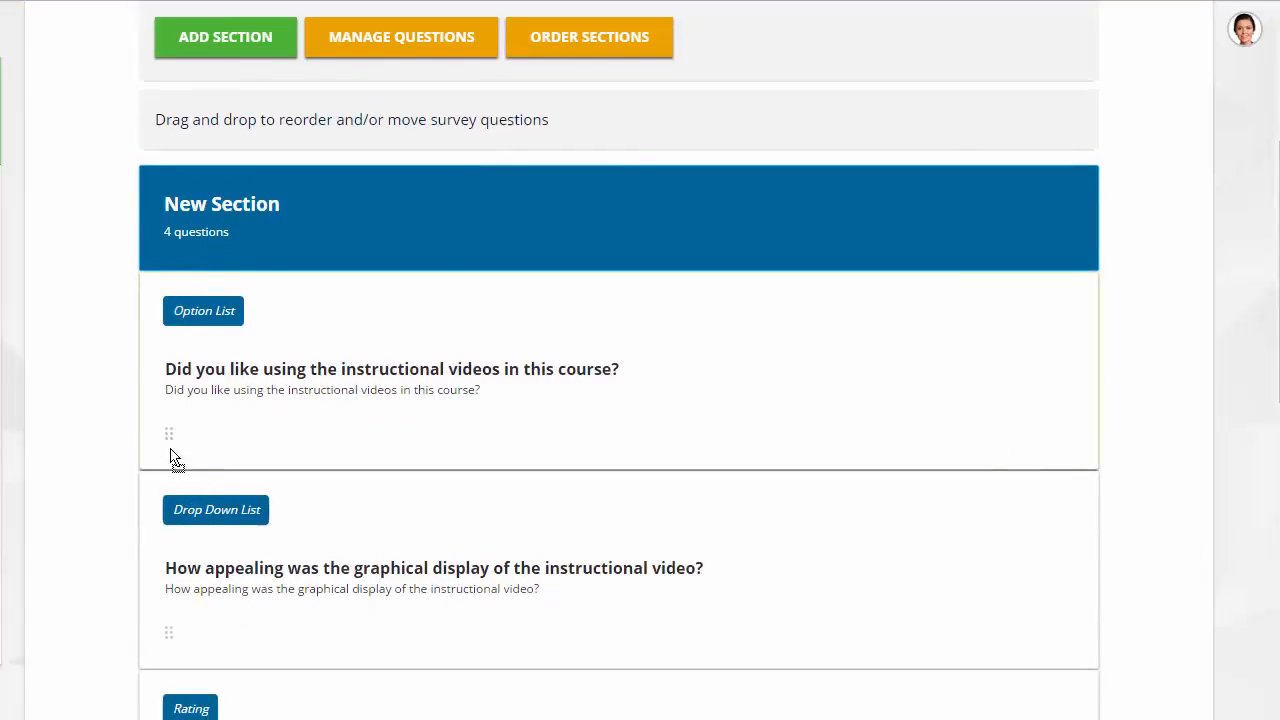
drag(168, 432, 170, 690)
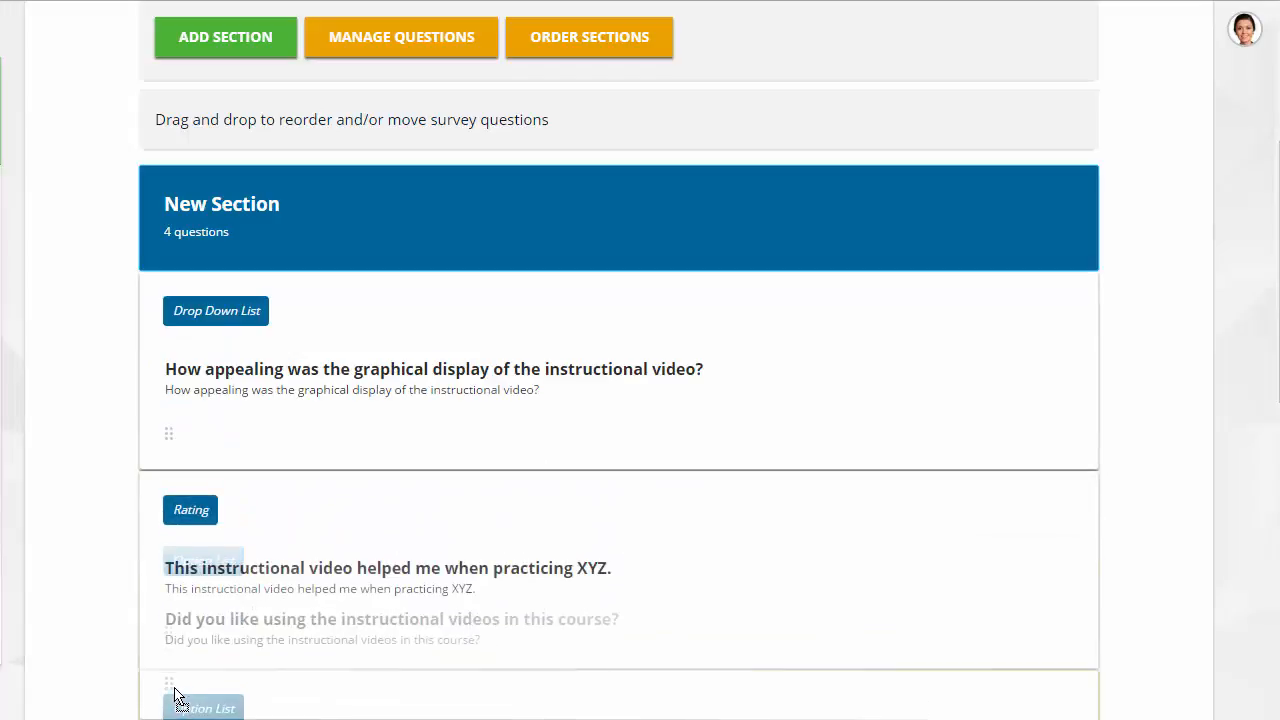
drag(168, 684, 168, 432)
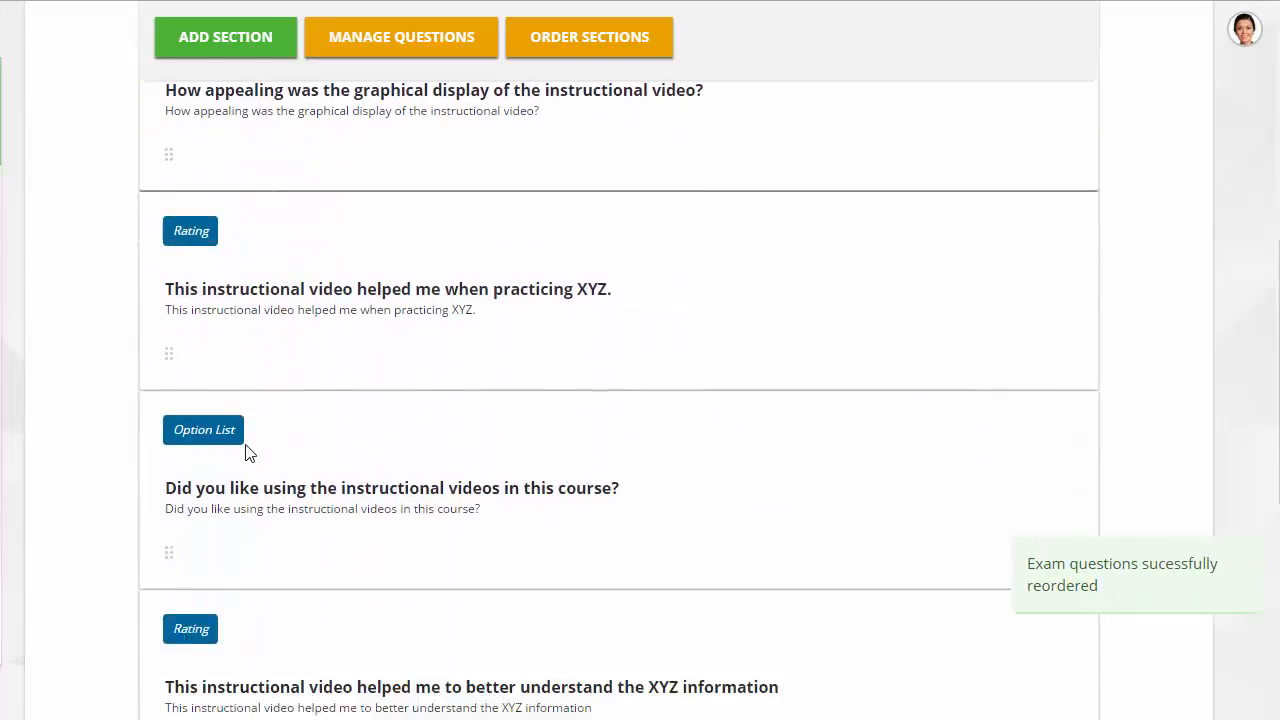
scroll(down, 3)
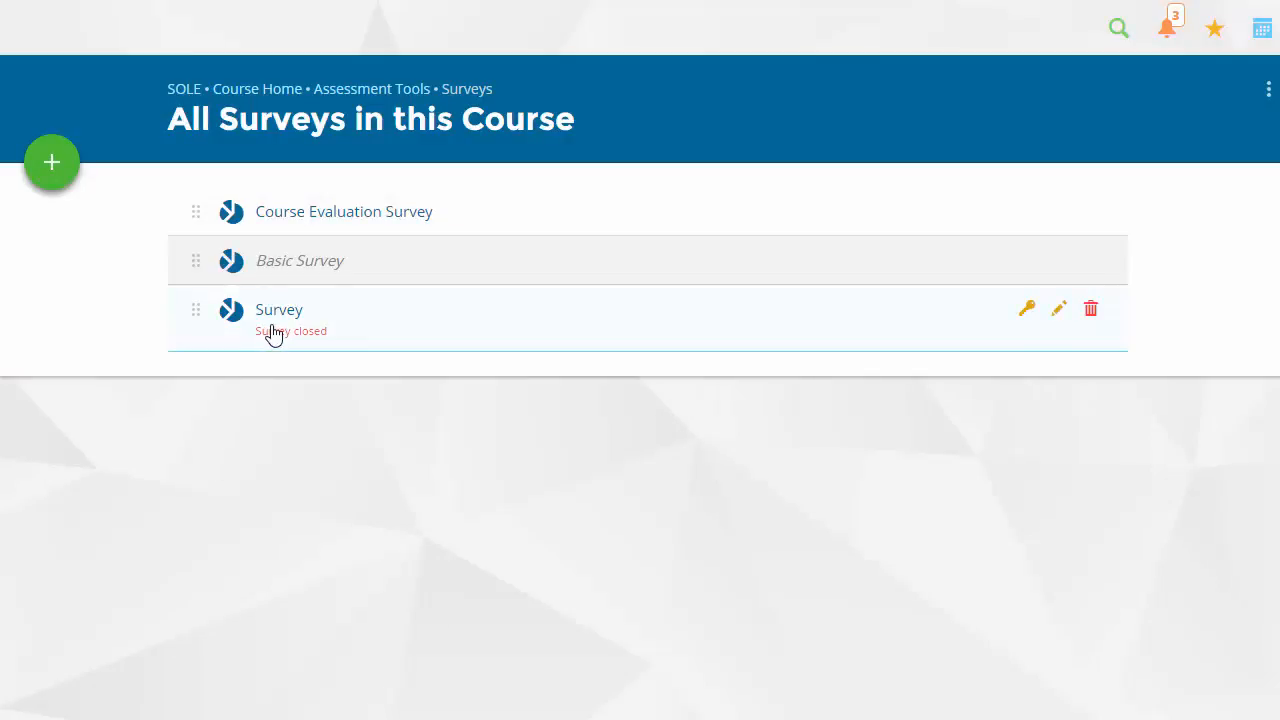
Go into the closed Survey's reports and reveal the Question Stats date and answer filters
click(280, 308)
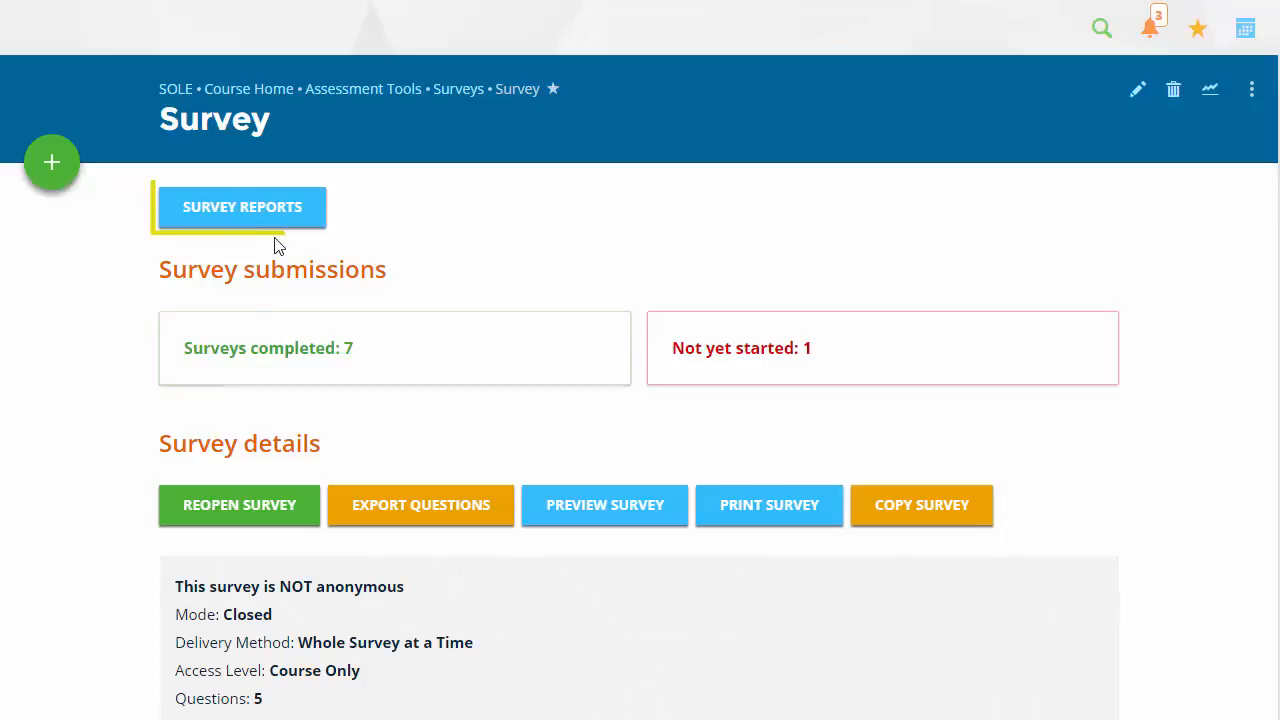
click(242, 206)
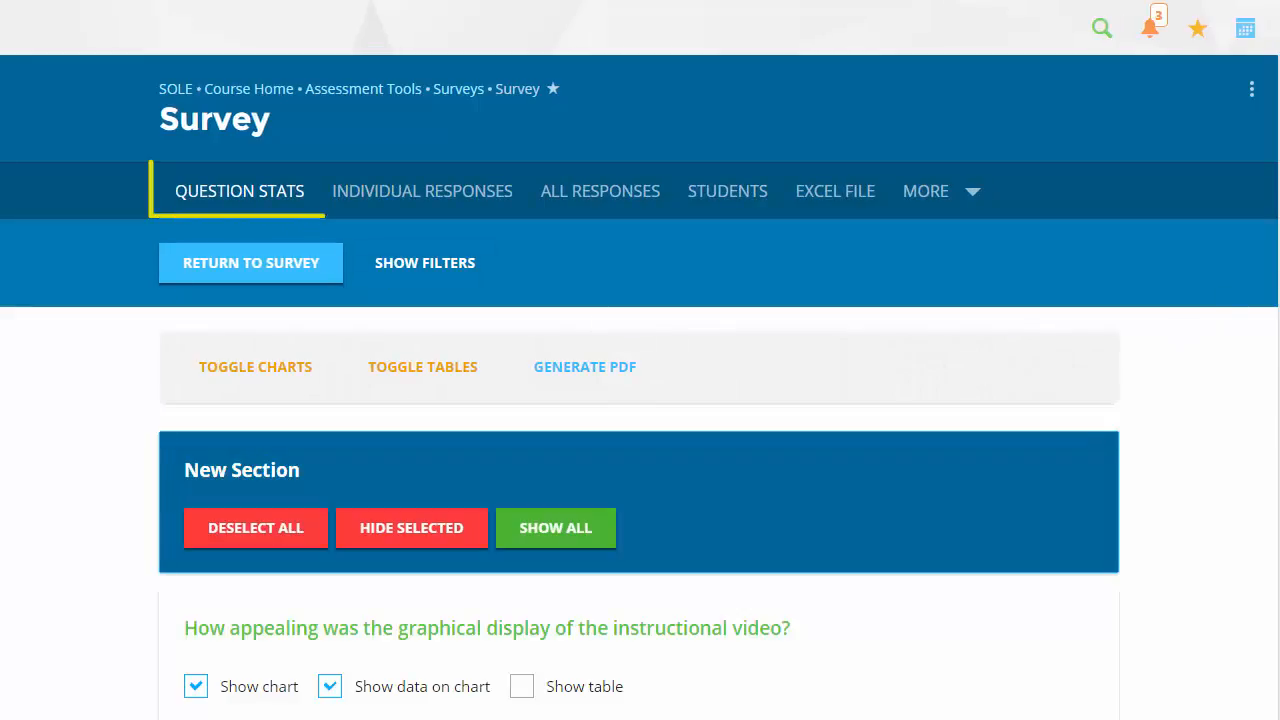
scroll(down, 3)
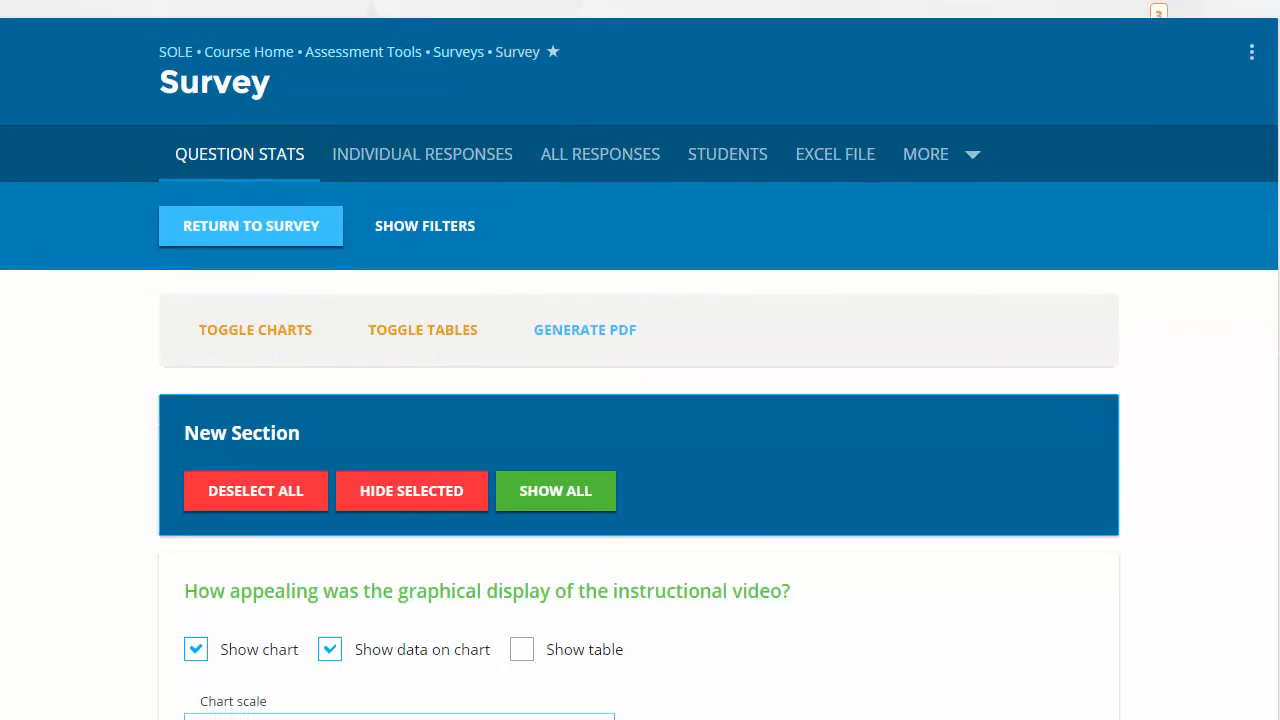
scroll(down, 3)
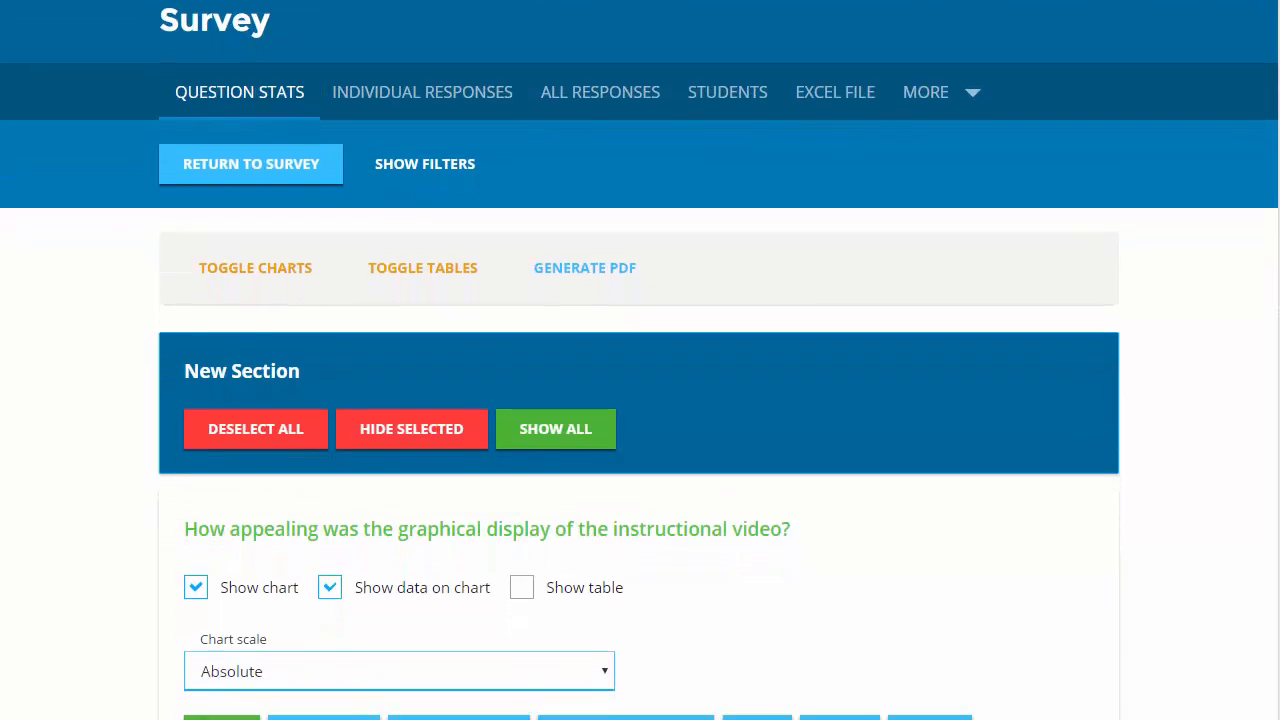
scroll(down, 3)
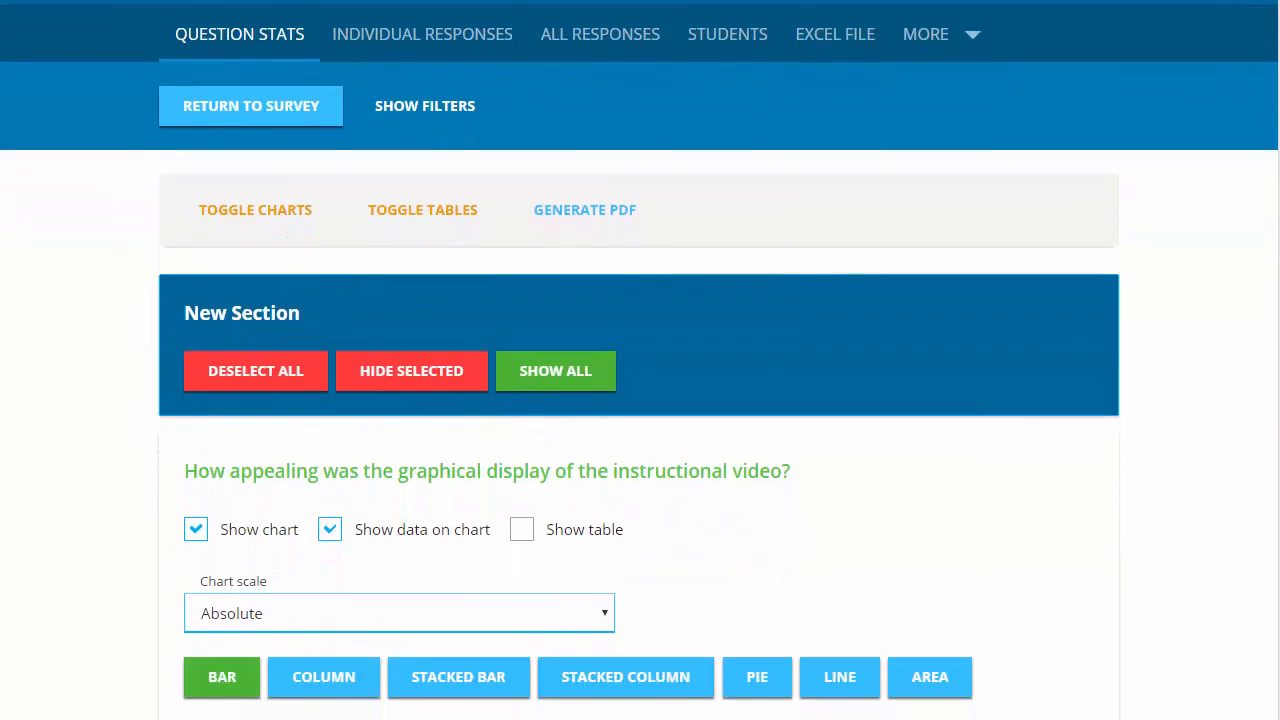
click(424, 104)
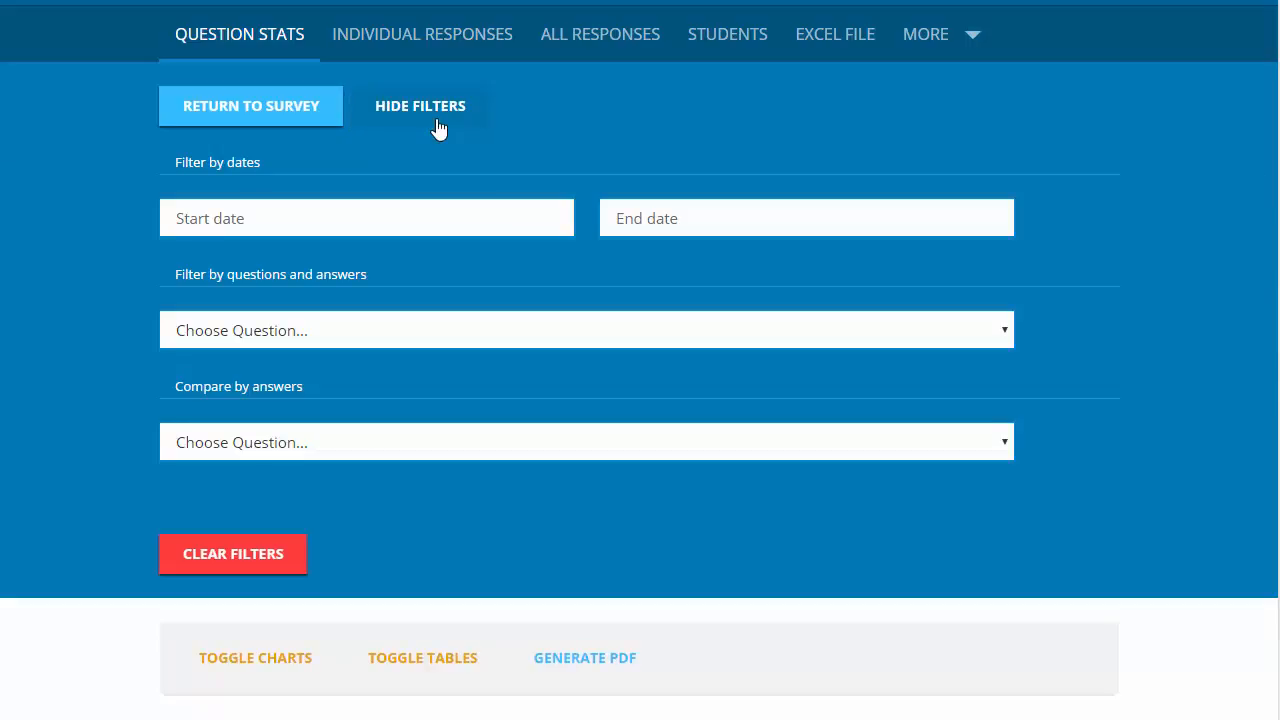
Hide the filters and switch the first question's chart scale to Percentage
click(420, 104)
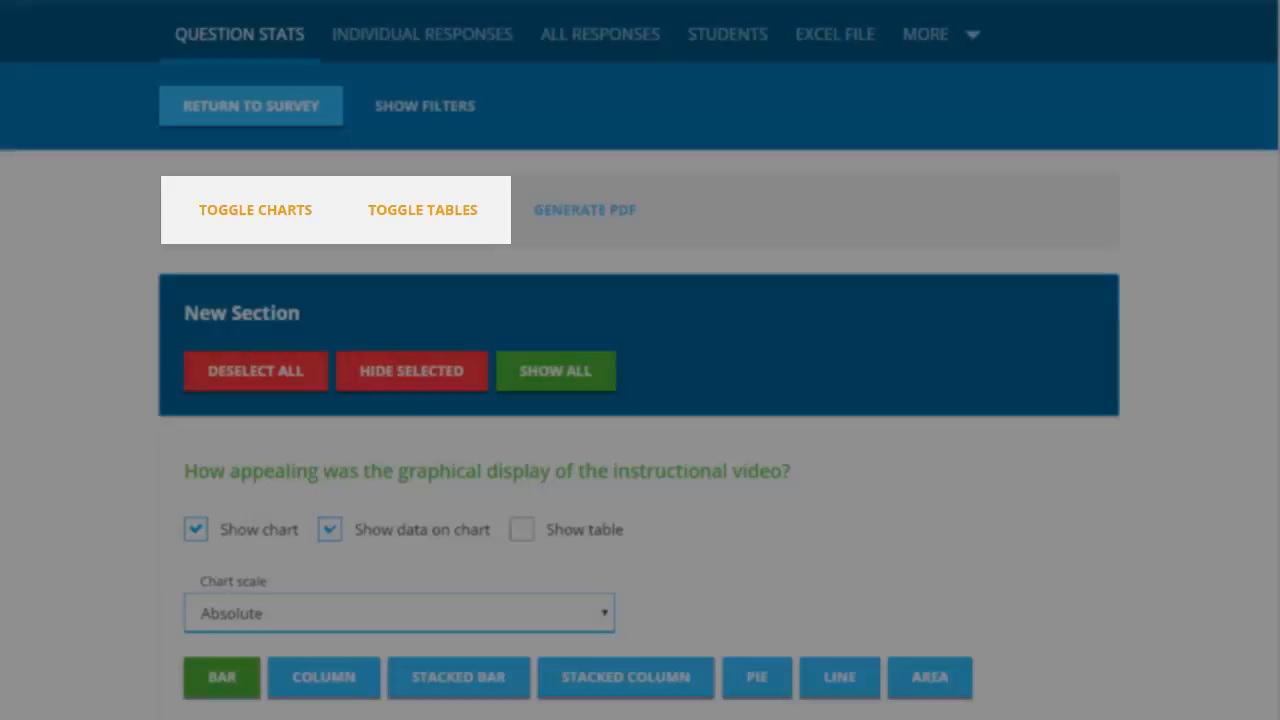
scroll(down, 3)
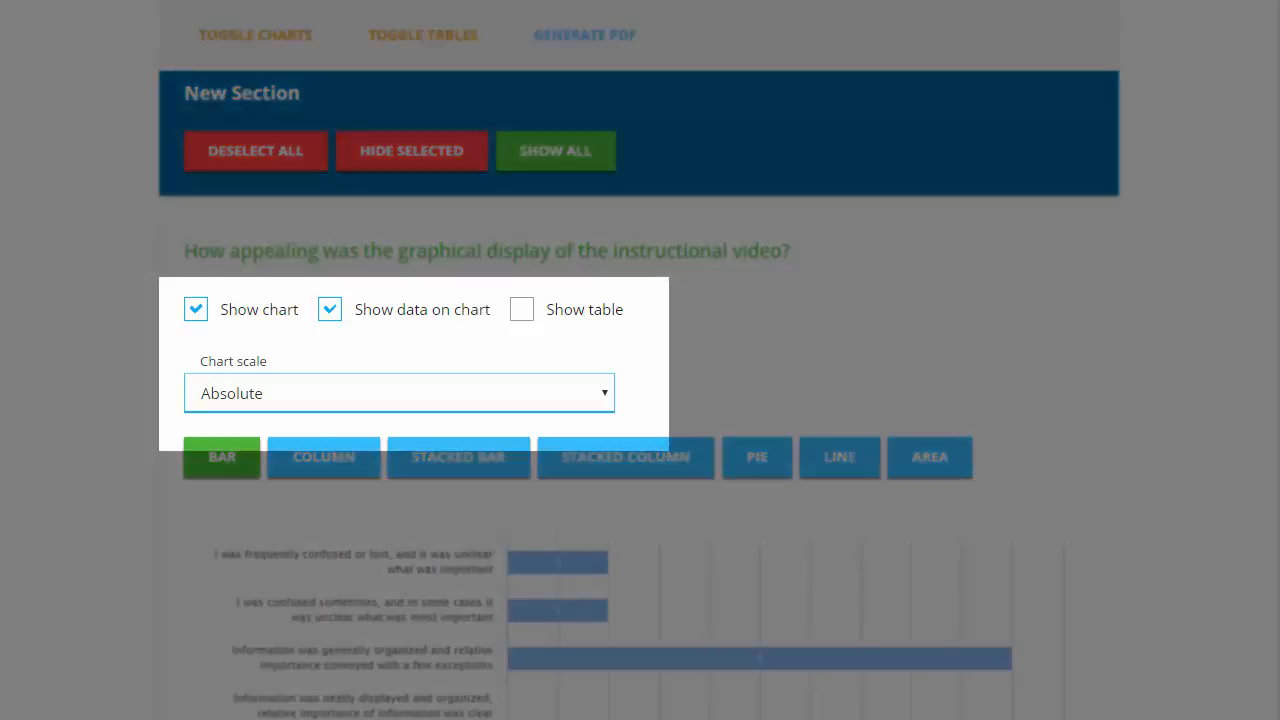
mouse_move(778, 374)
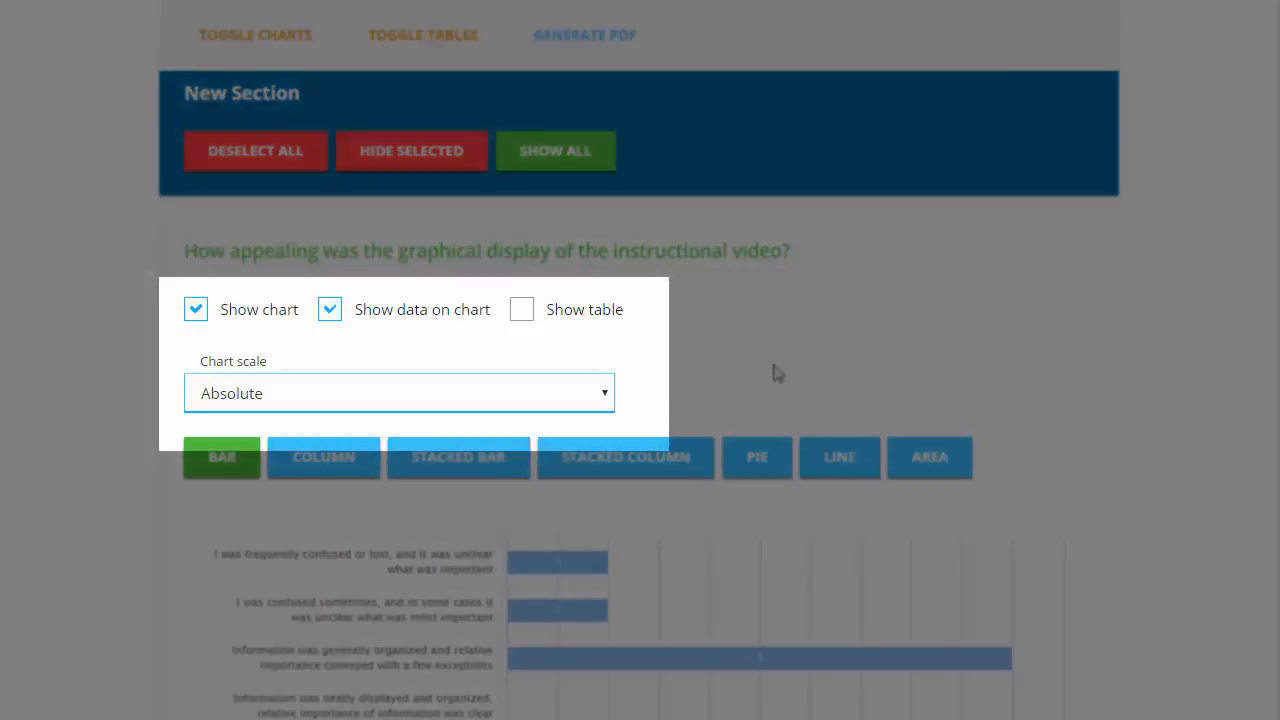
click(400, 392)
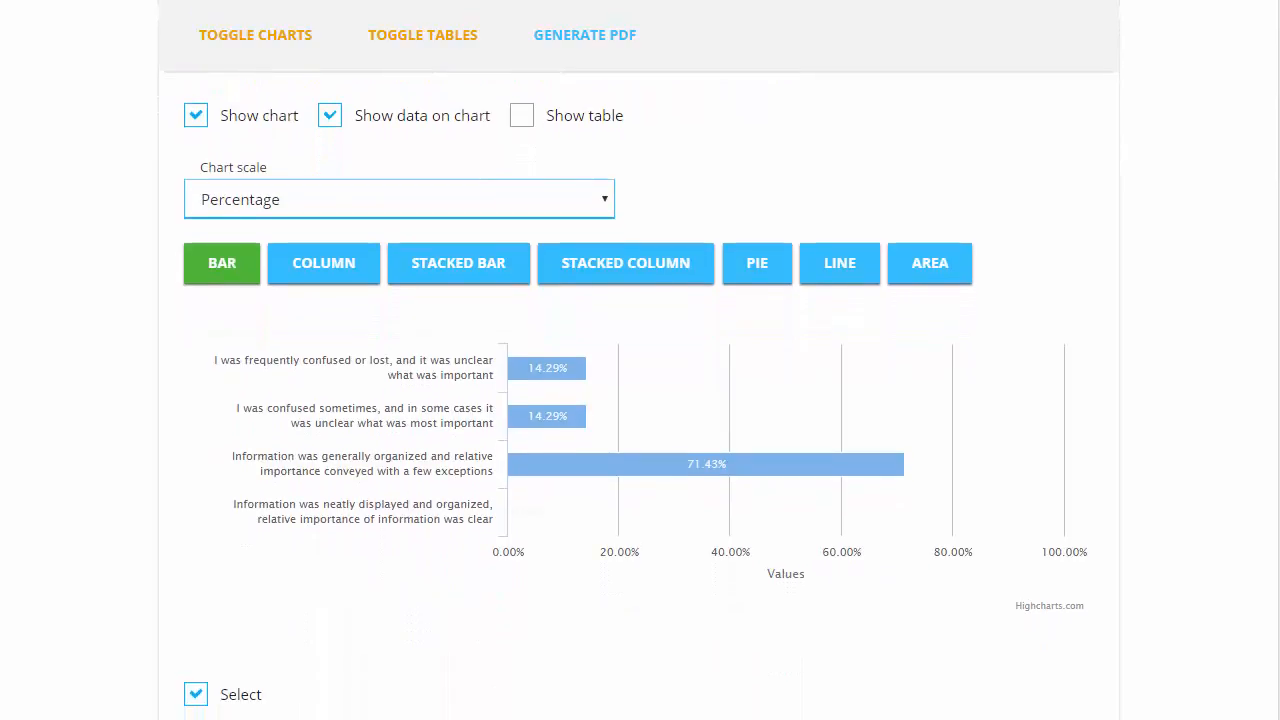
Cycle the chart through column, stacked bar, stacked column, pie and line, ending on area
click(324, 262)
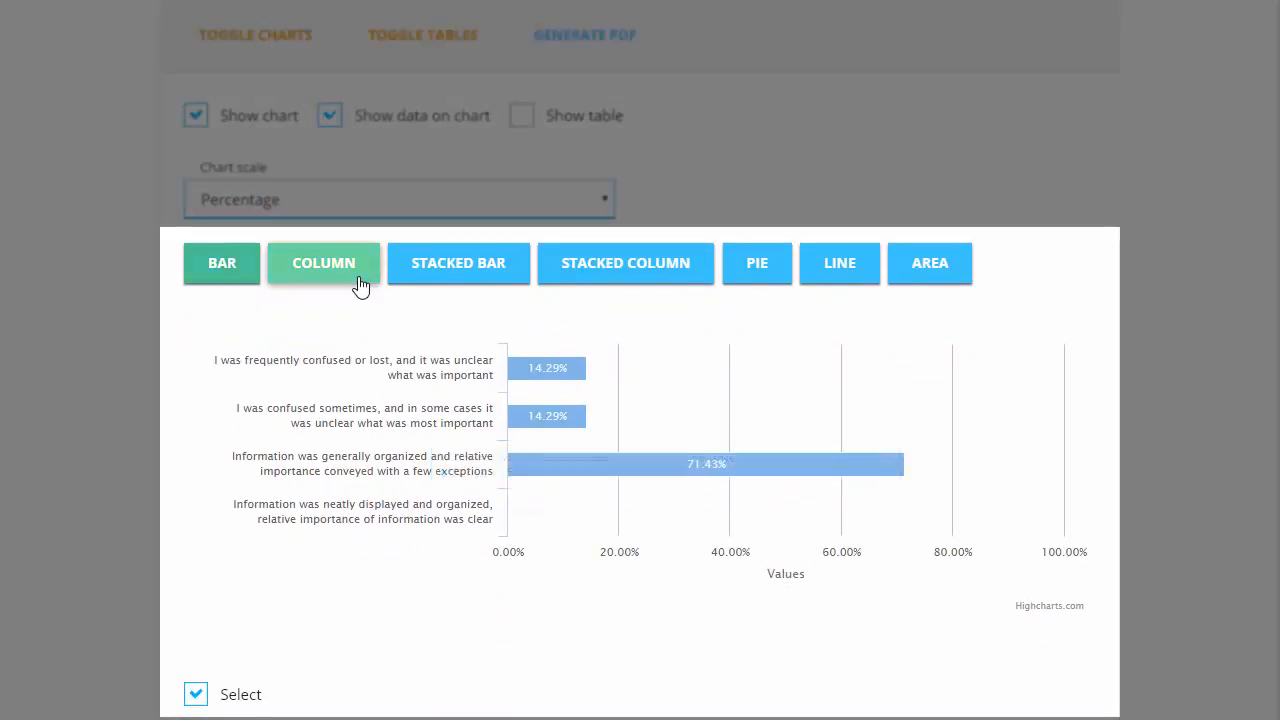
click(458, 262)
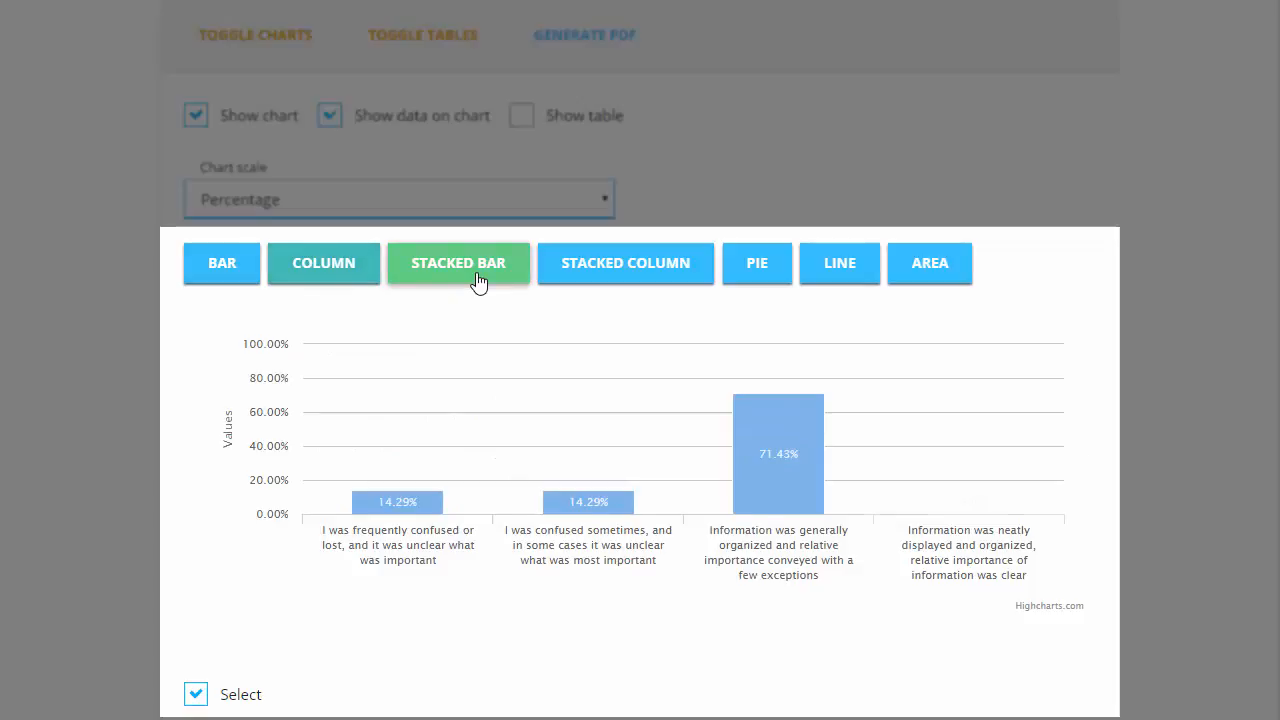
click(458, 264)
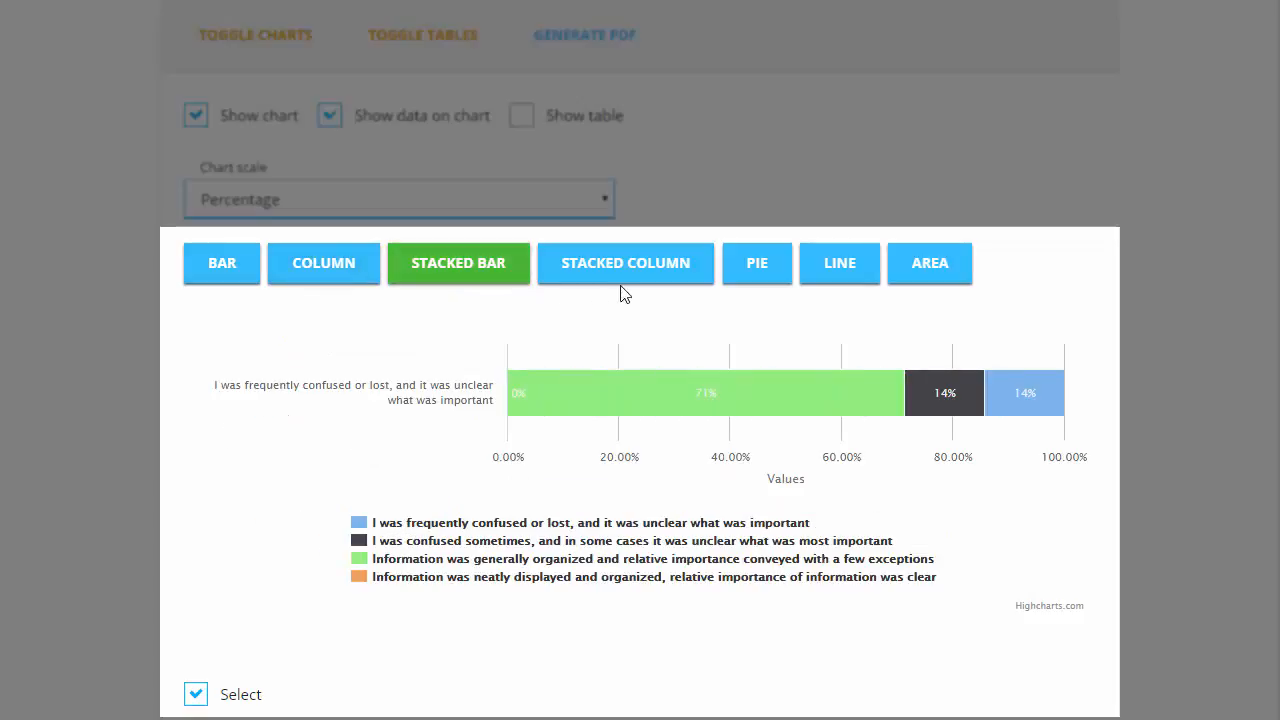
click(624, 264)
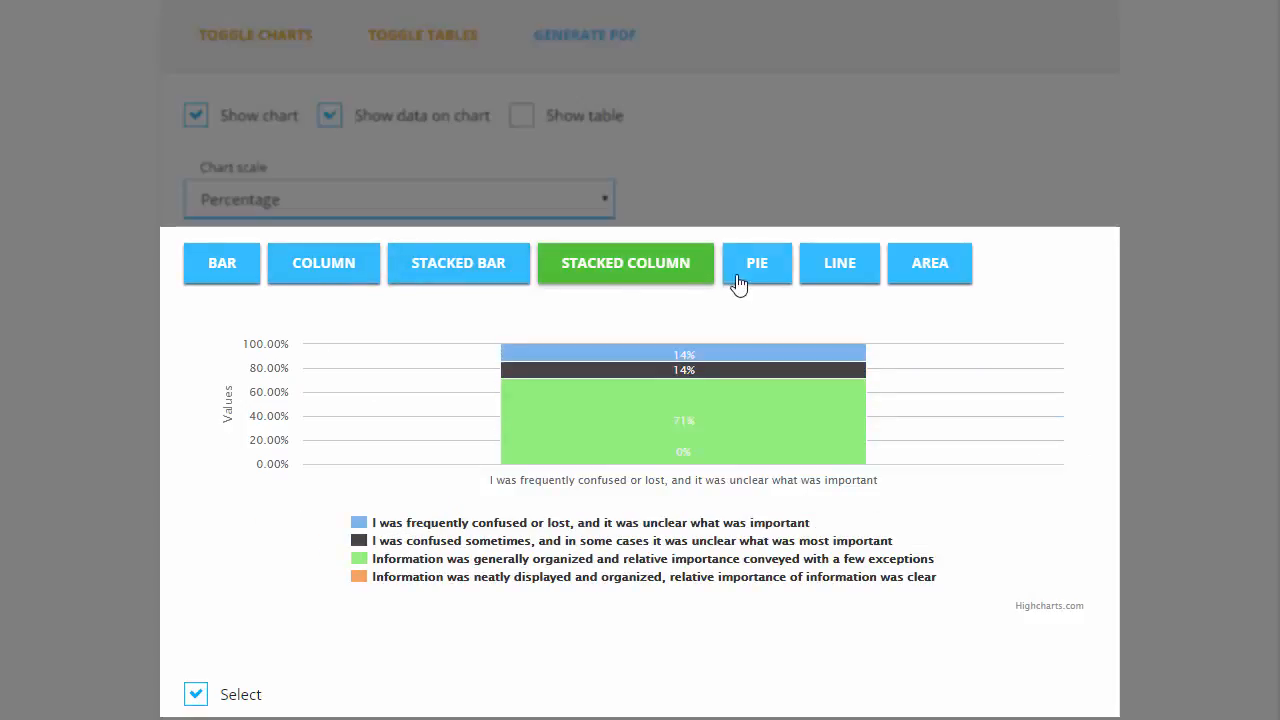
click(756, 264)
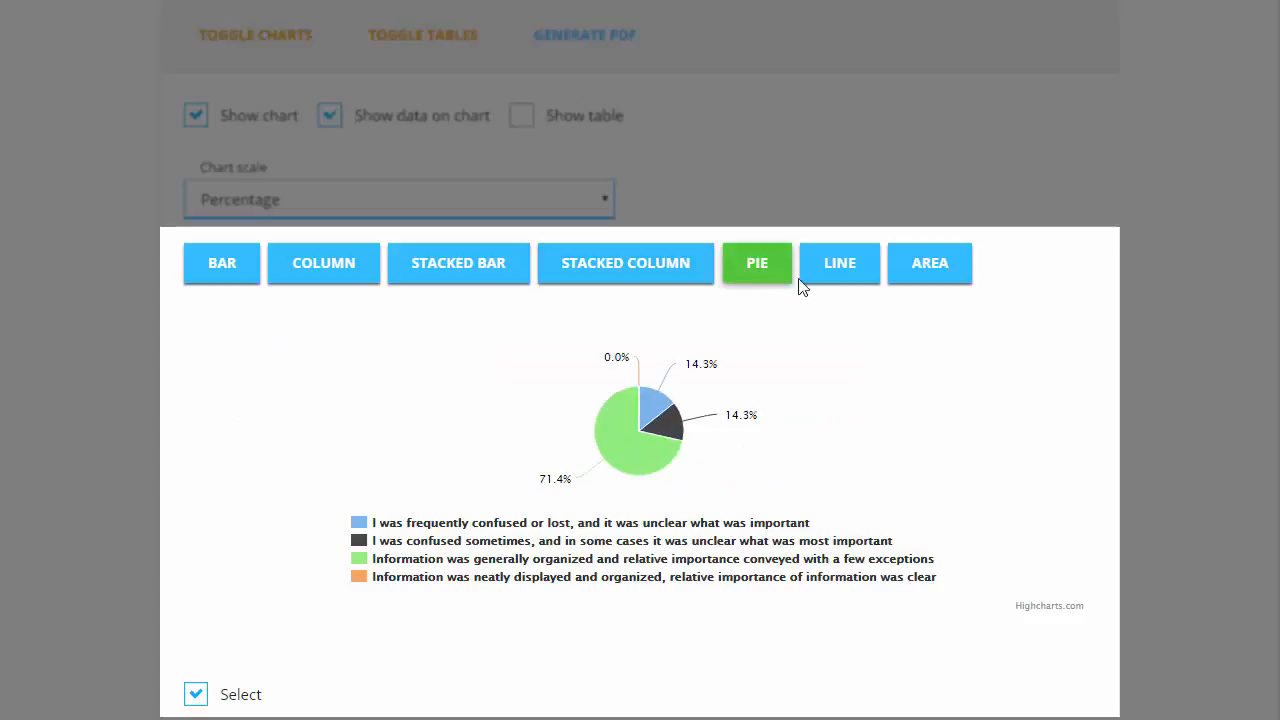
click(838, 262)
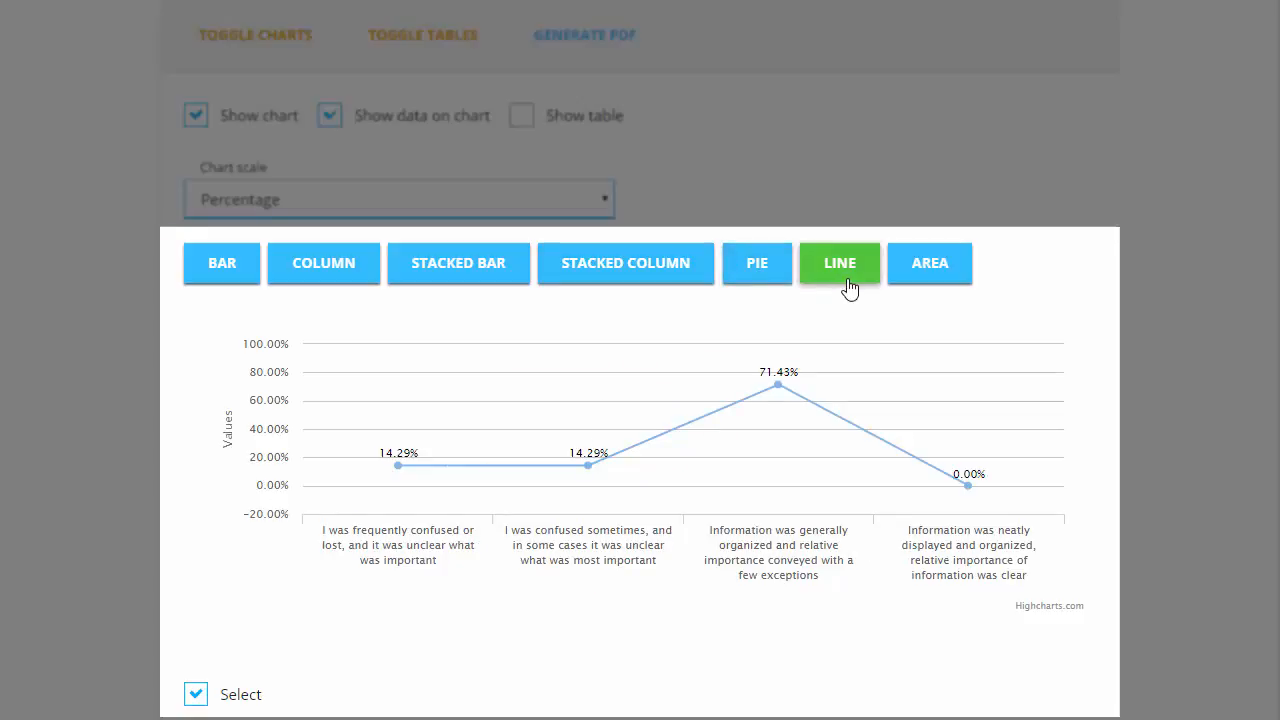
click(928, 264)
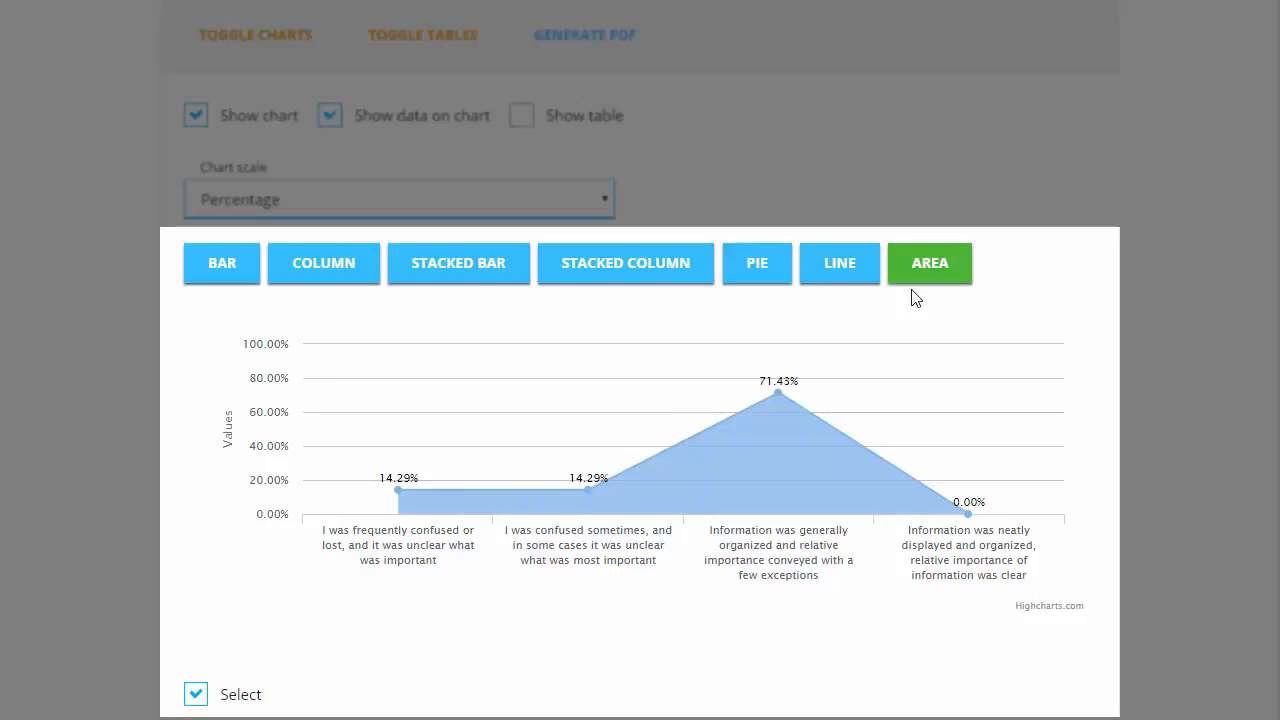
mouse_move(930, 304)
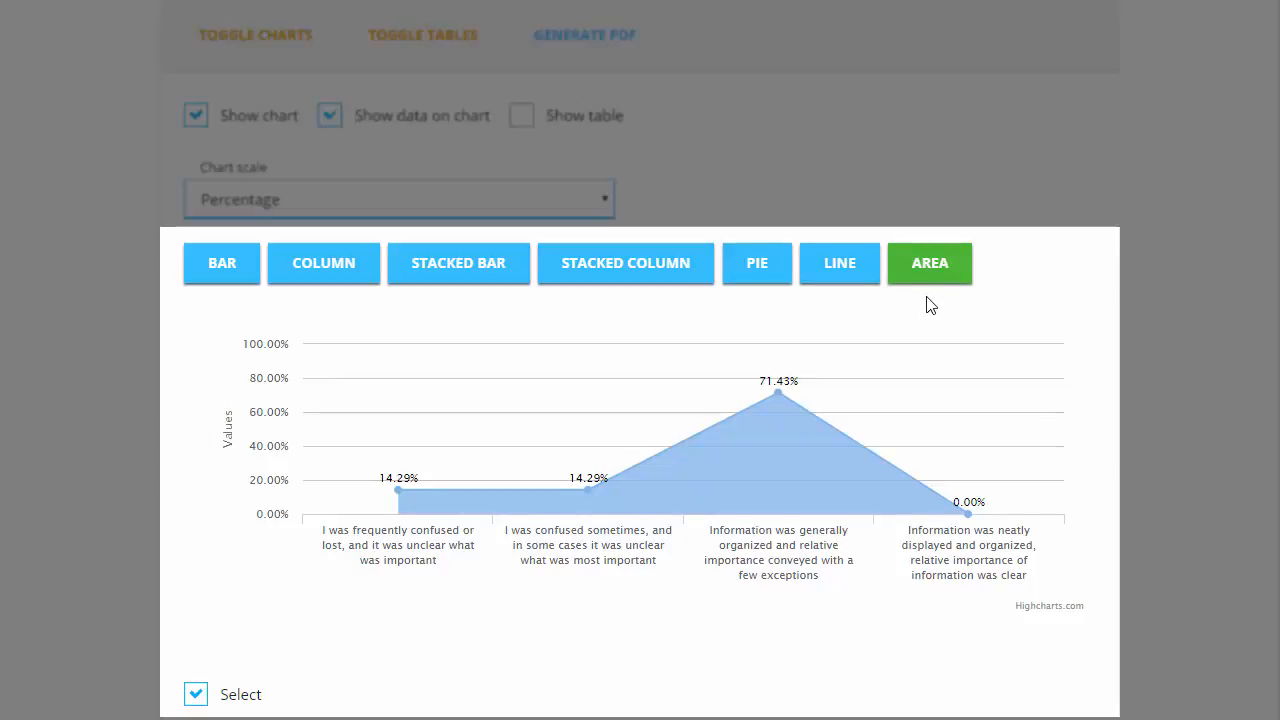
mouse_move(968, 402)
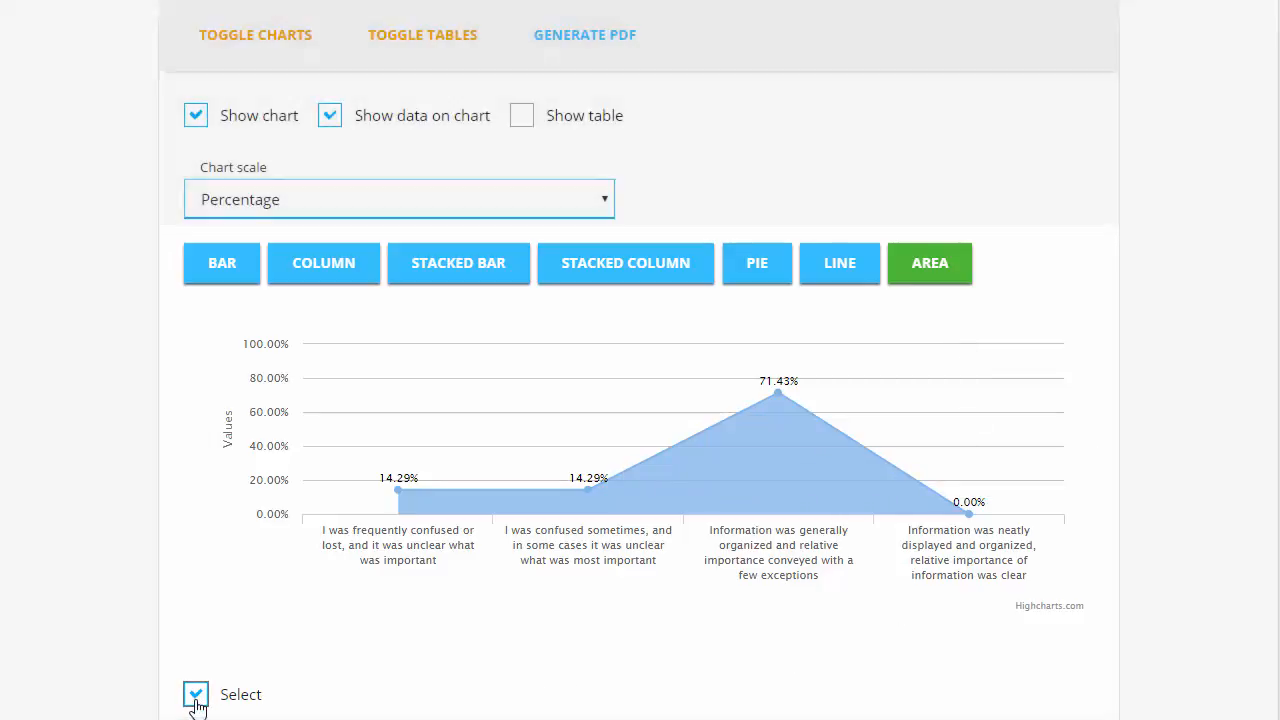
click(196, 694)
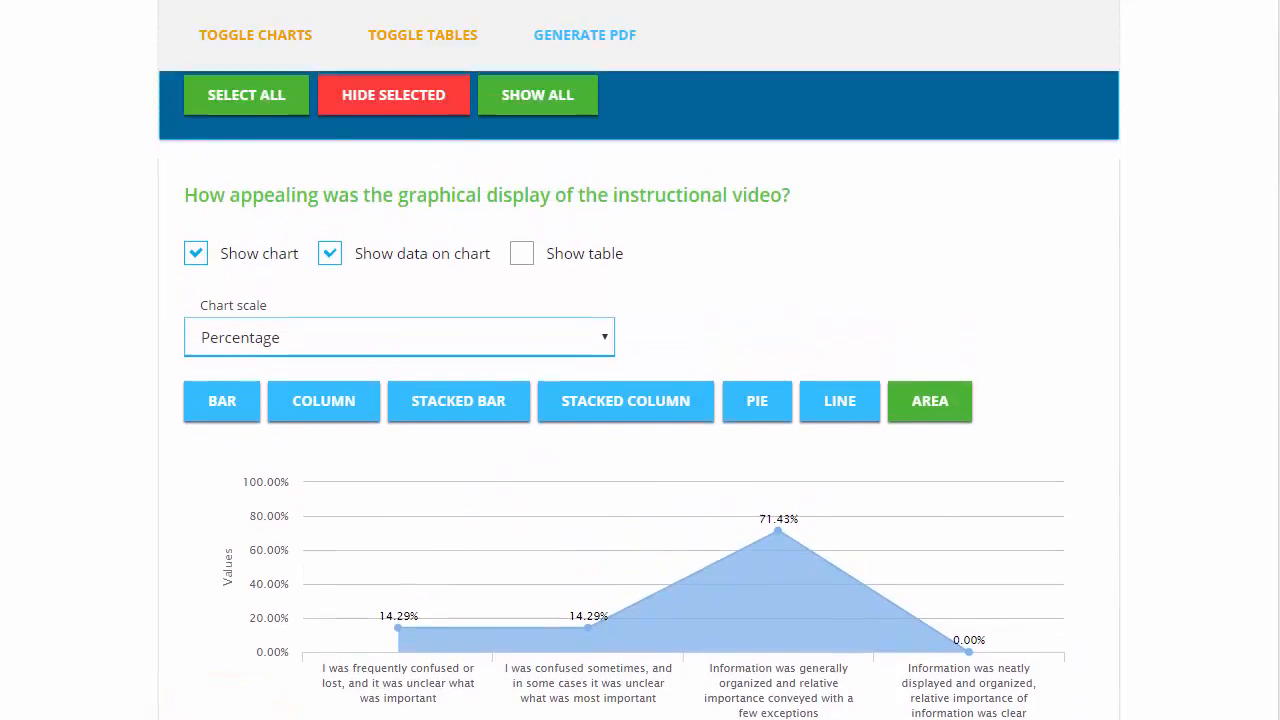
click(392, 104)
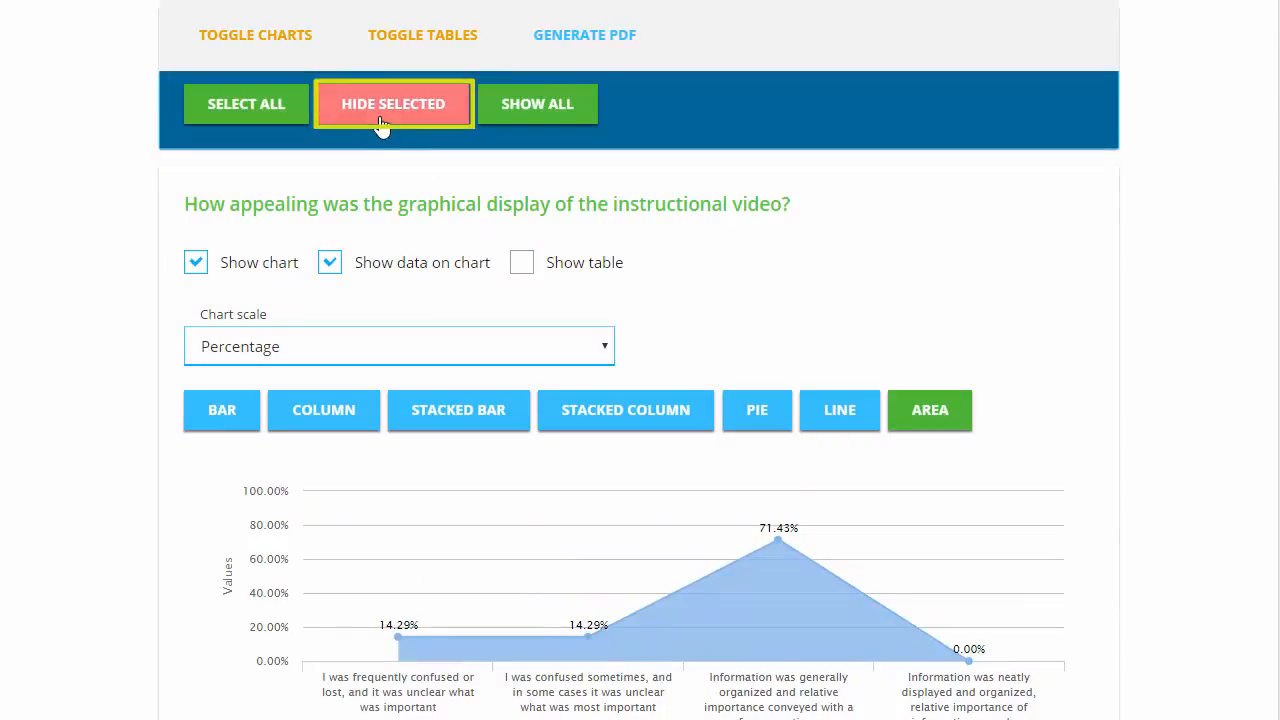
scroll(down, 3)
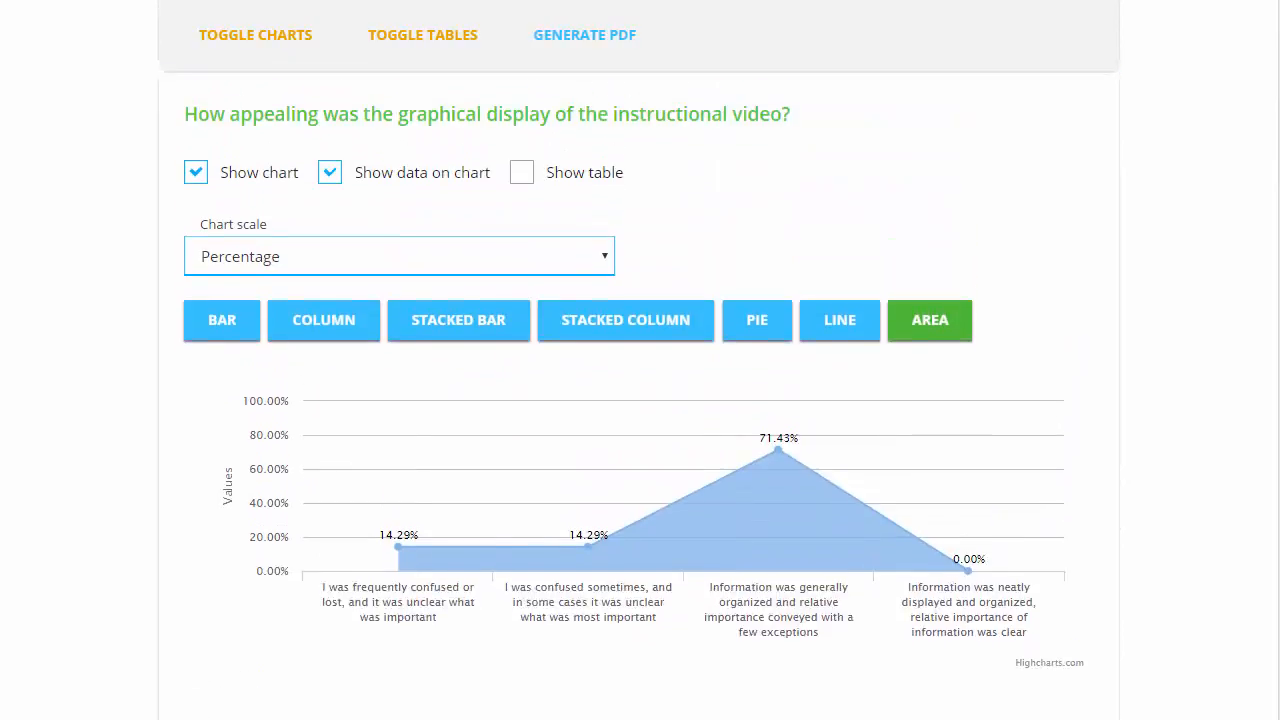
click(256, 36)
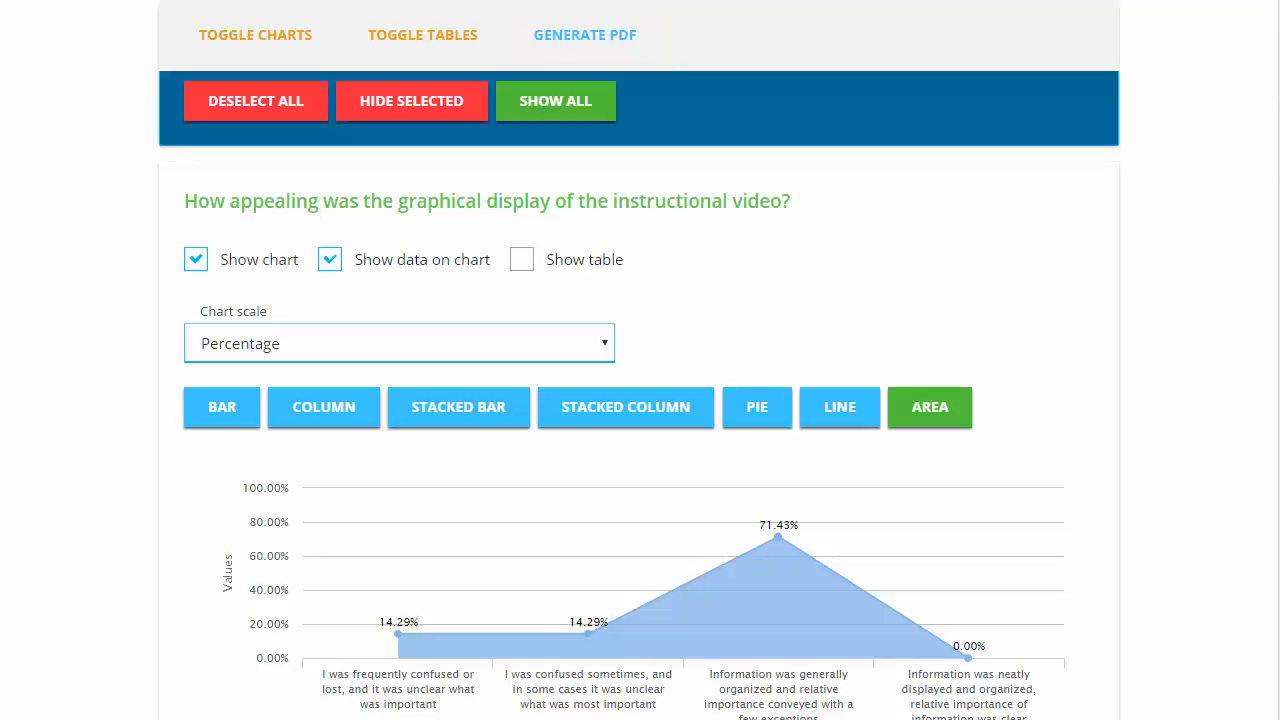
scroll(down, 3)
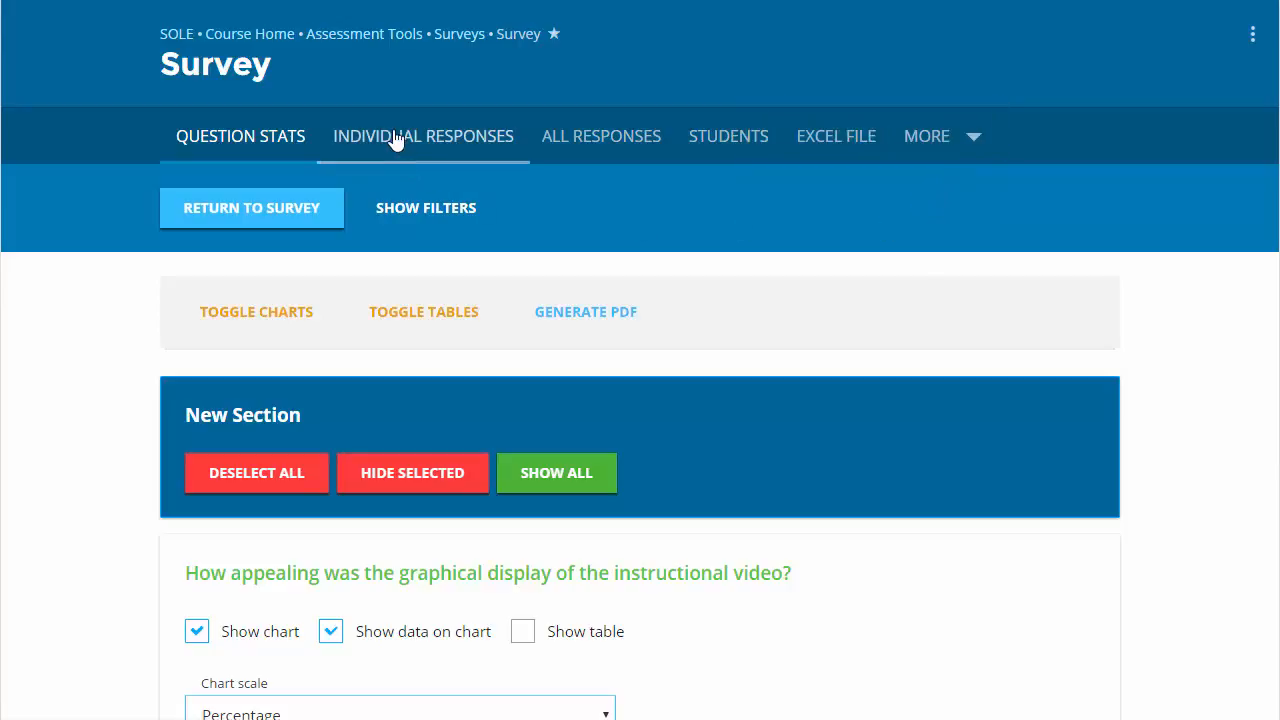
Switch to Individual Responses and advance from Submission 1 to Submission 2
click(424, 136)
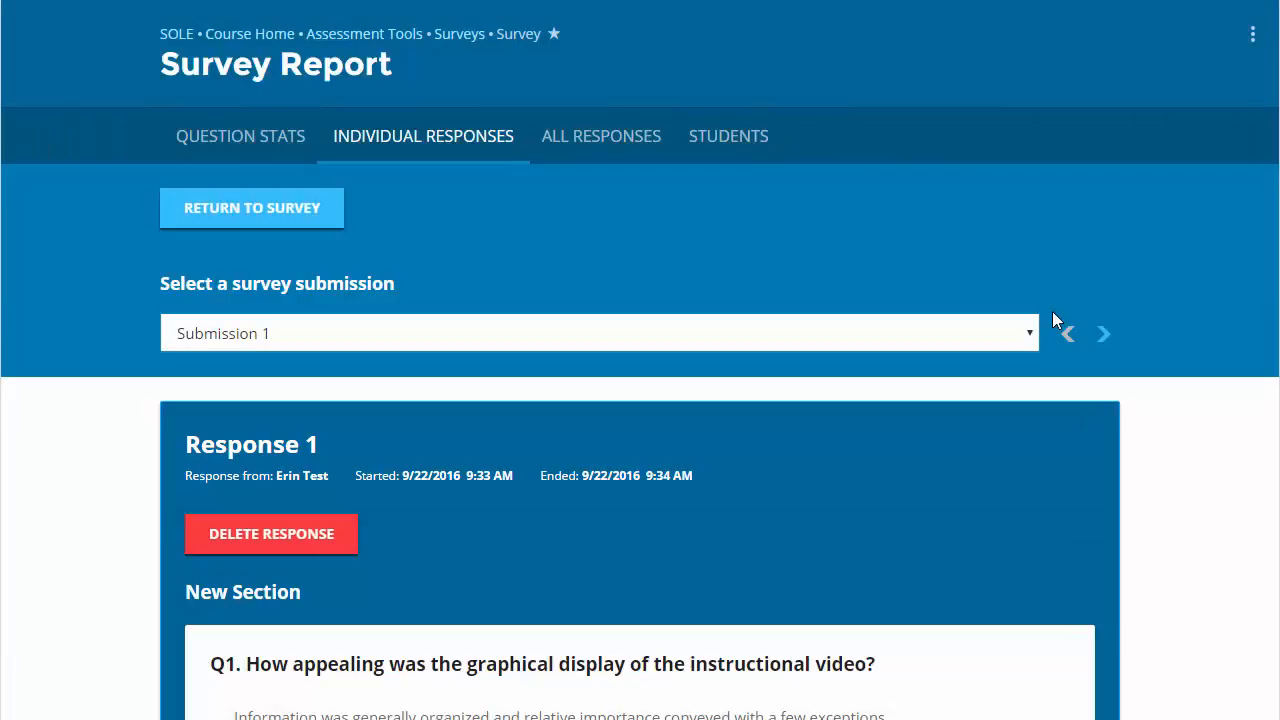
mouse_move(1044, 336)
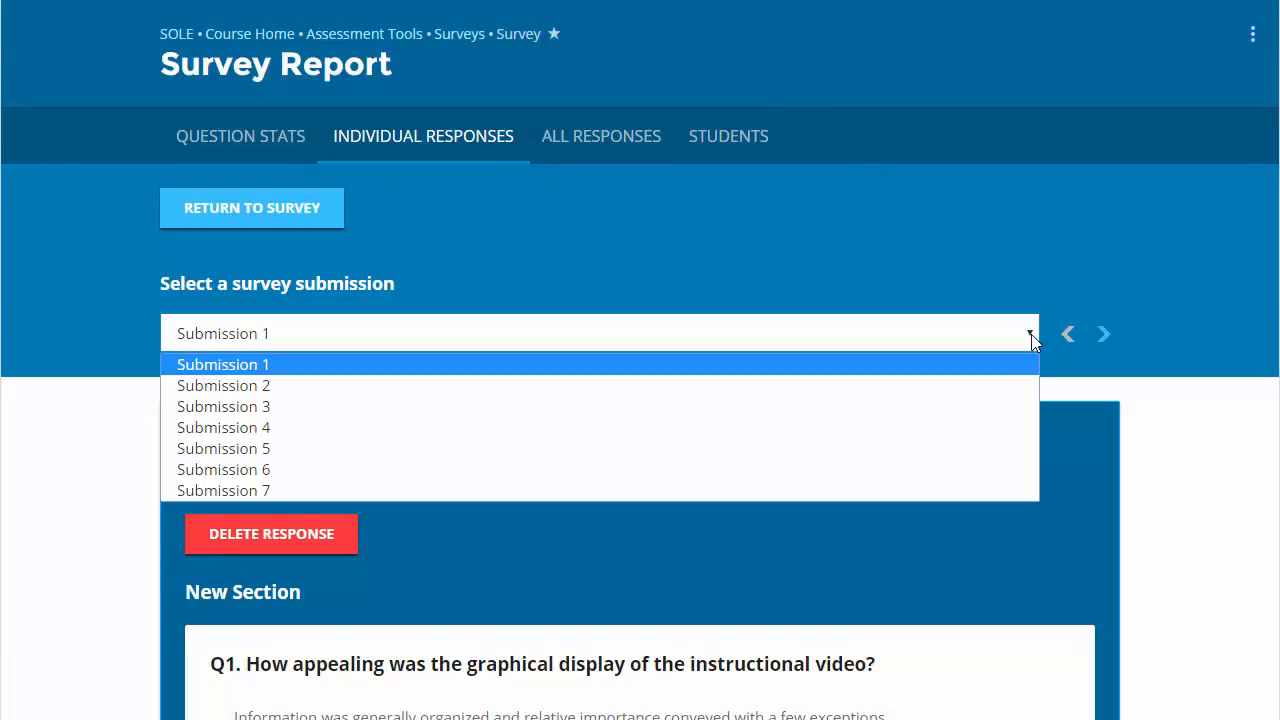
click(224, 364)
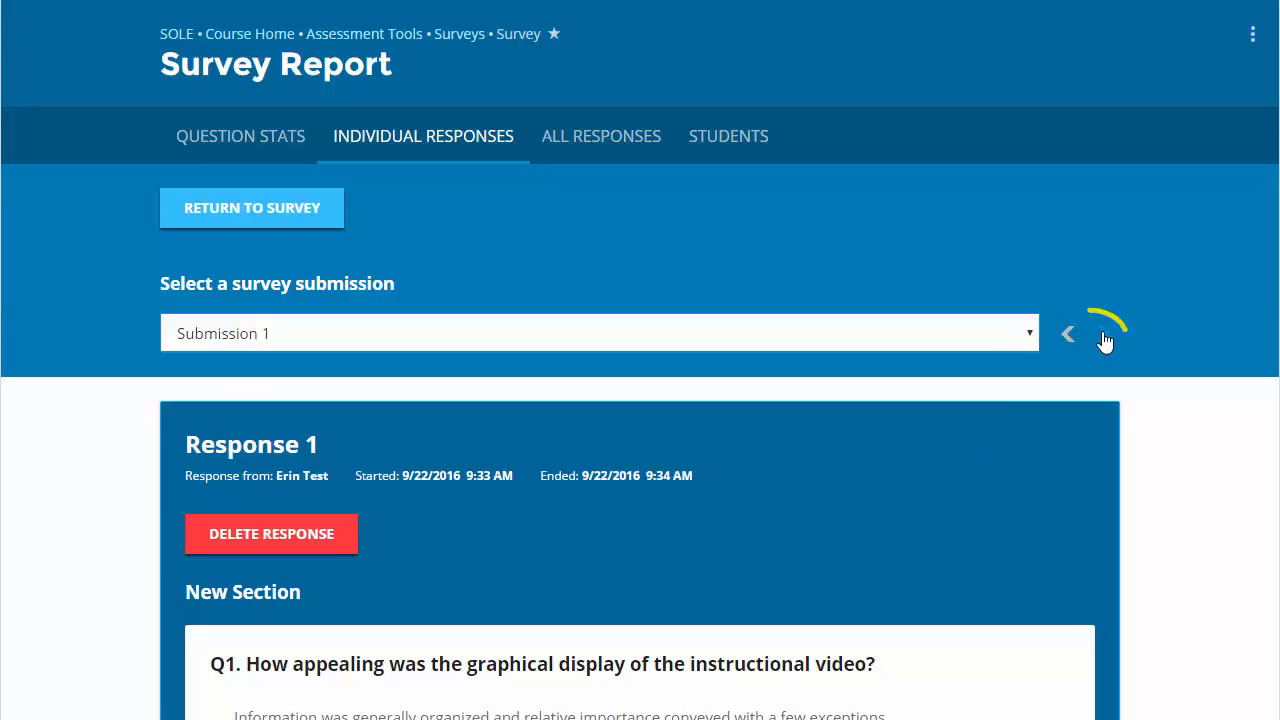
click(1068, 332)
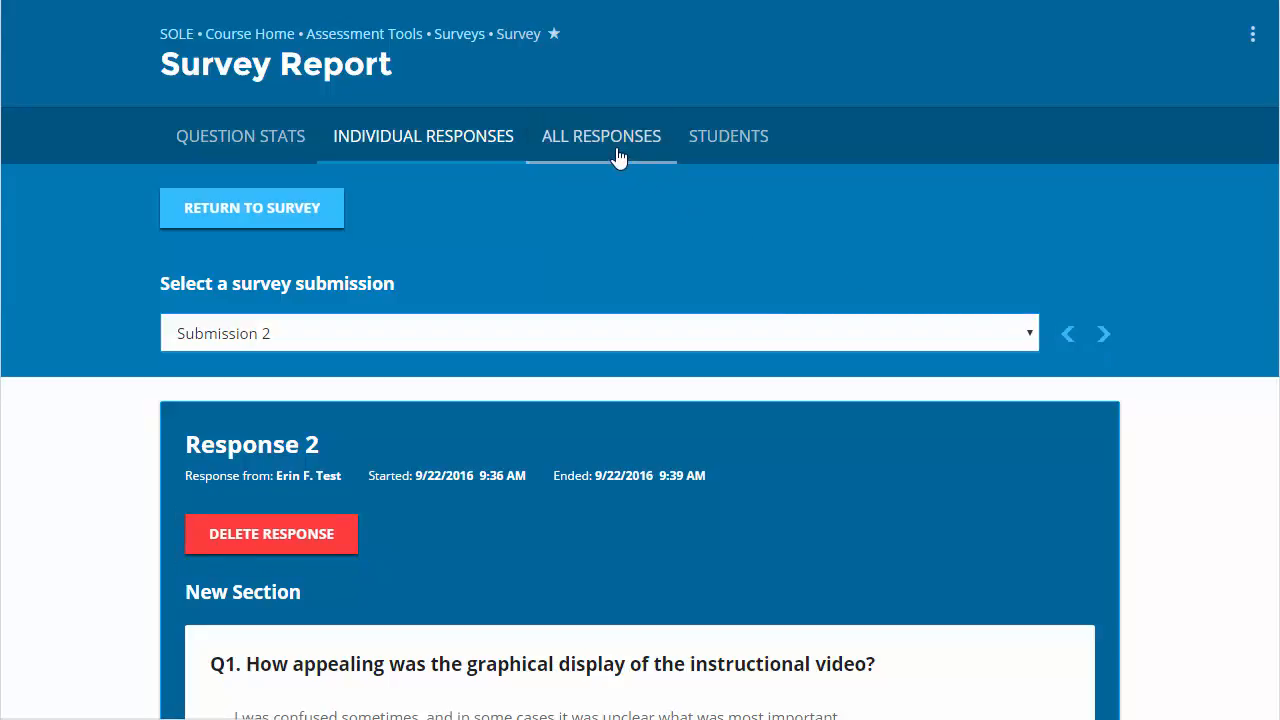
Switch to All Responses to see every submission together with its filters
click(600, 136)
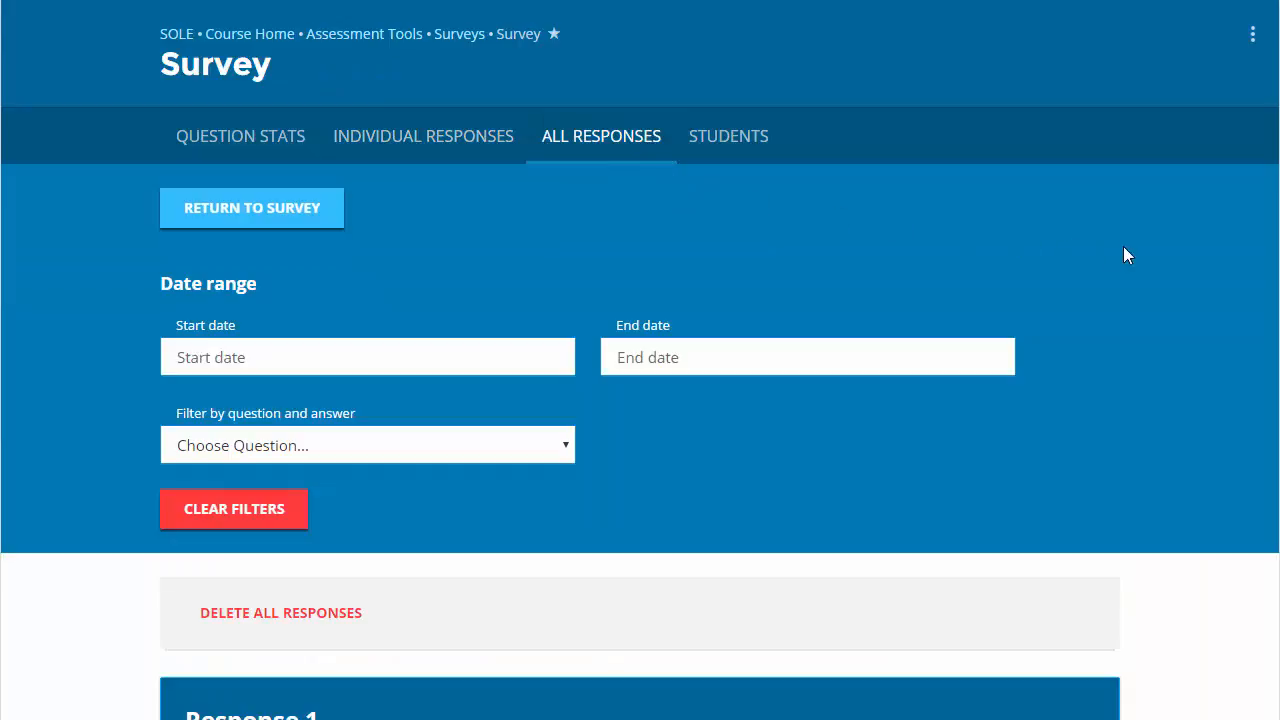
mouse_move(1160, 276)
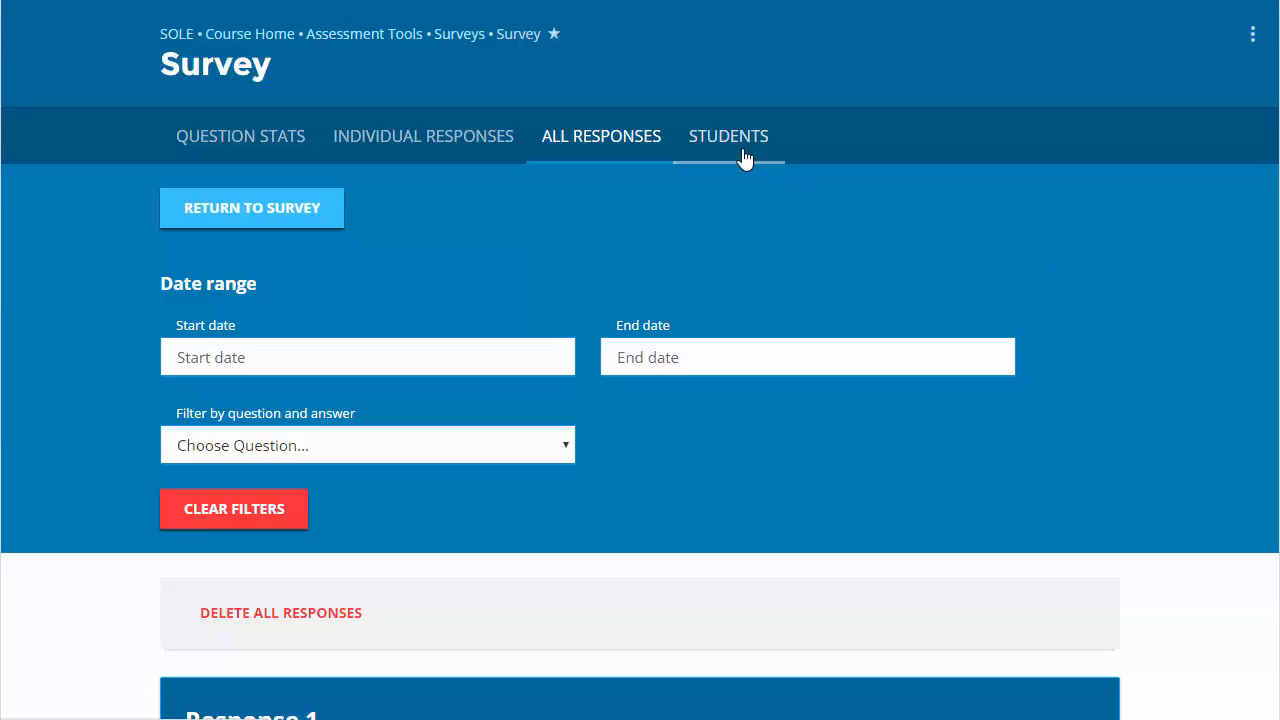
Review the Students lists of who submitted, is in progress, or did not submit
click(728, 136)
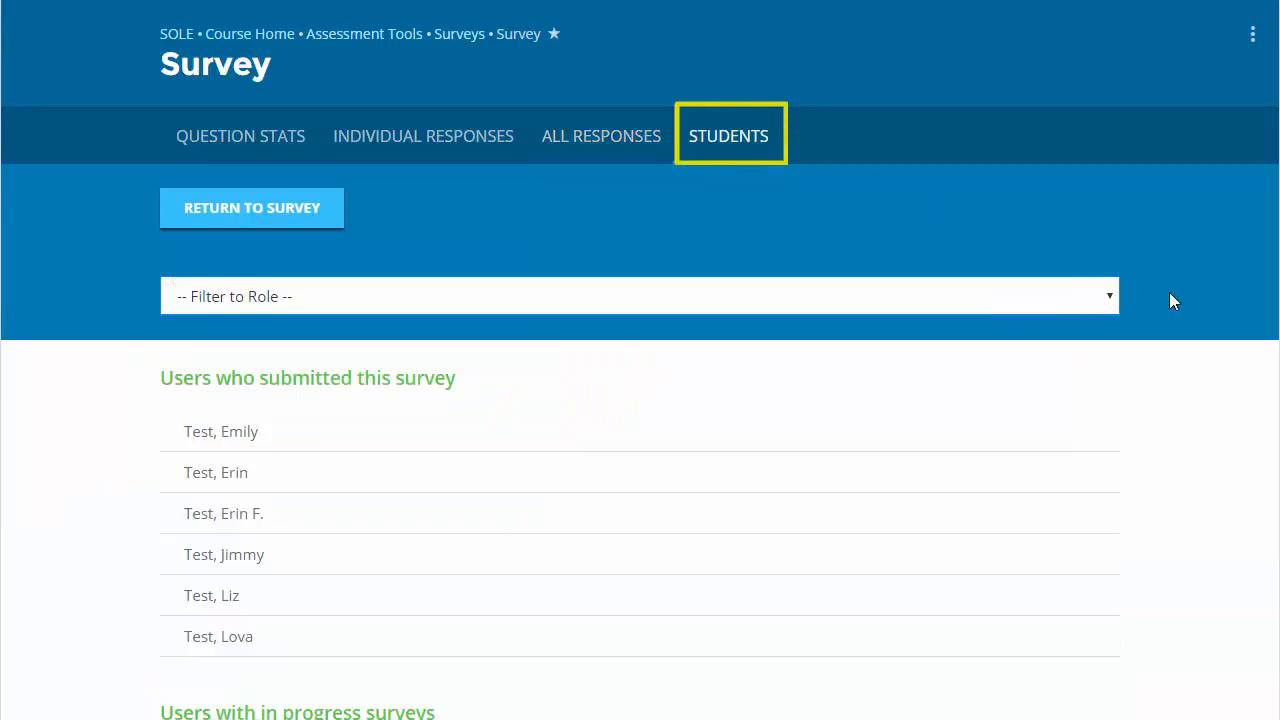
scroll(down, 3)
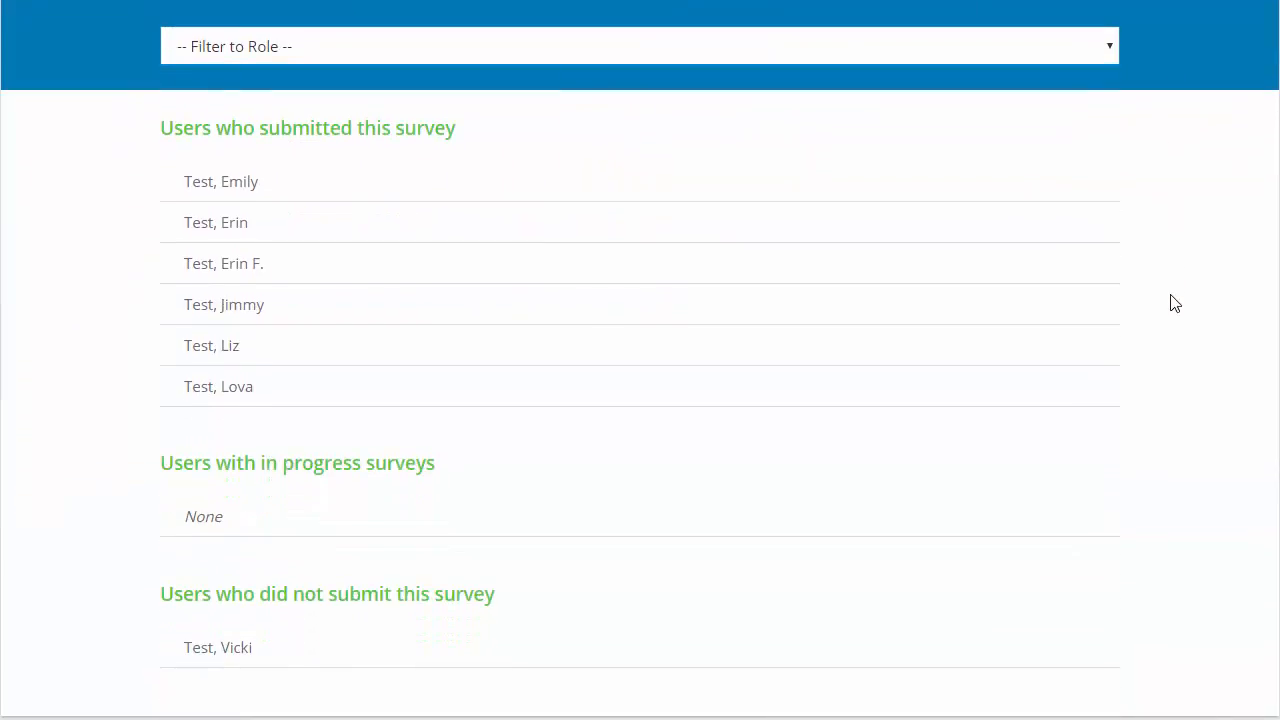
mouse_move(1132, 356)
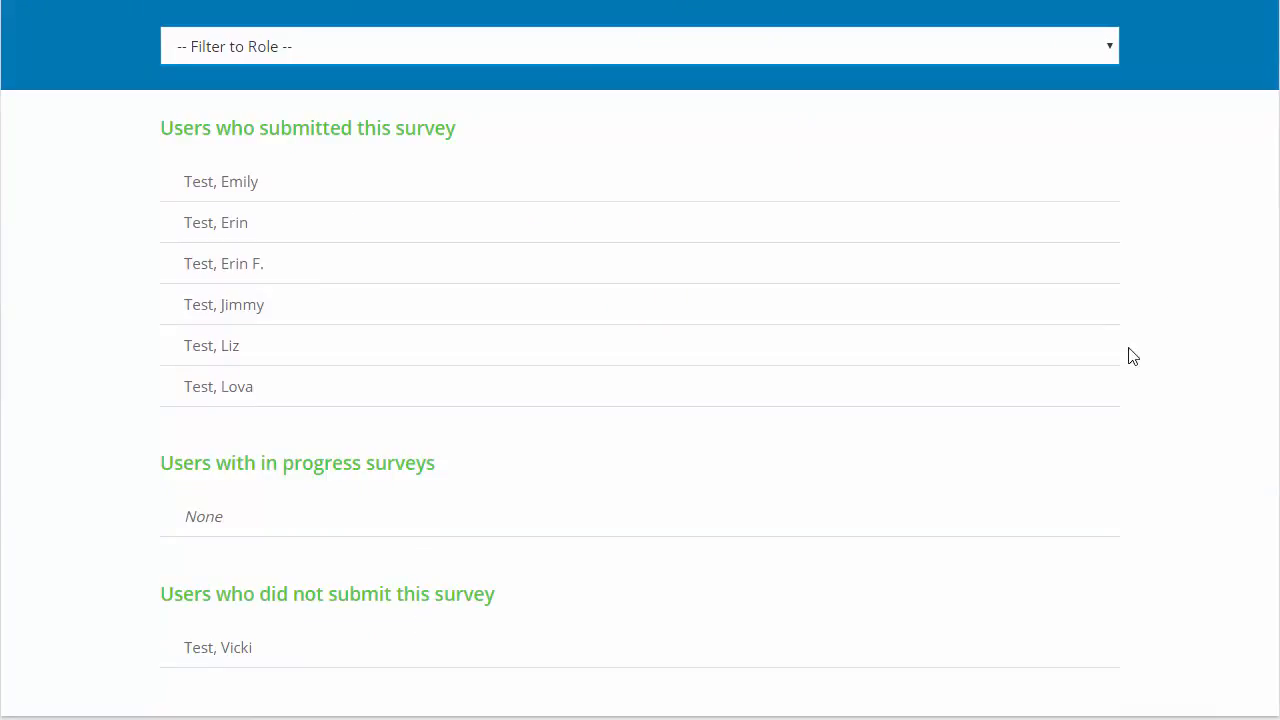